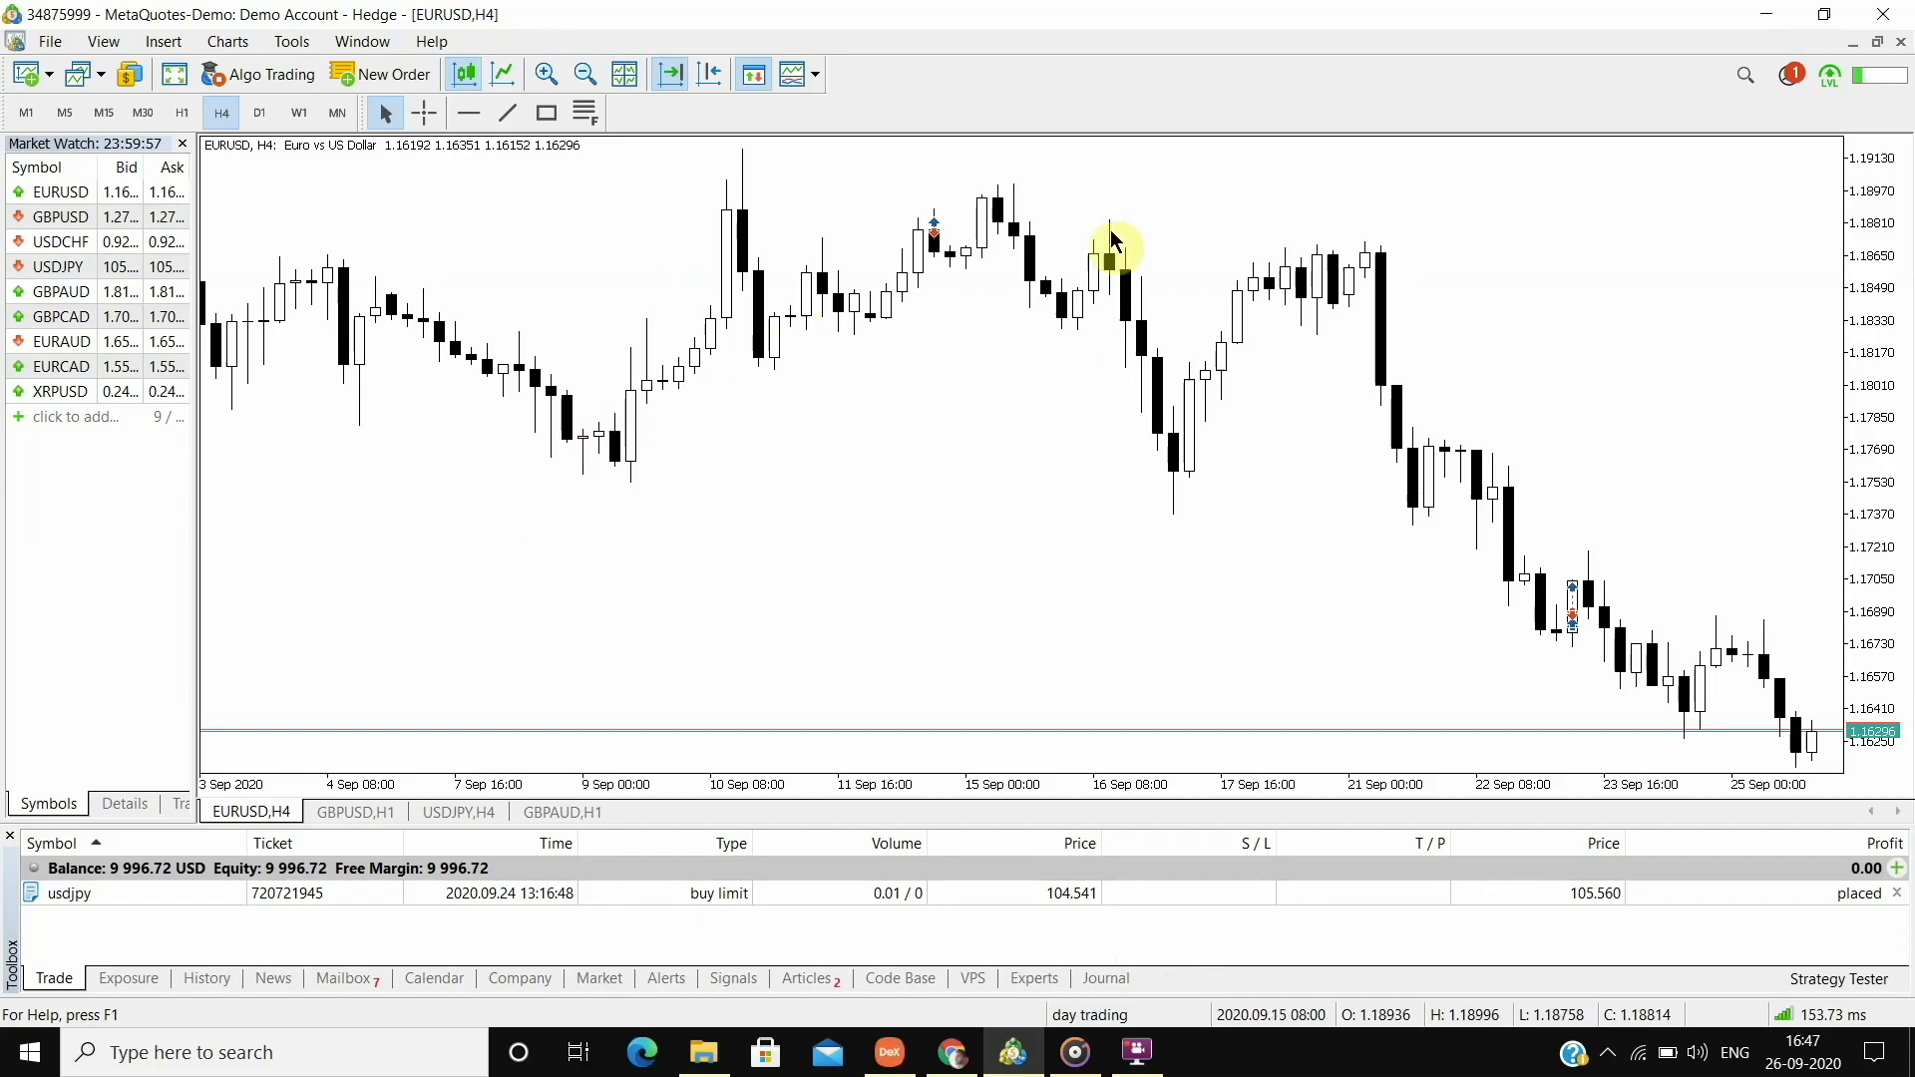
mouse_move(1013, 299)
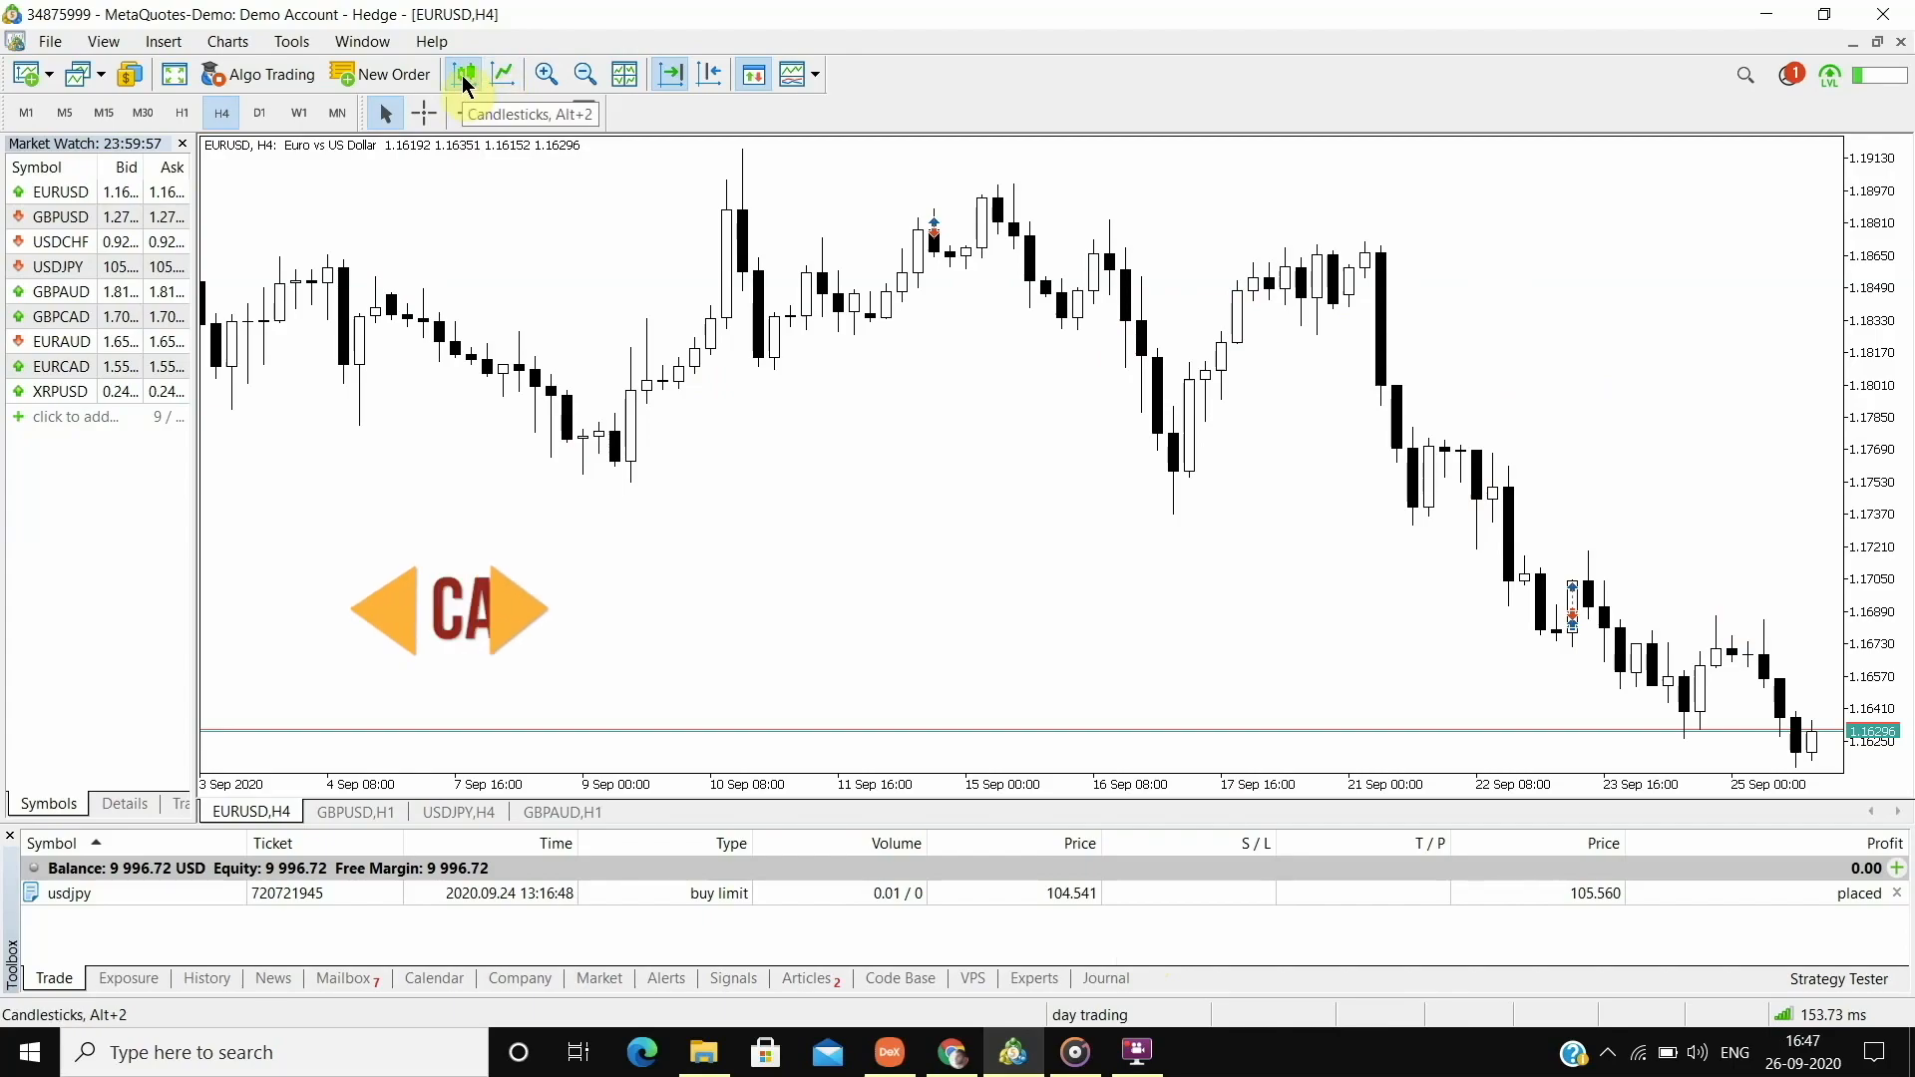
Step: Show the EURUSD H4 chart as candlesticks and bring up its Show display options
click(465, 74)
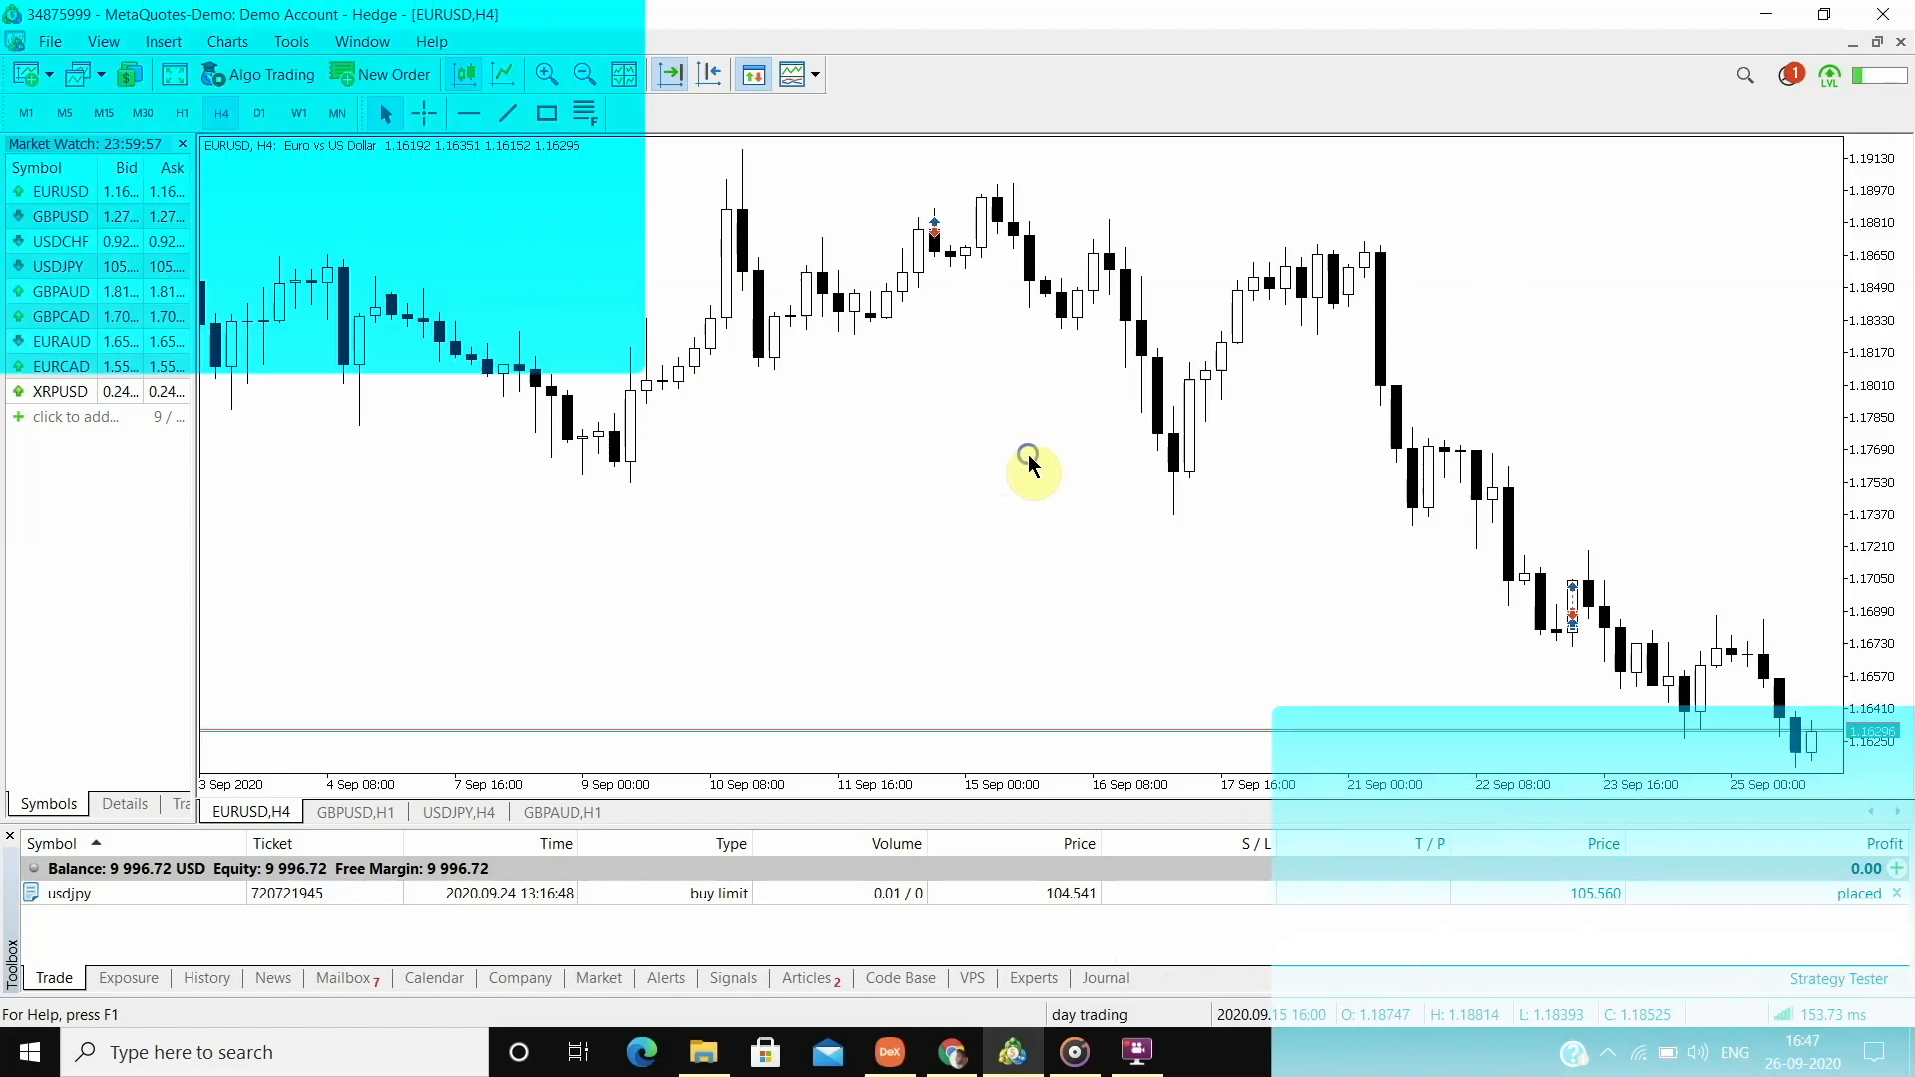
right_click(1031, 465)
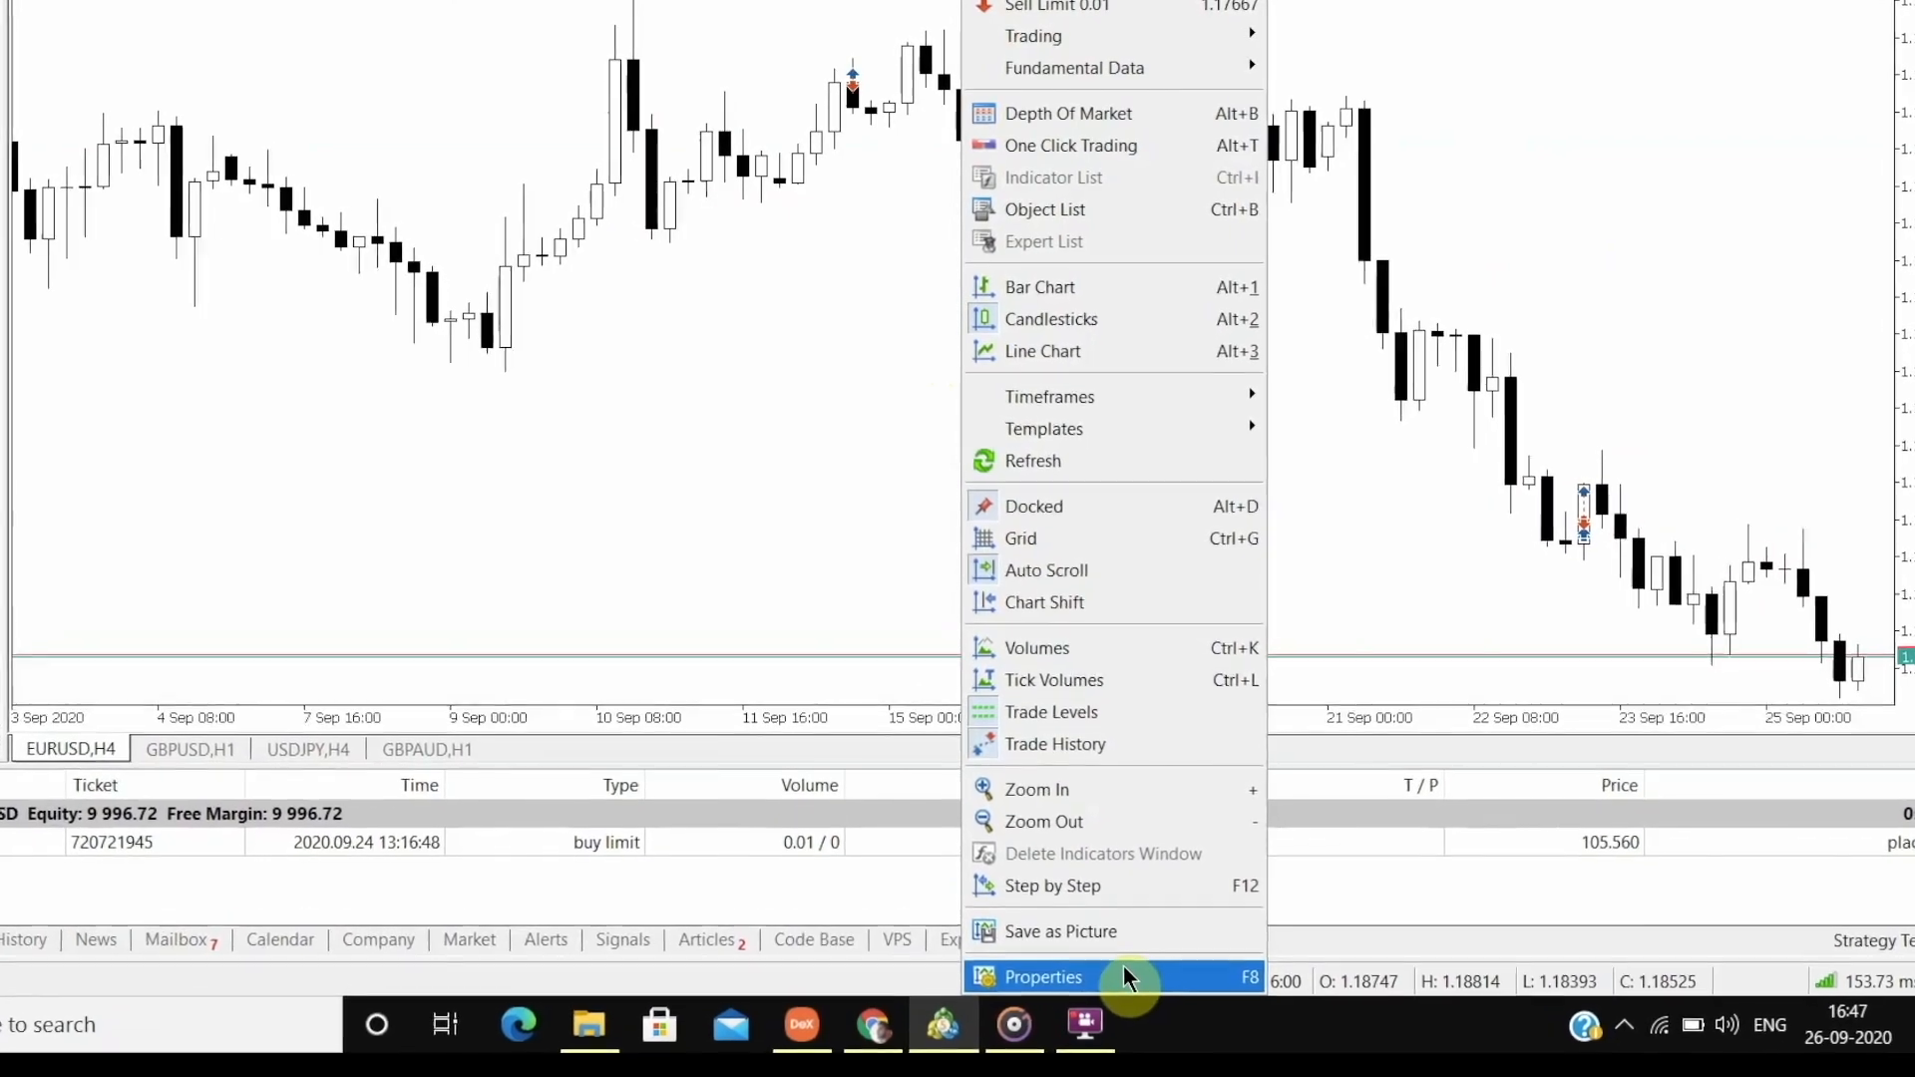
click(1043, 976)
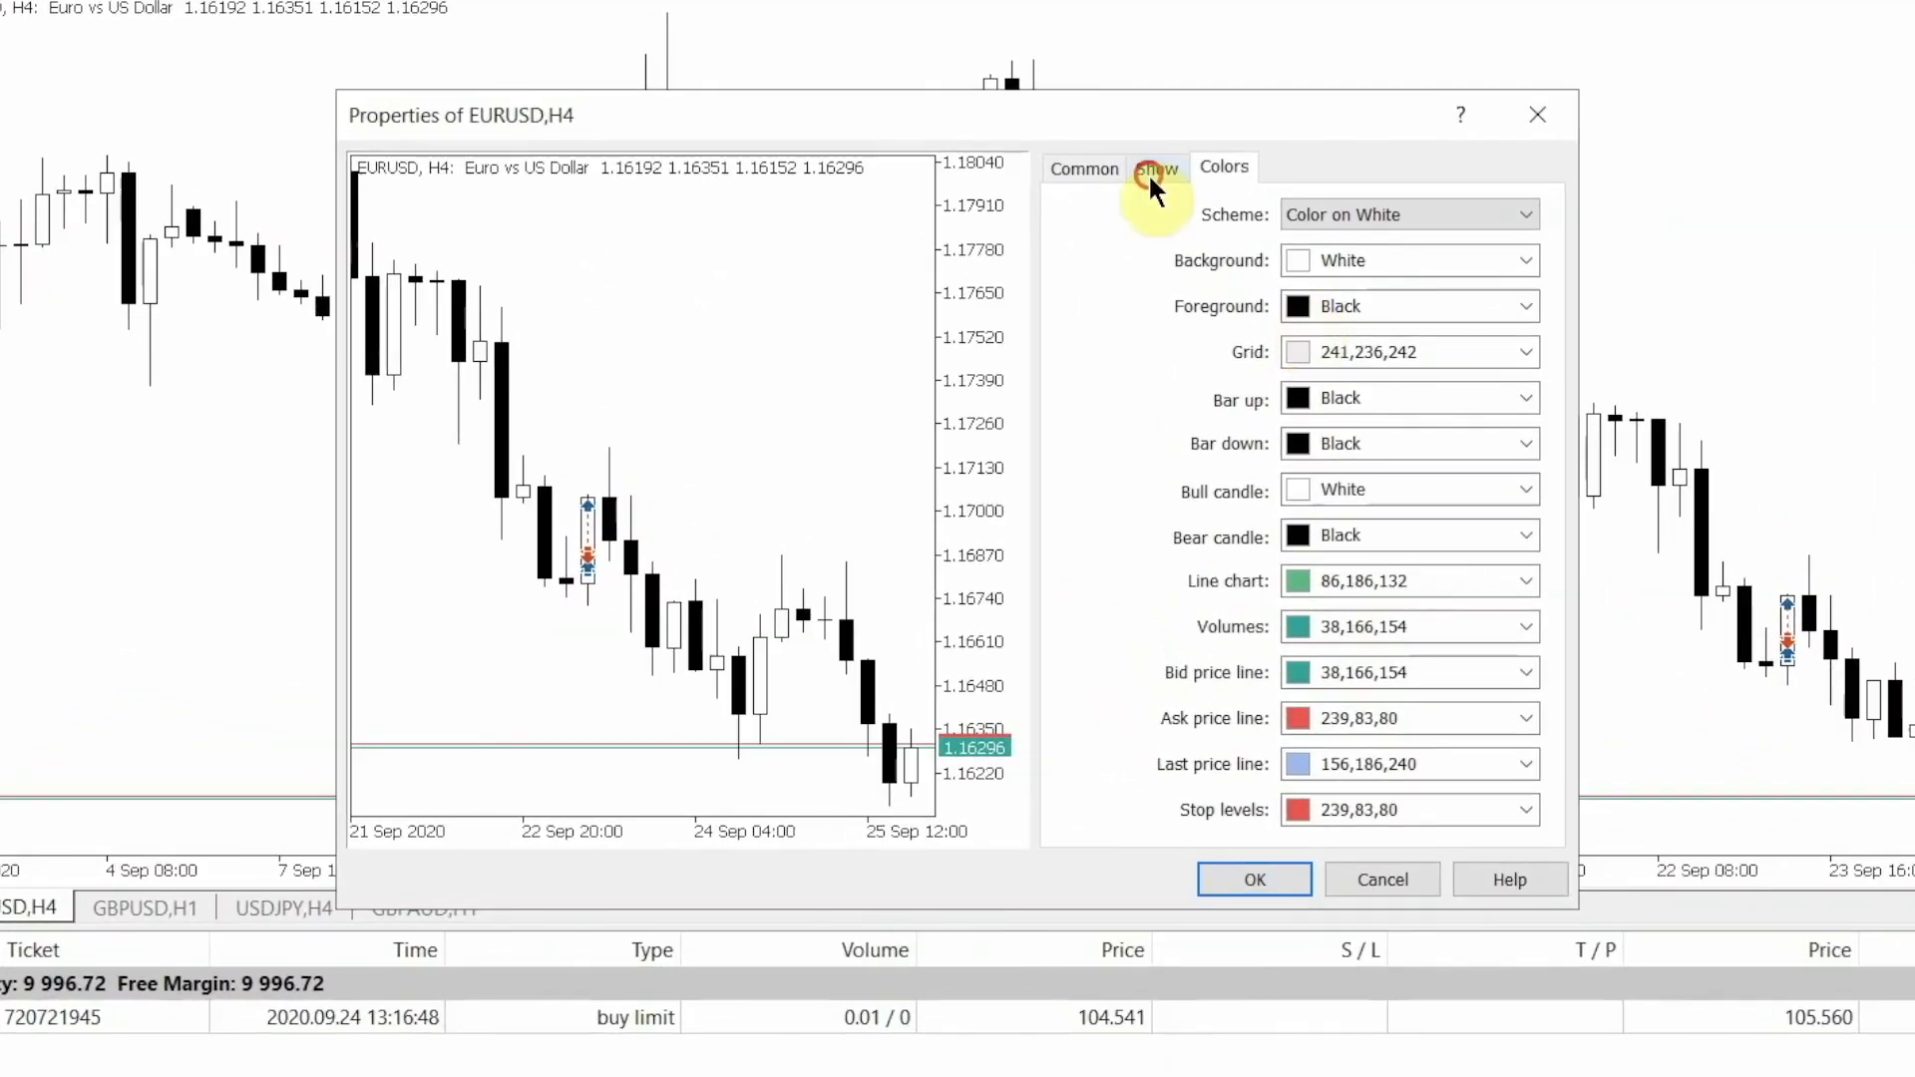
click(1155, 168)
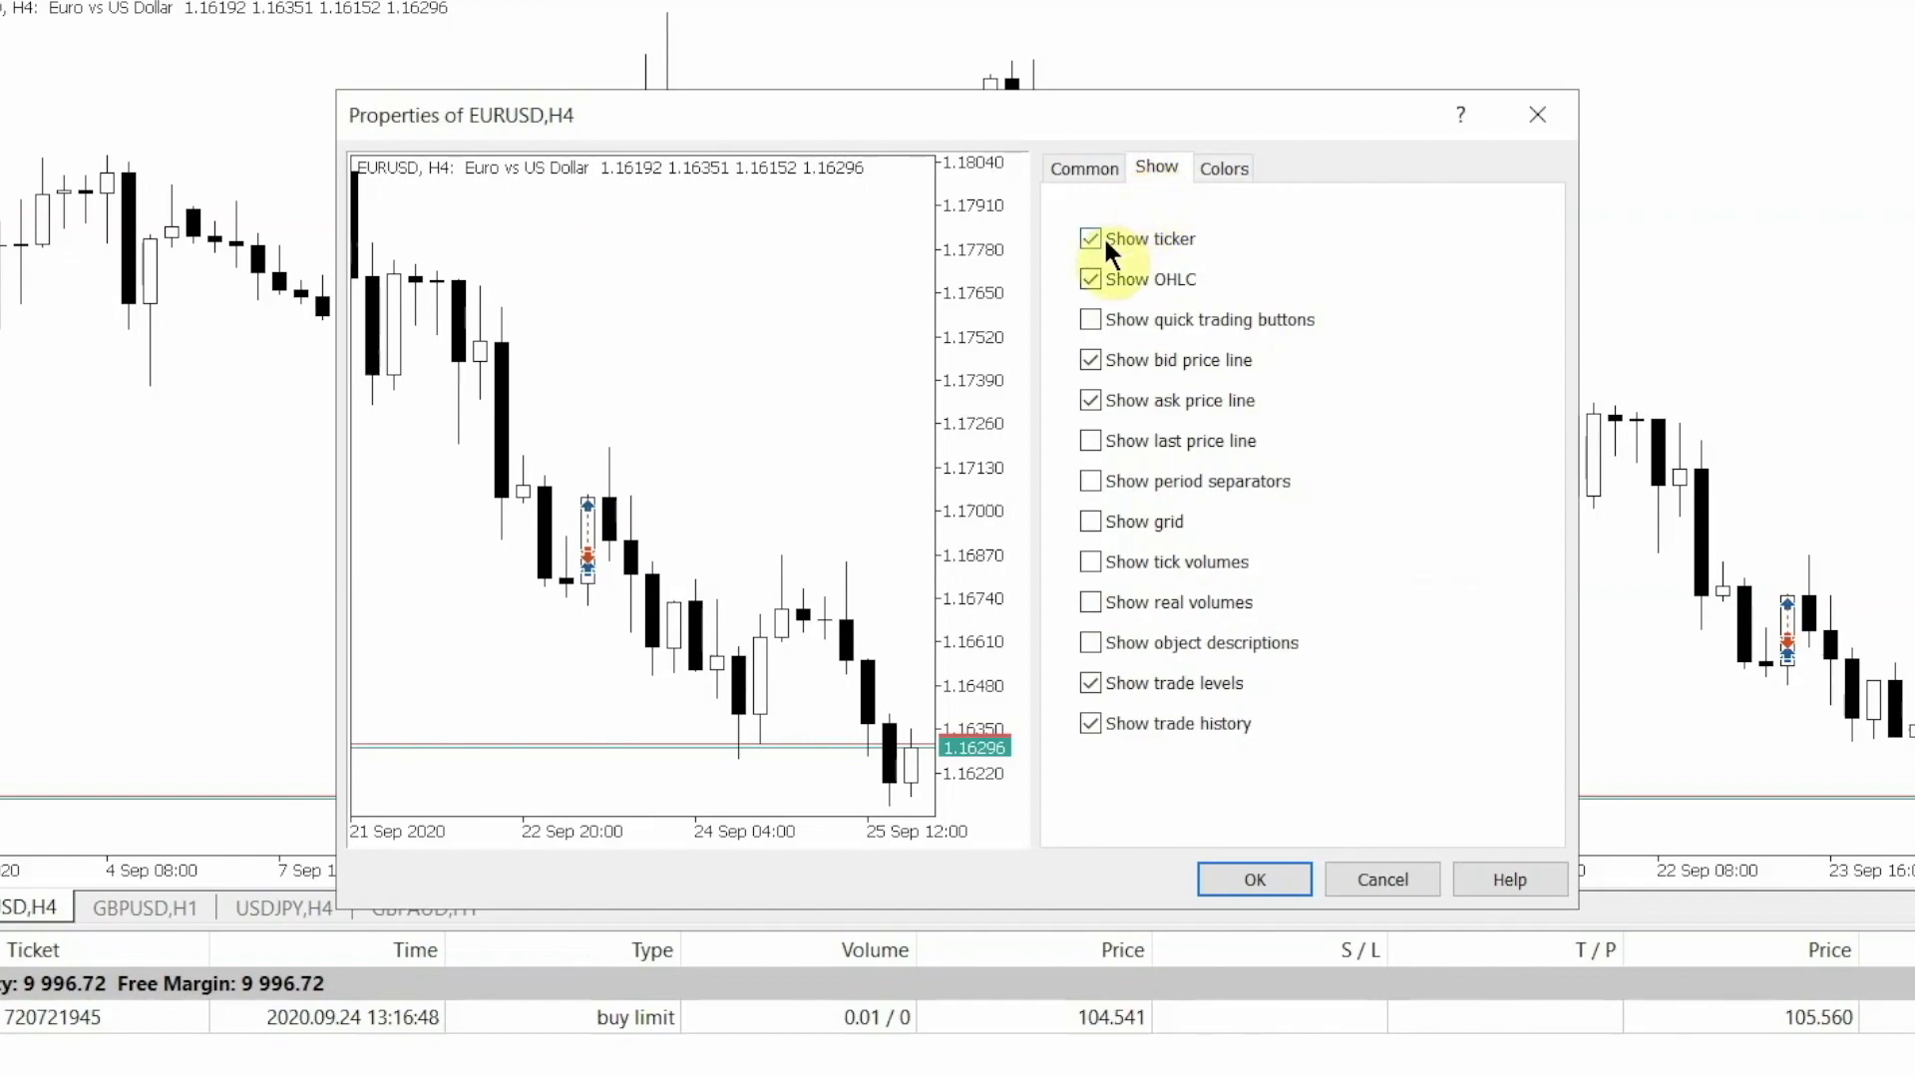
Step: Keep Show ticker enabled and turn off Show OHLC in the chart header
click(1092, 237)
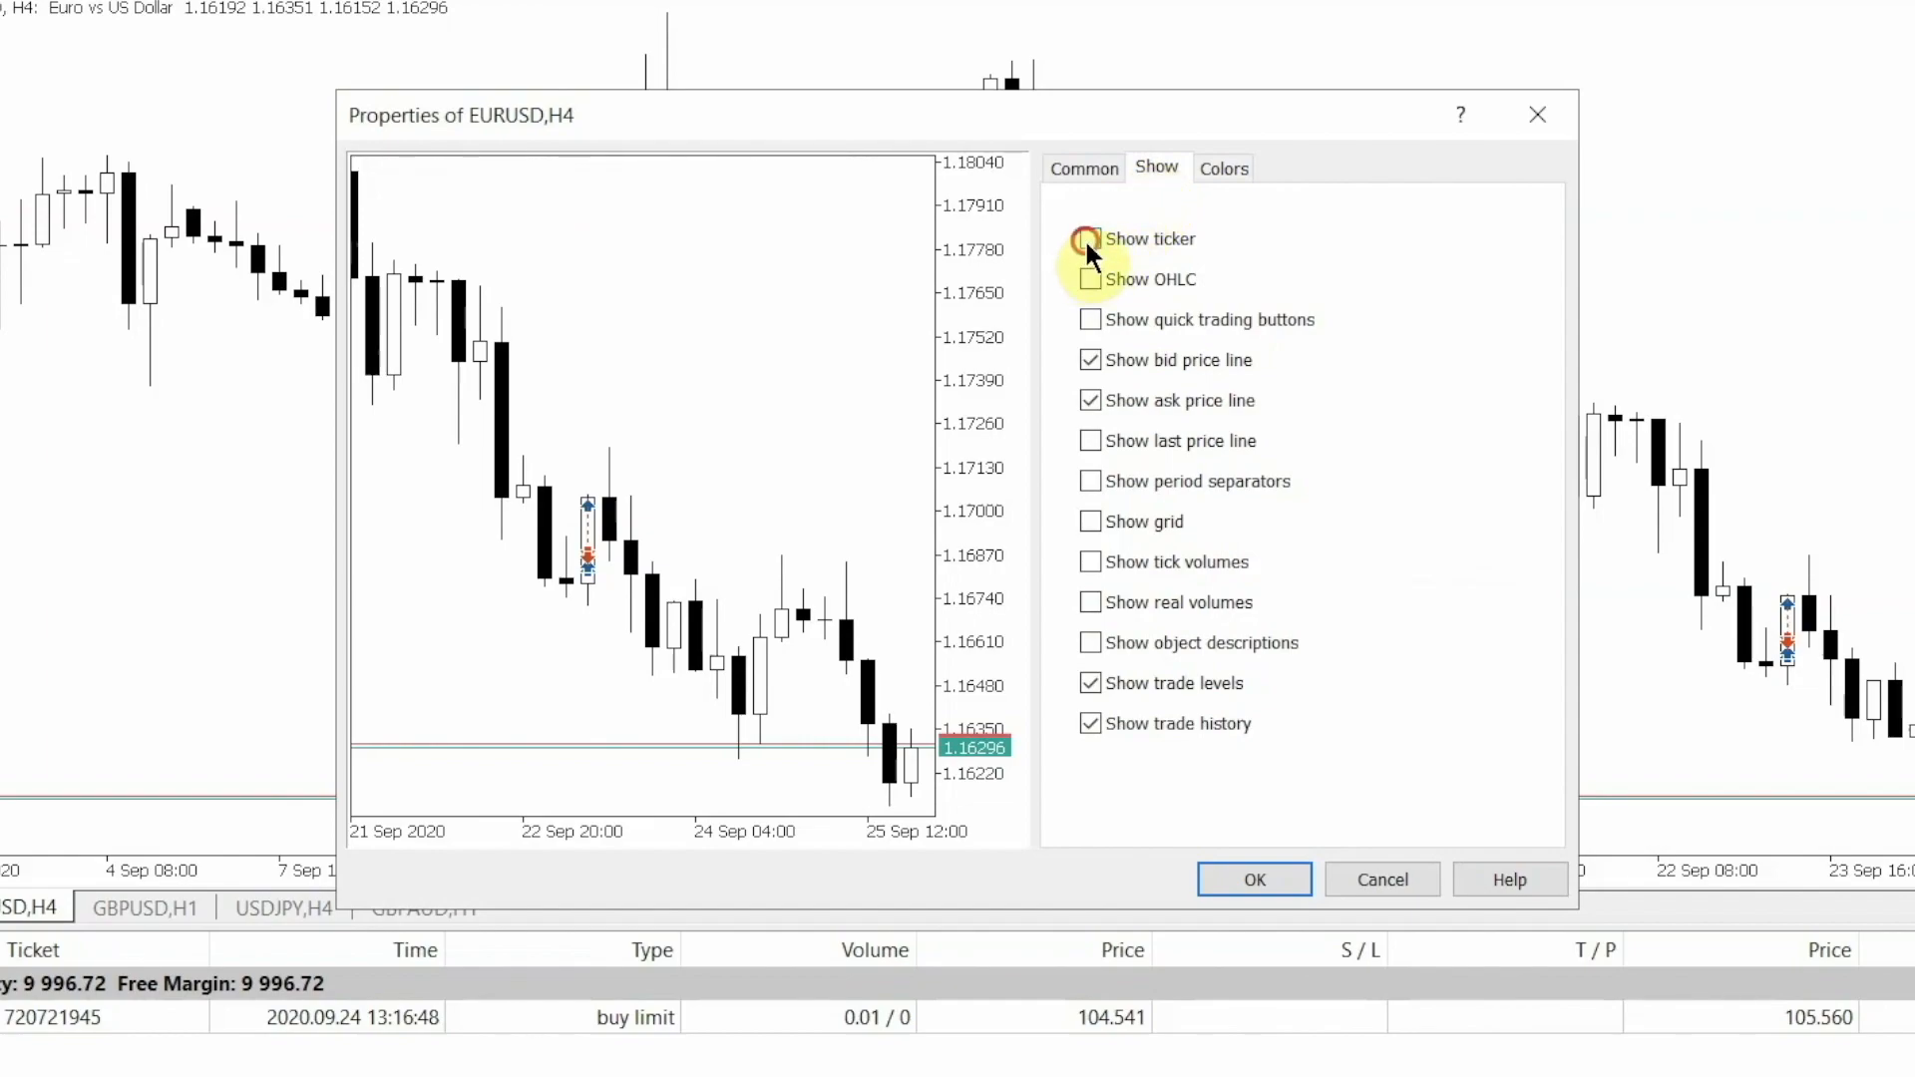
click(1090, 238)
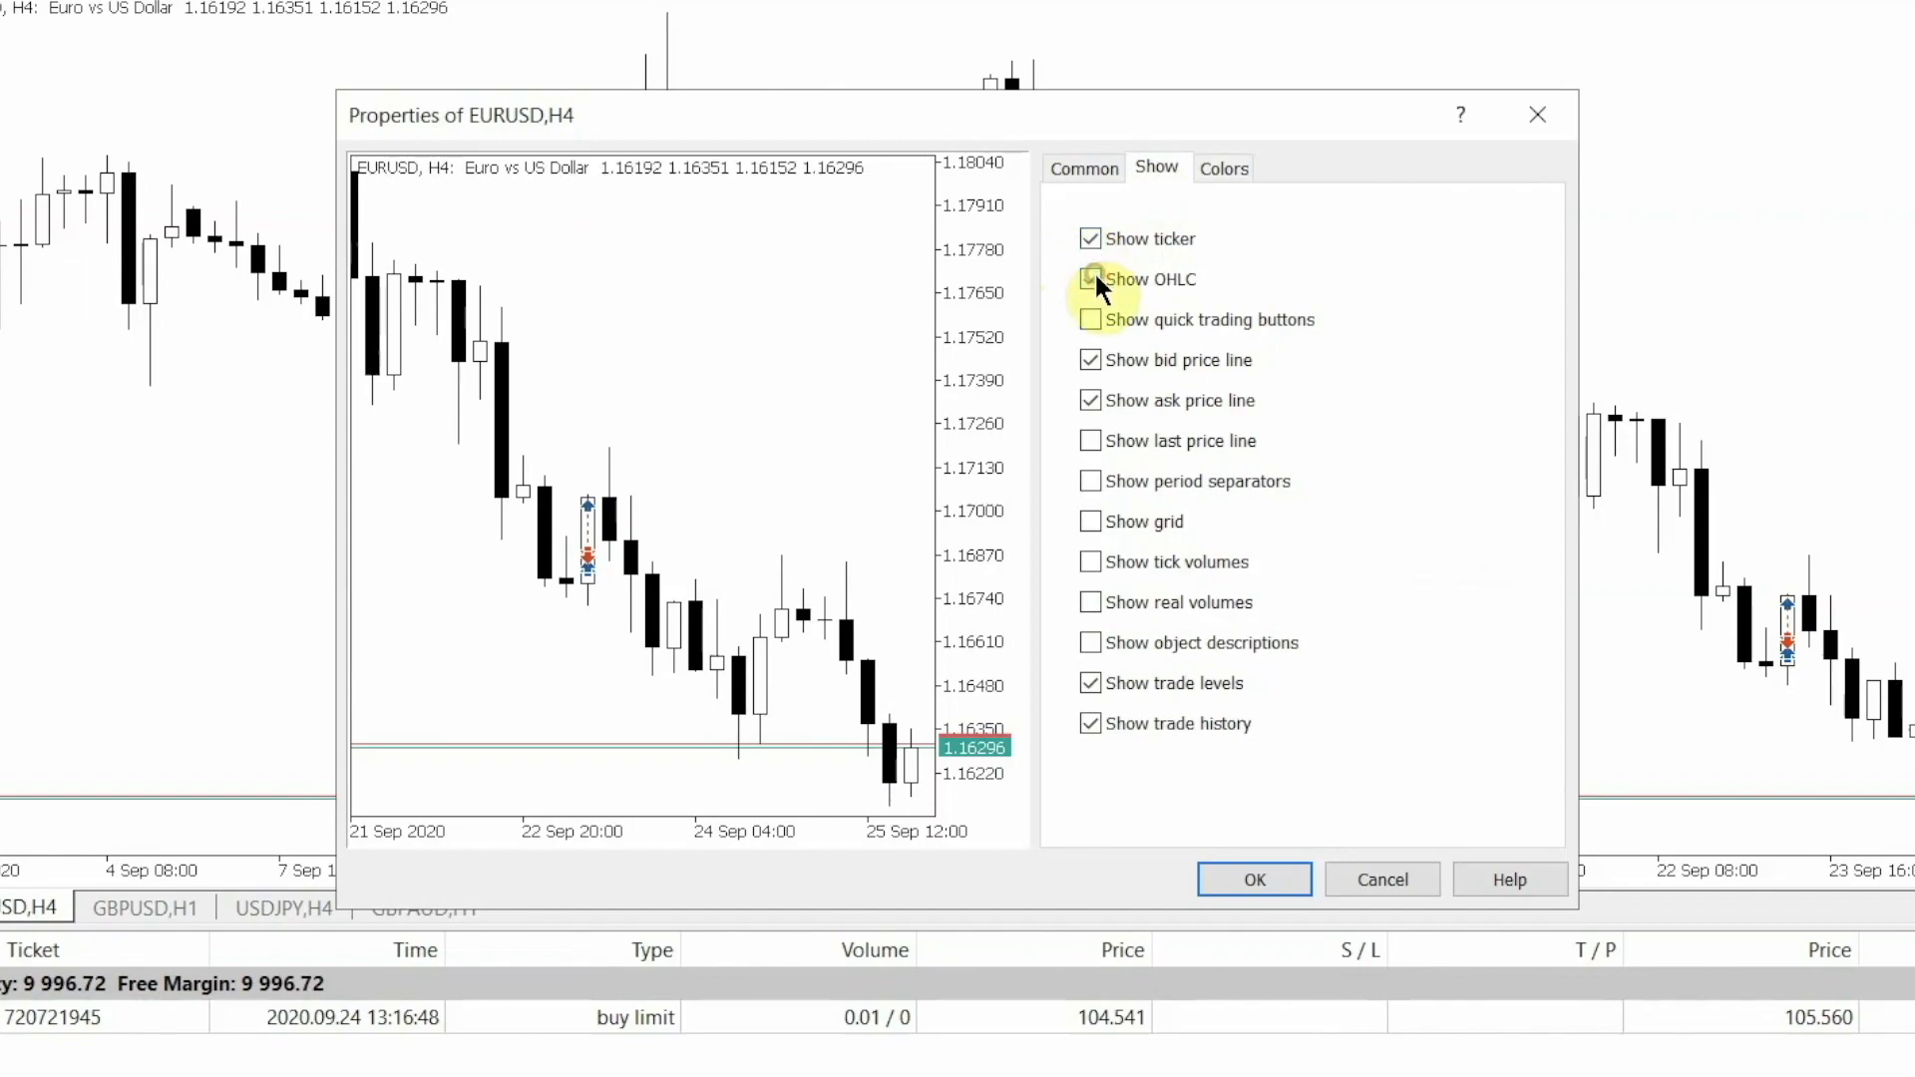
click(1092, 279)
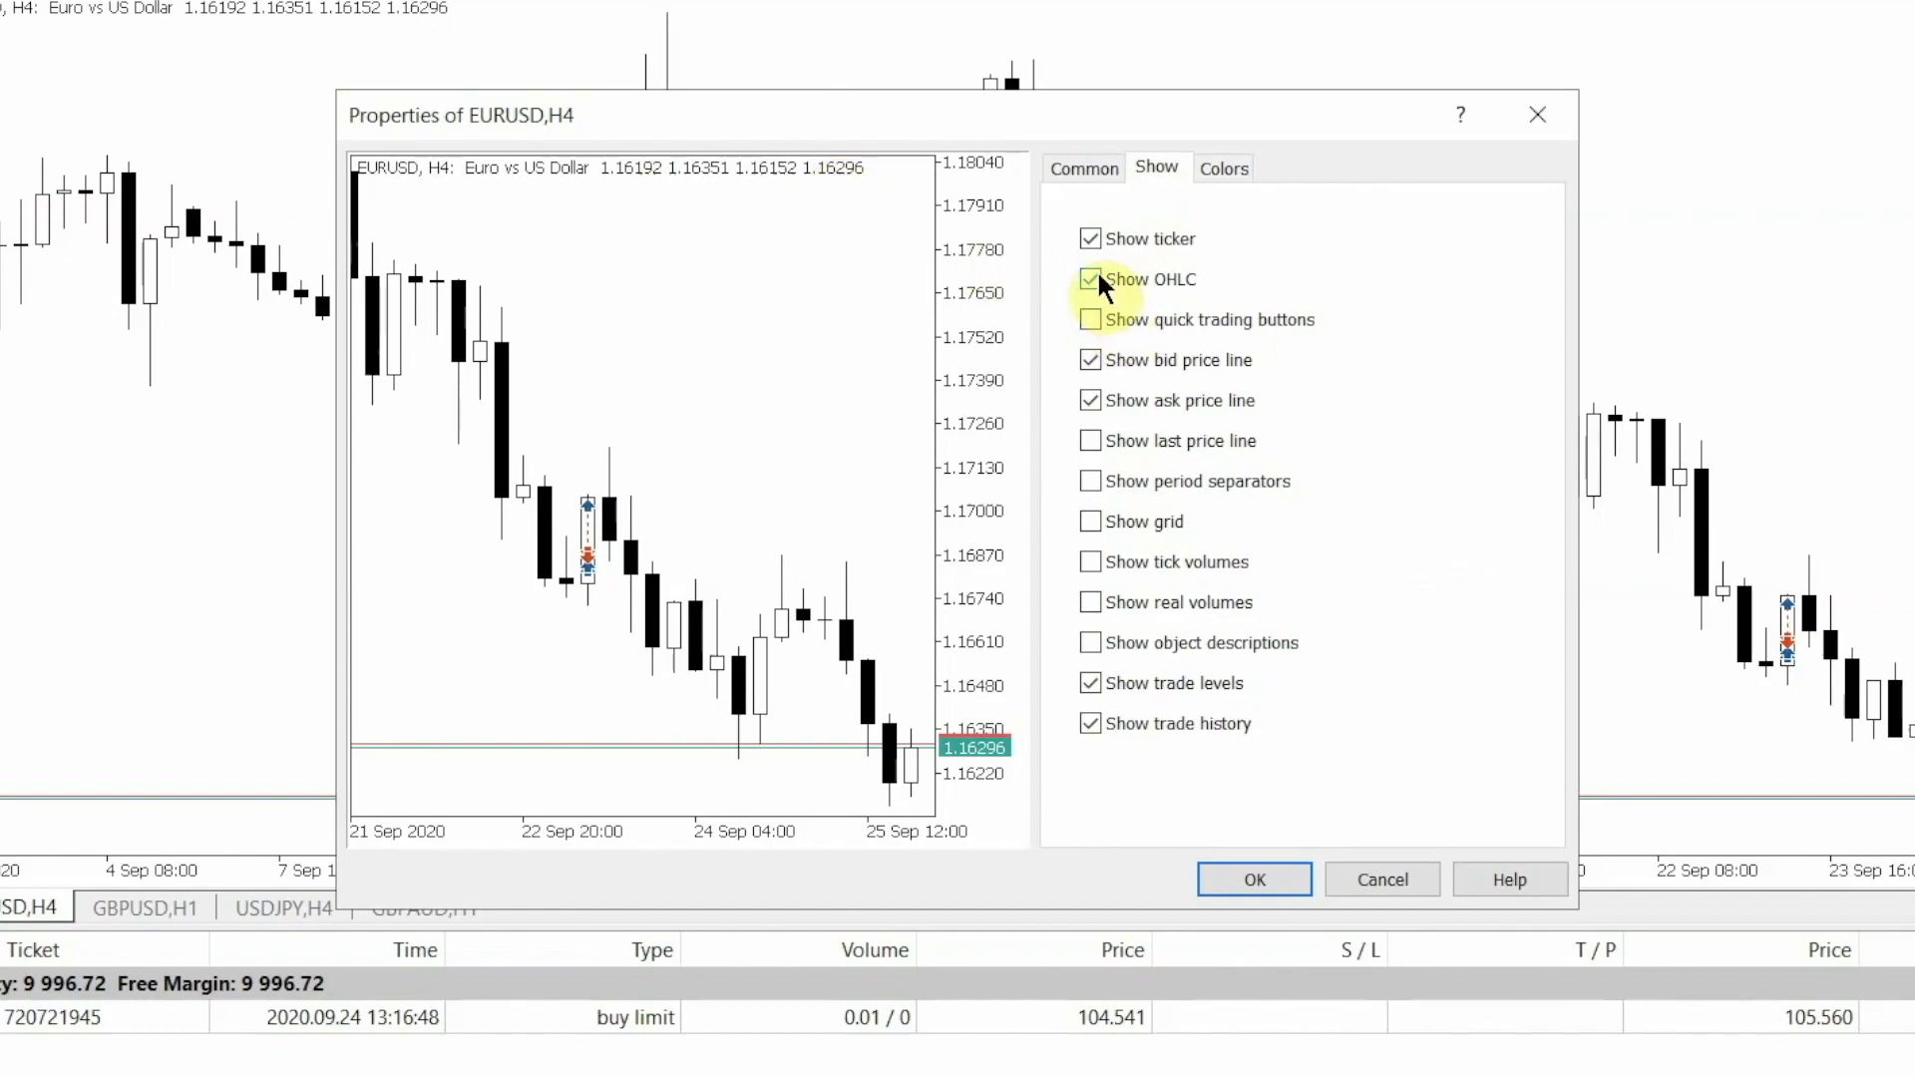
click(1090, 279)
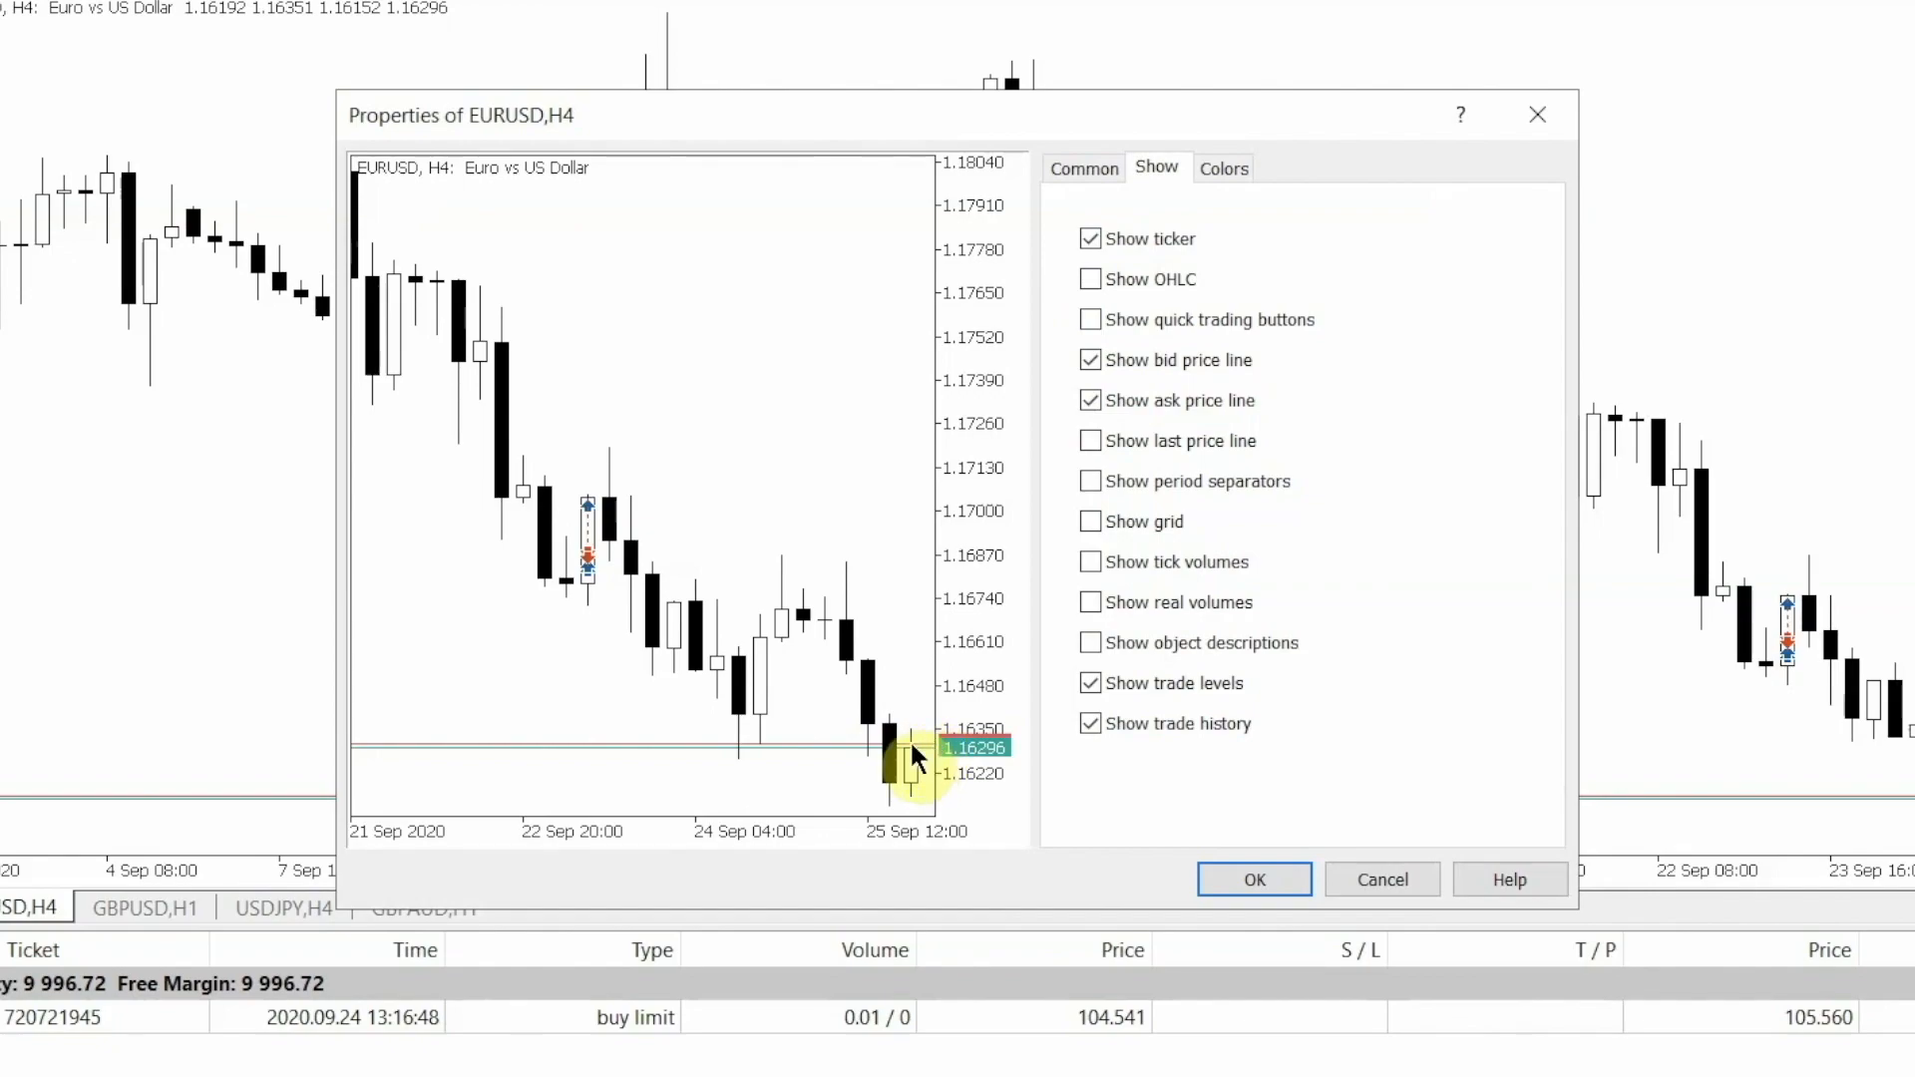
mouse_move(850, 752)
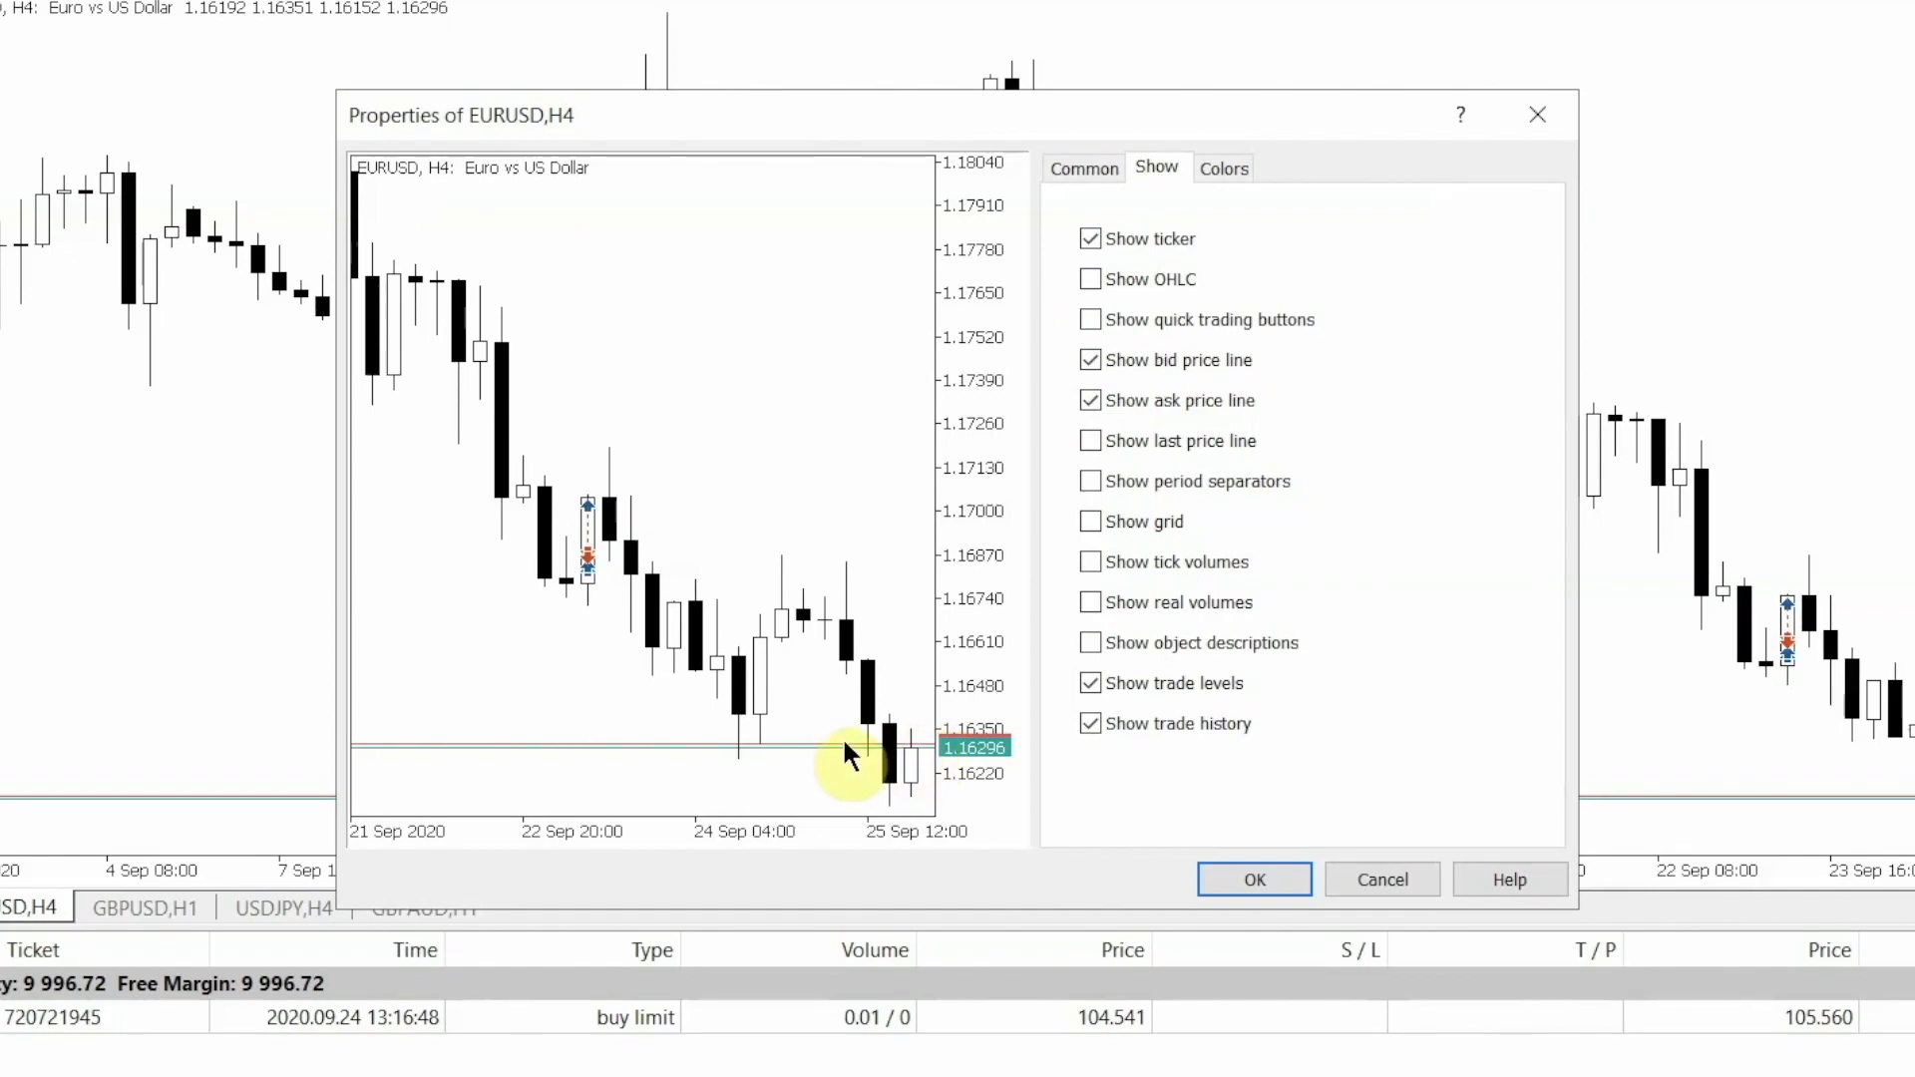
mouse_move(1313, 444)
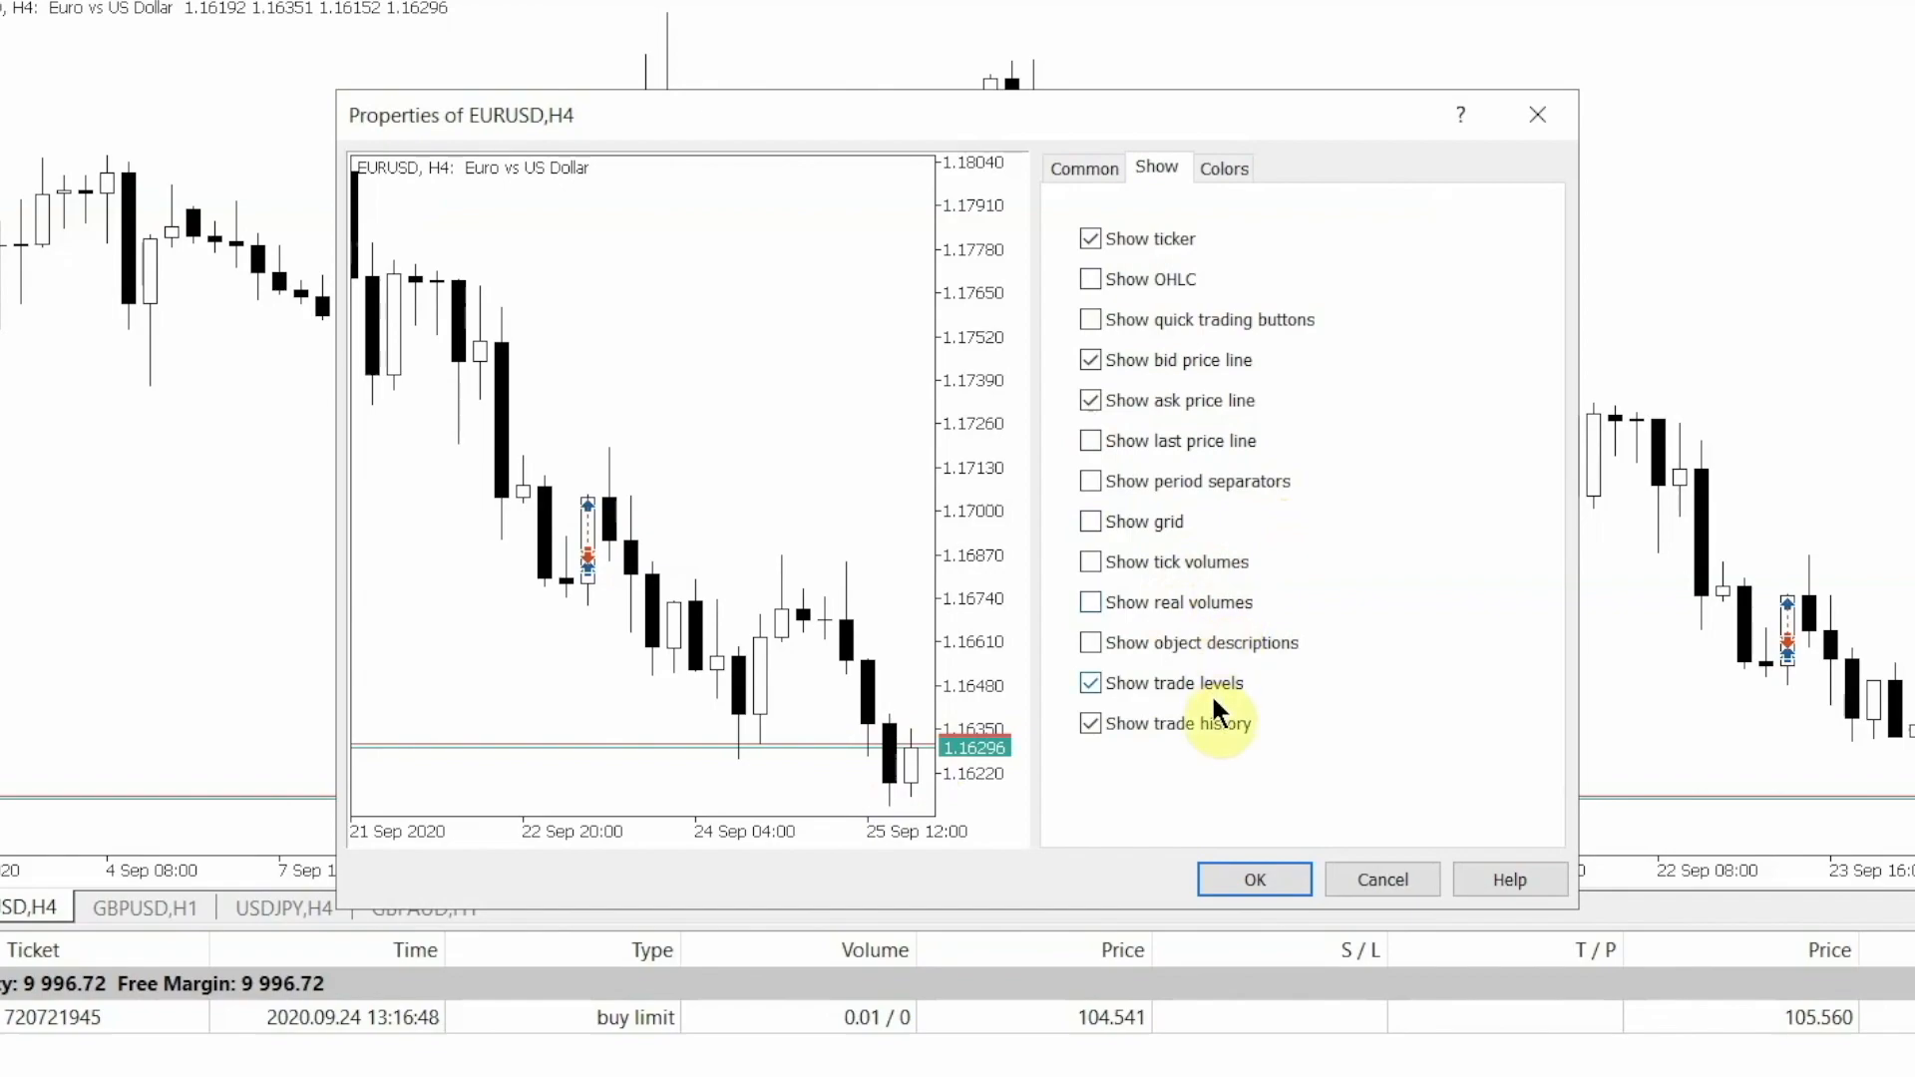
mouse_move(1157, 699)
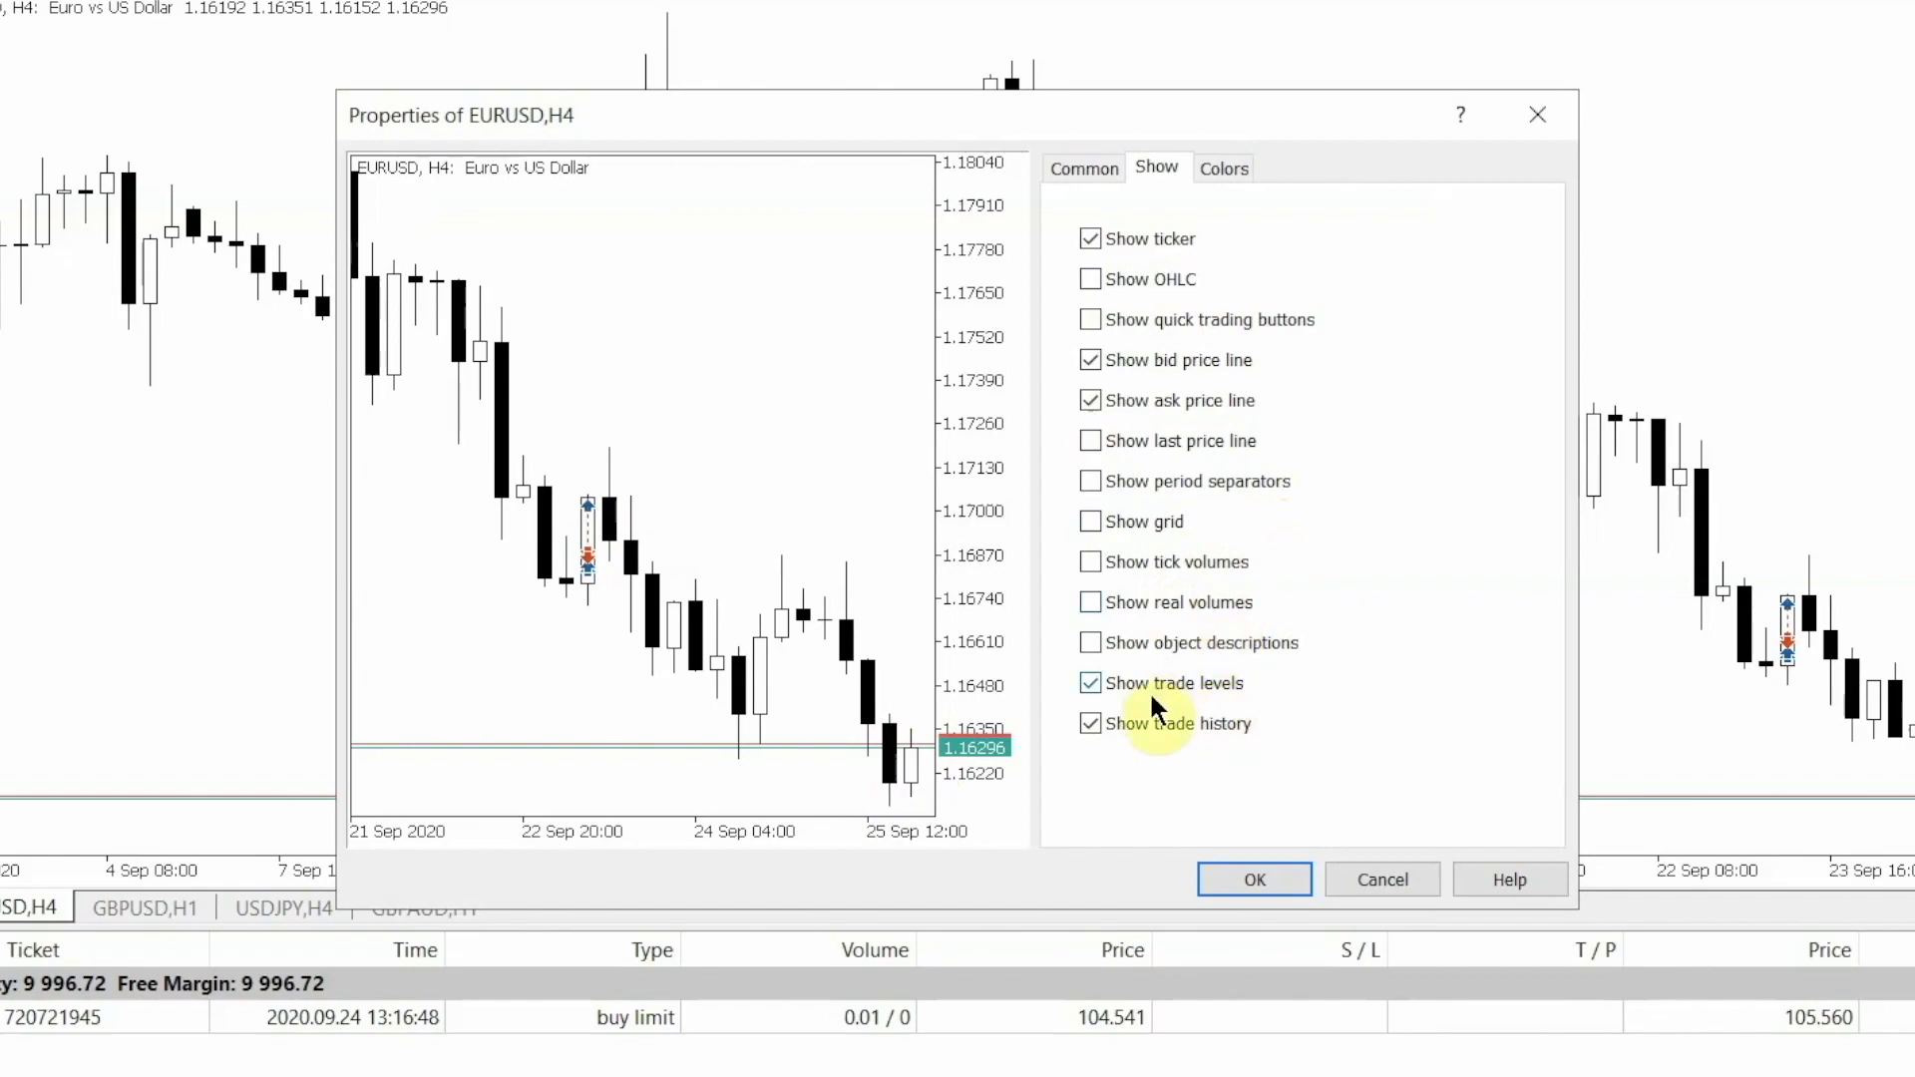
mouse_move(1434, 229)
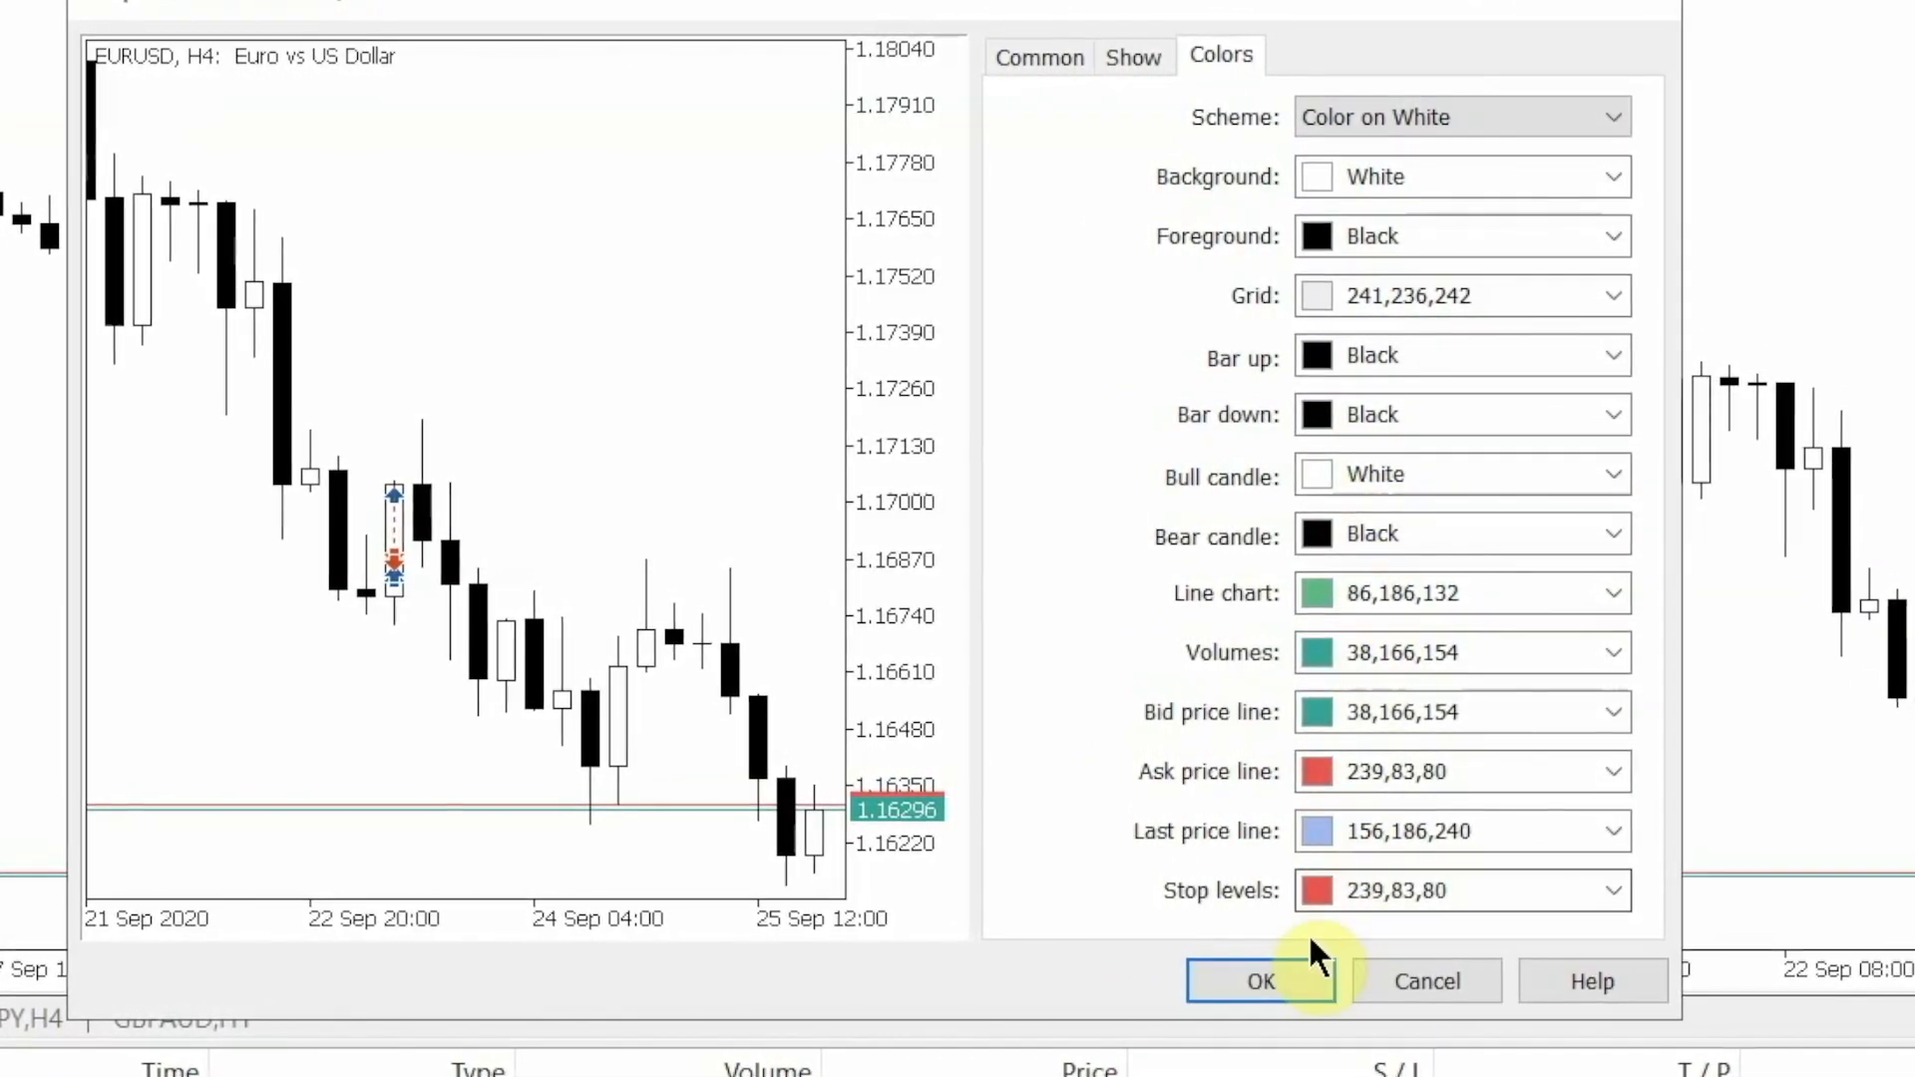
Step: Apply the display settings with OK so the header shows only ticker and description
click(1259, 982)
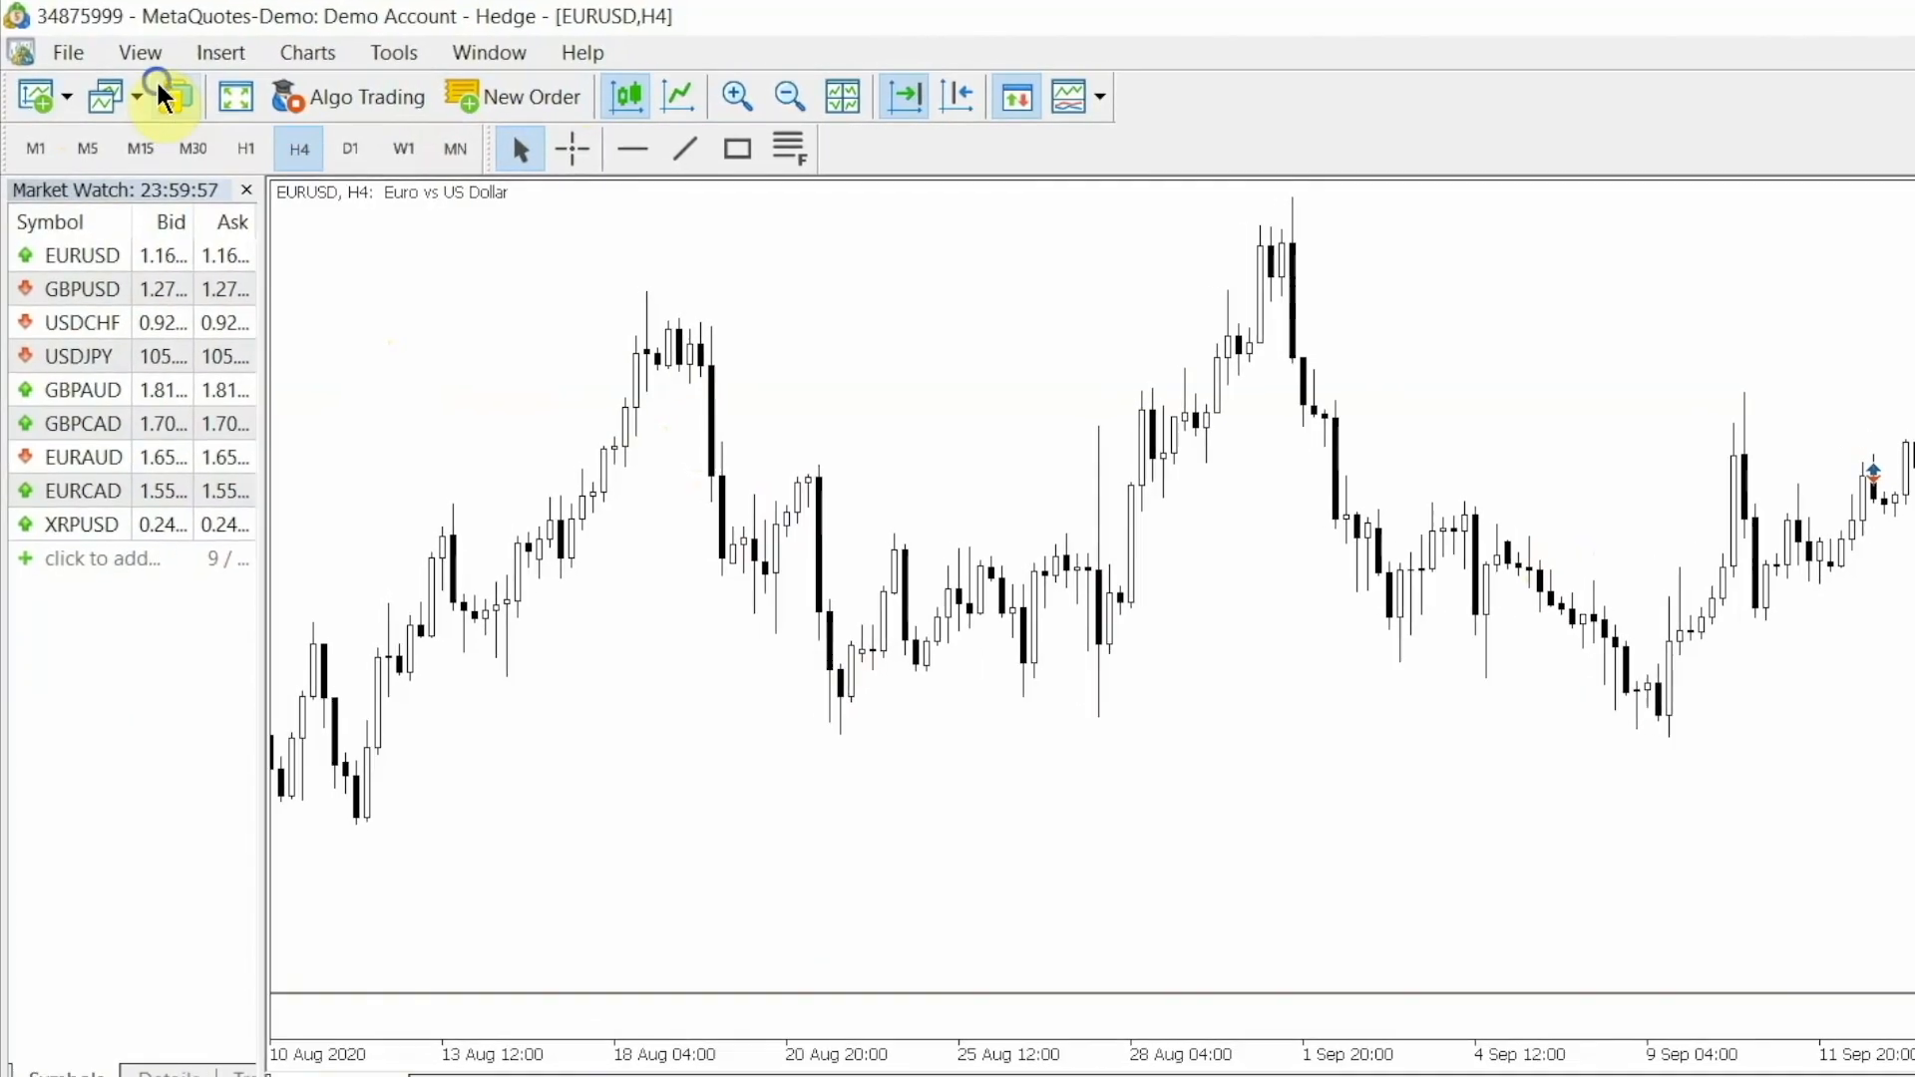
Step: Review the Selected buttons list in Customizing Toolbar and close the window
click(160, 96)
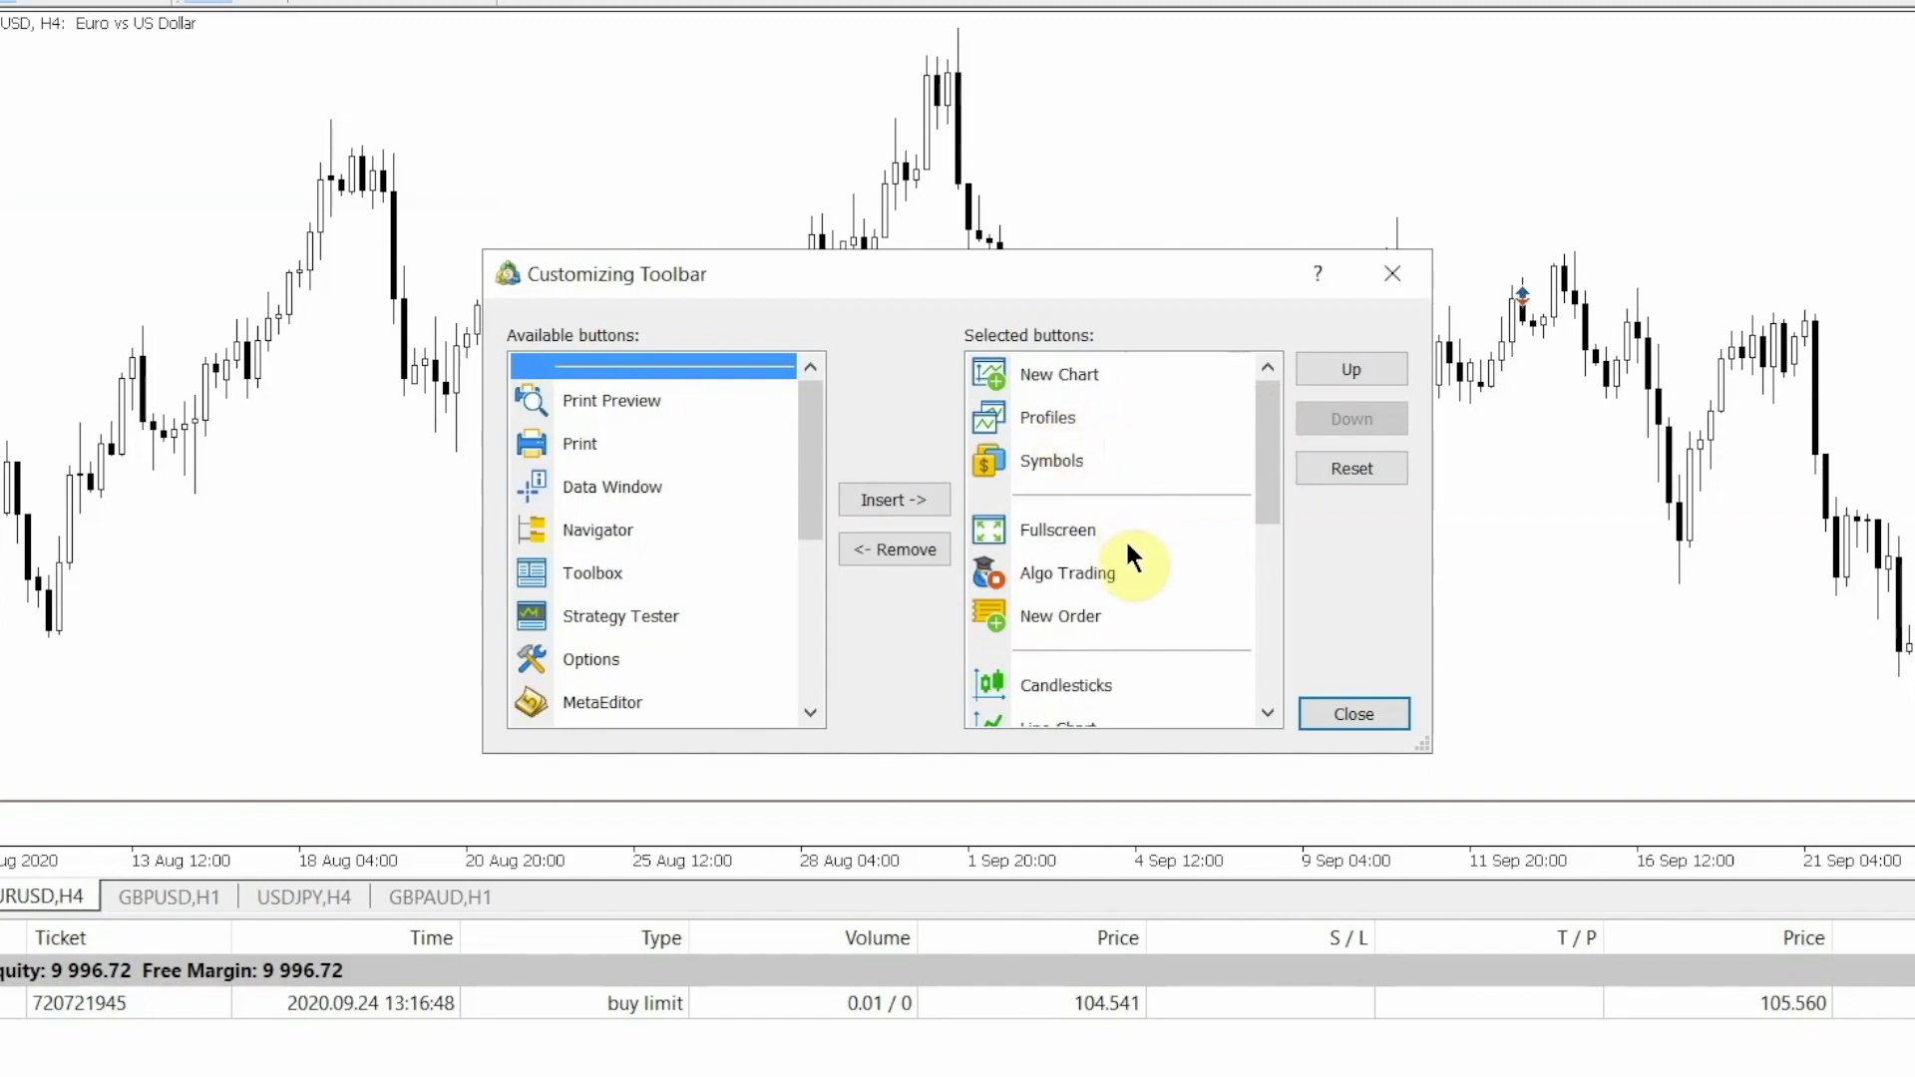
mouse_move(1243, 521)
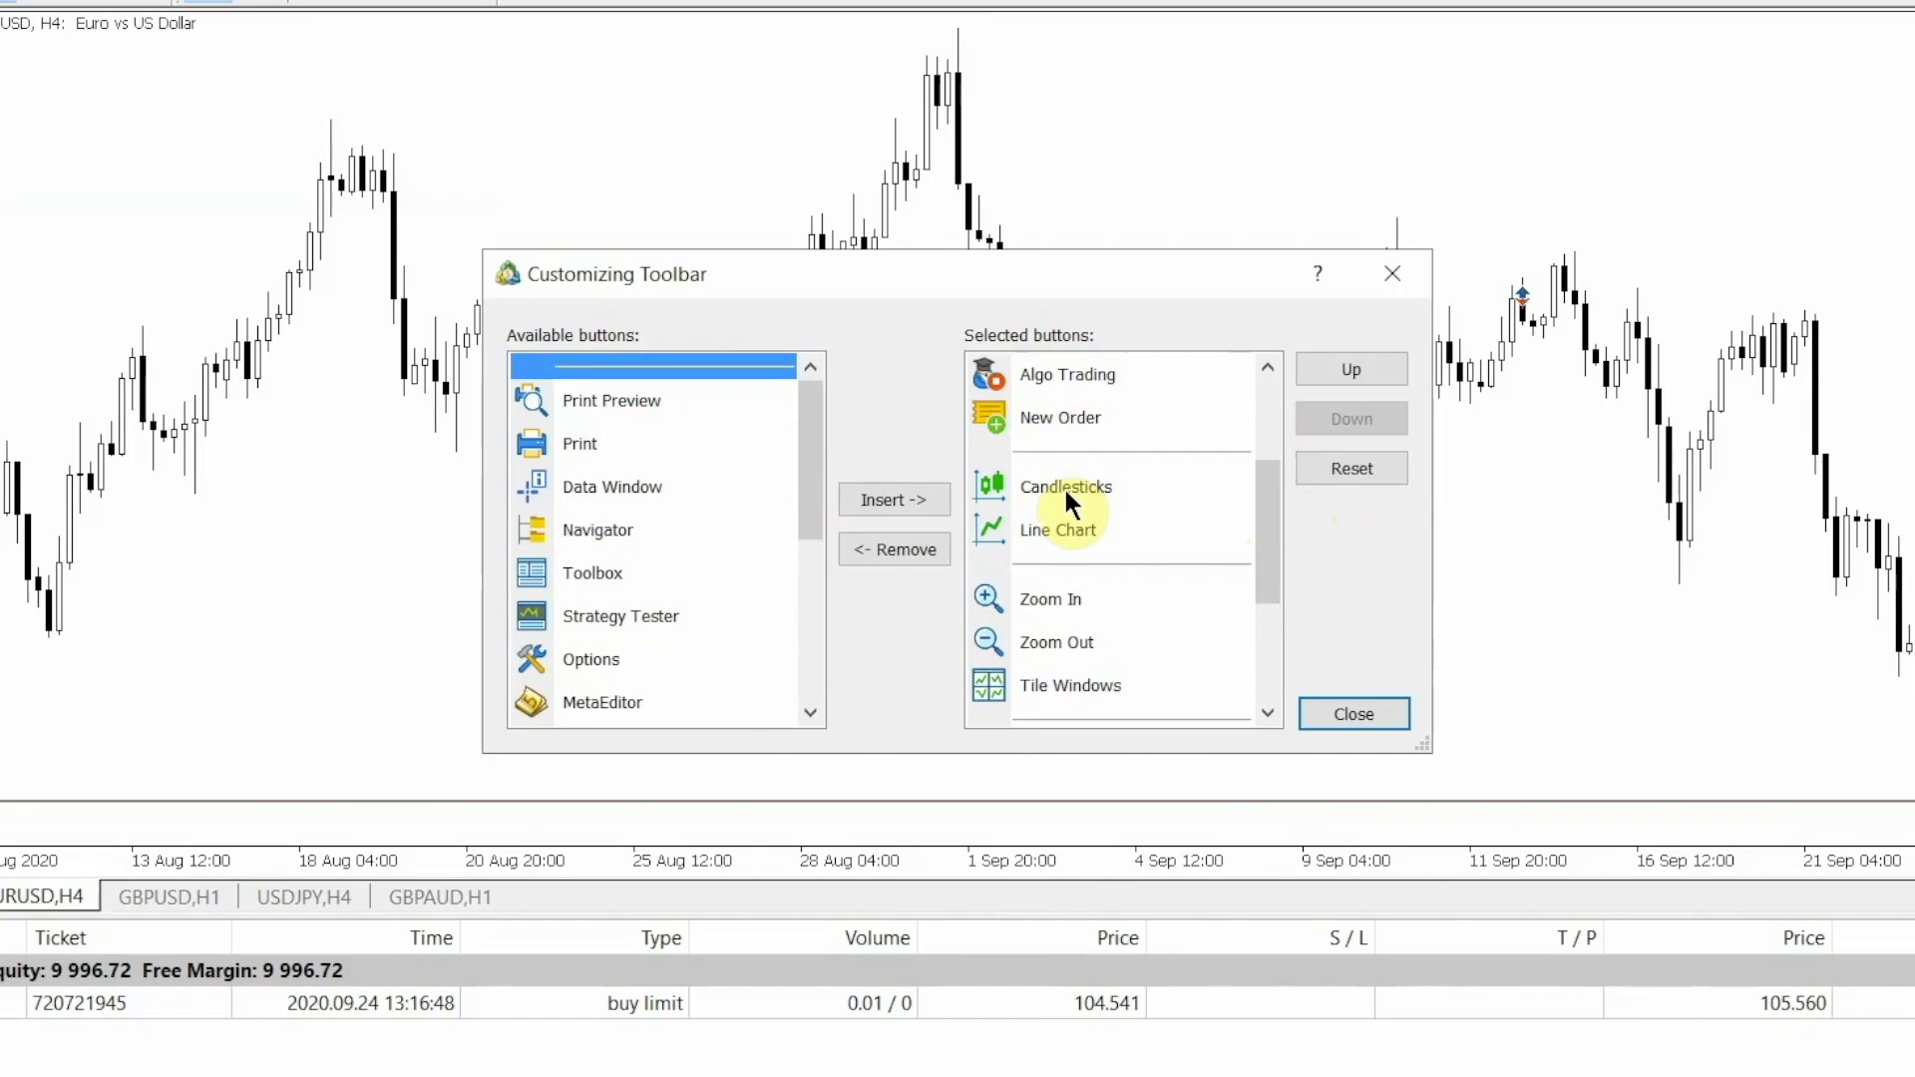
mouse_move(1088, 535)
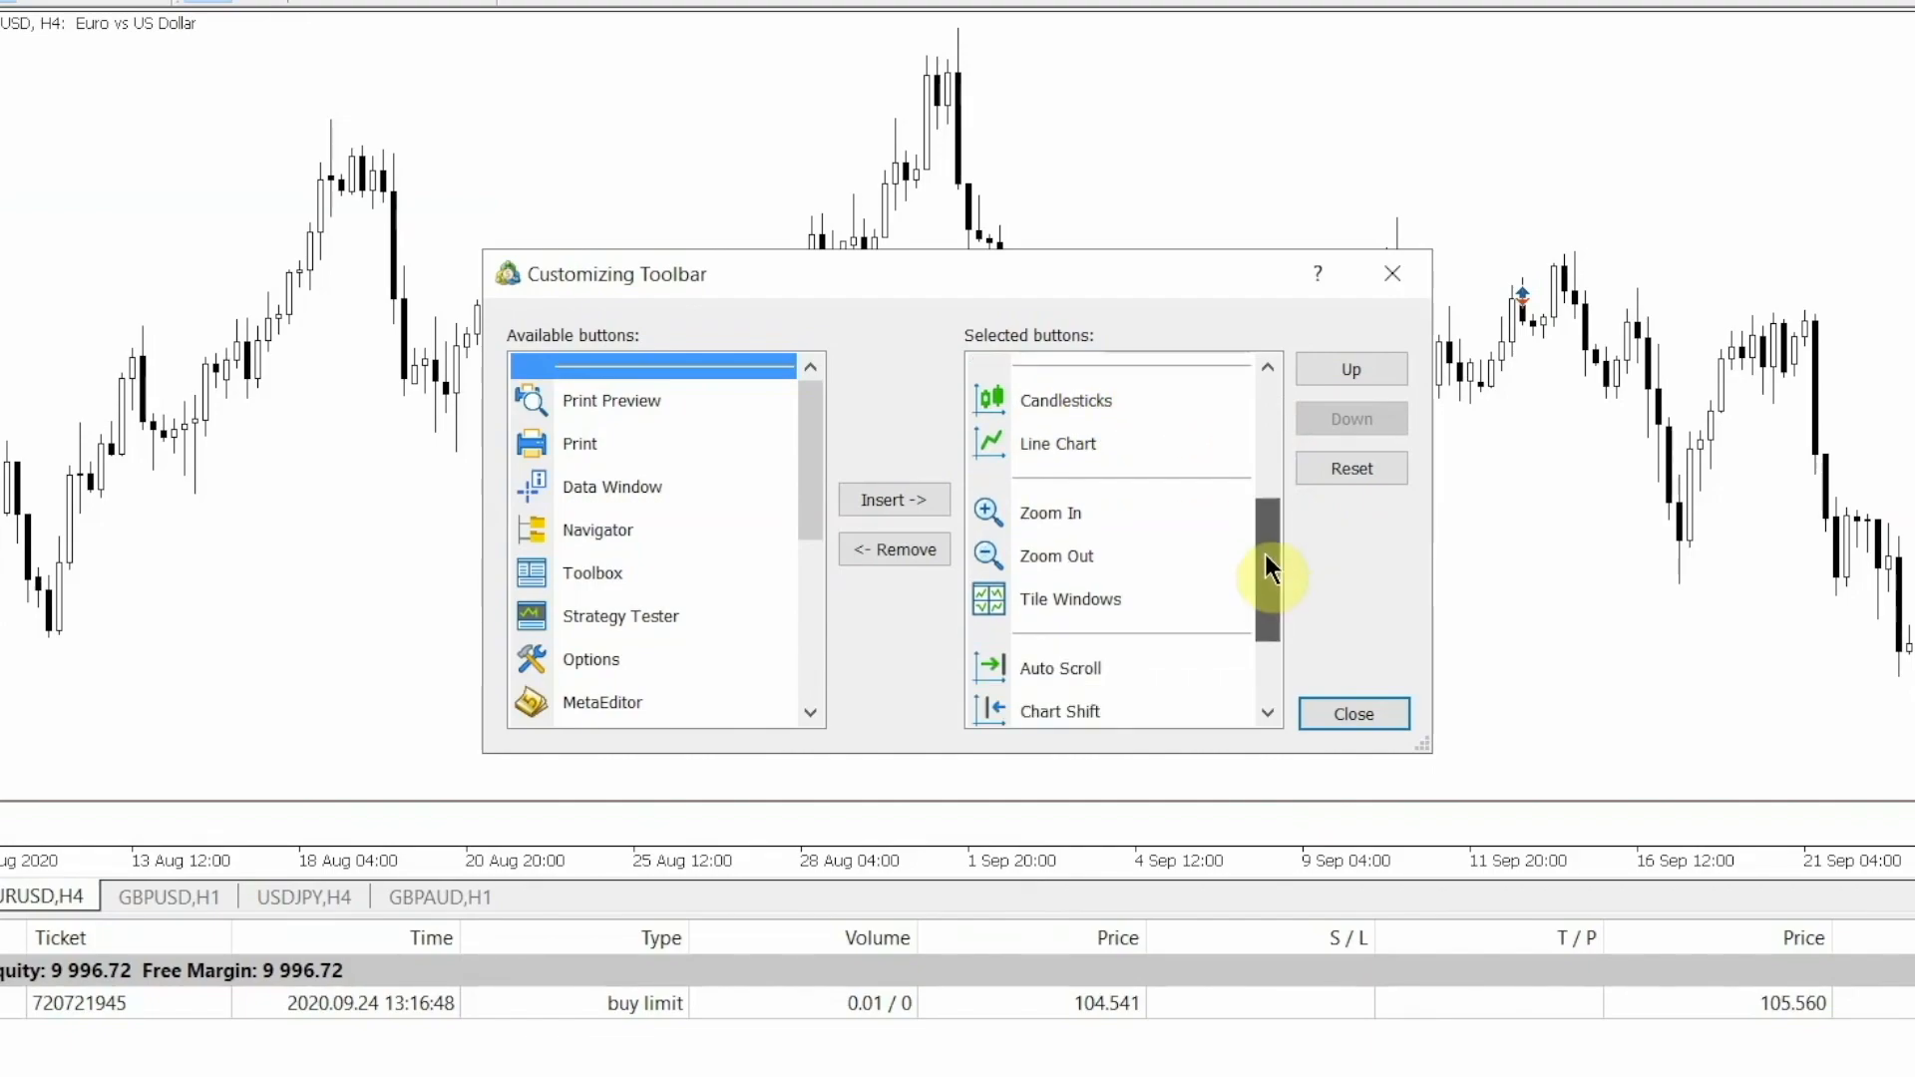
scroll(down, 3)
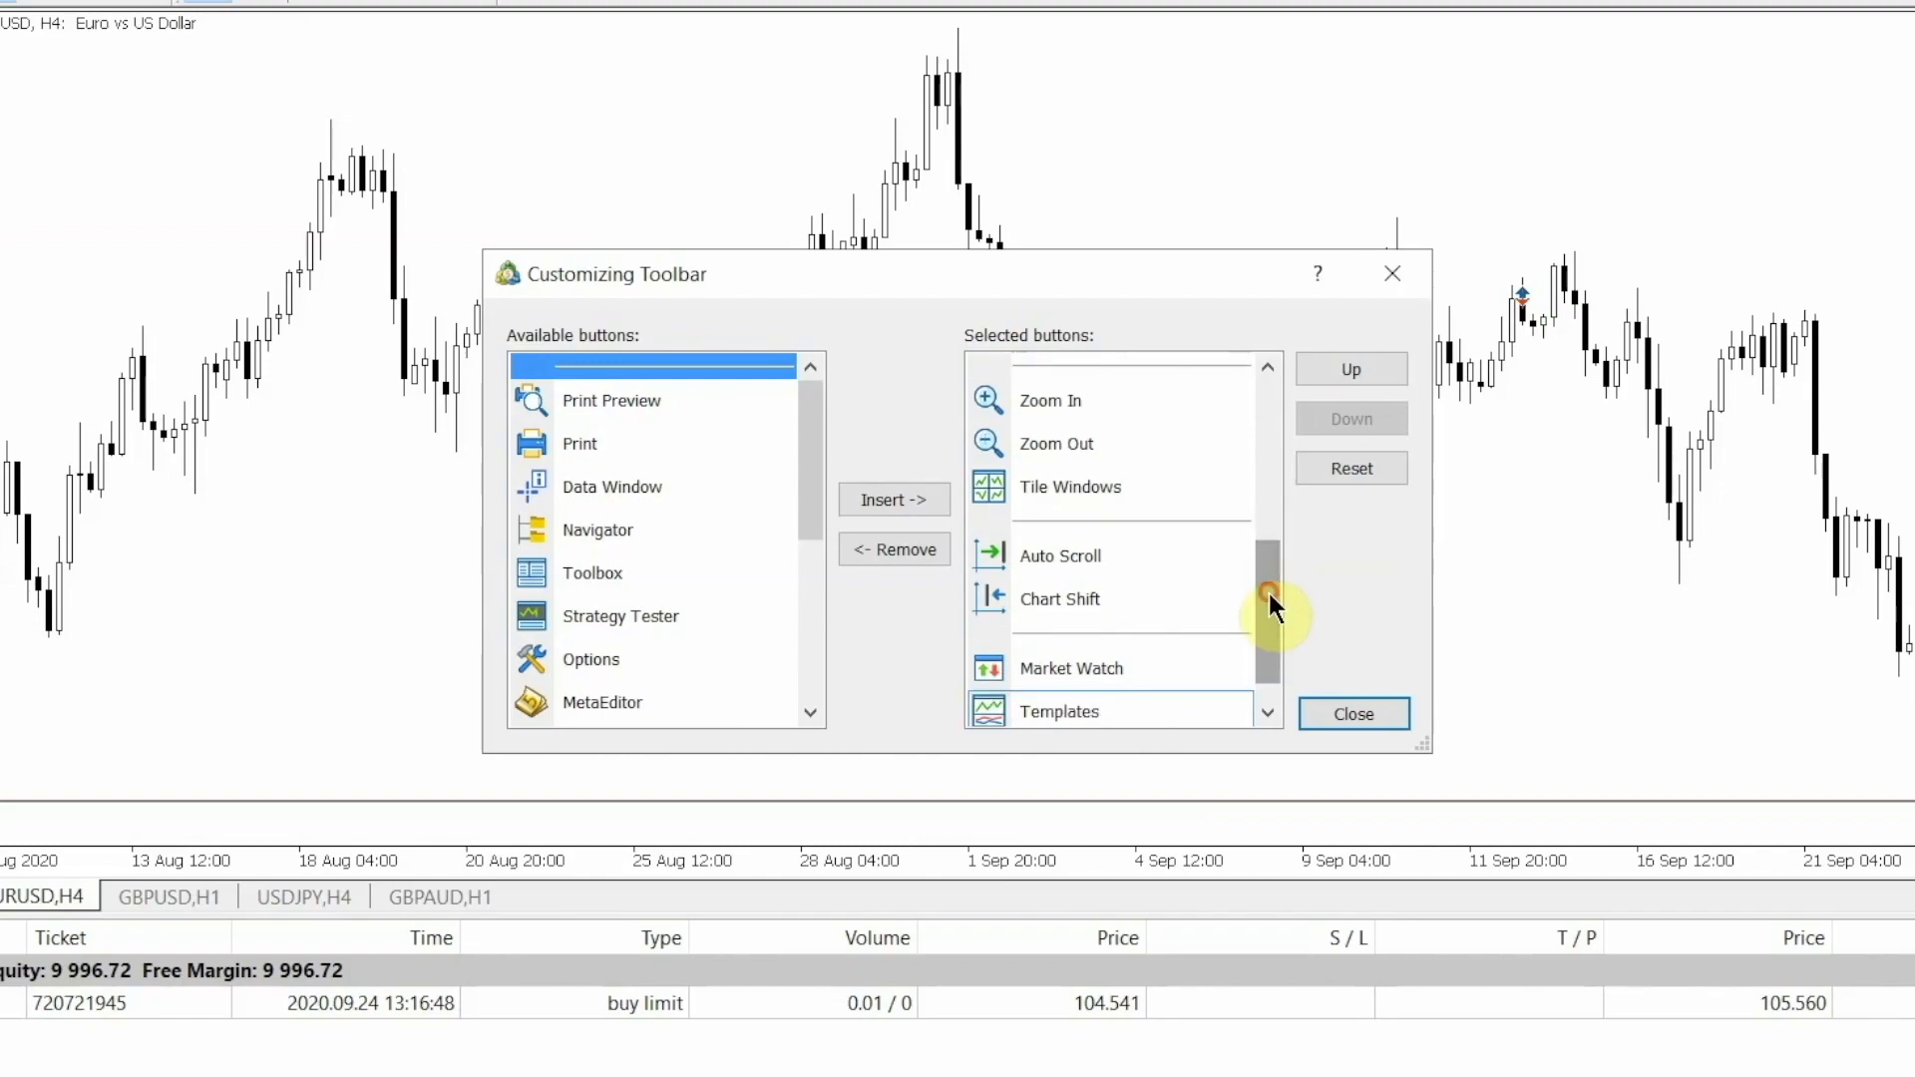
mouse_move(1141, 556)
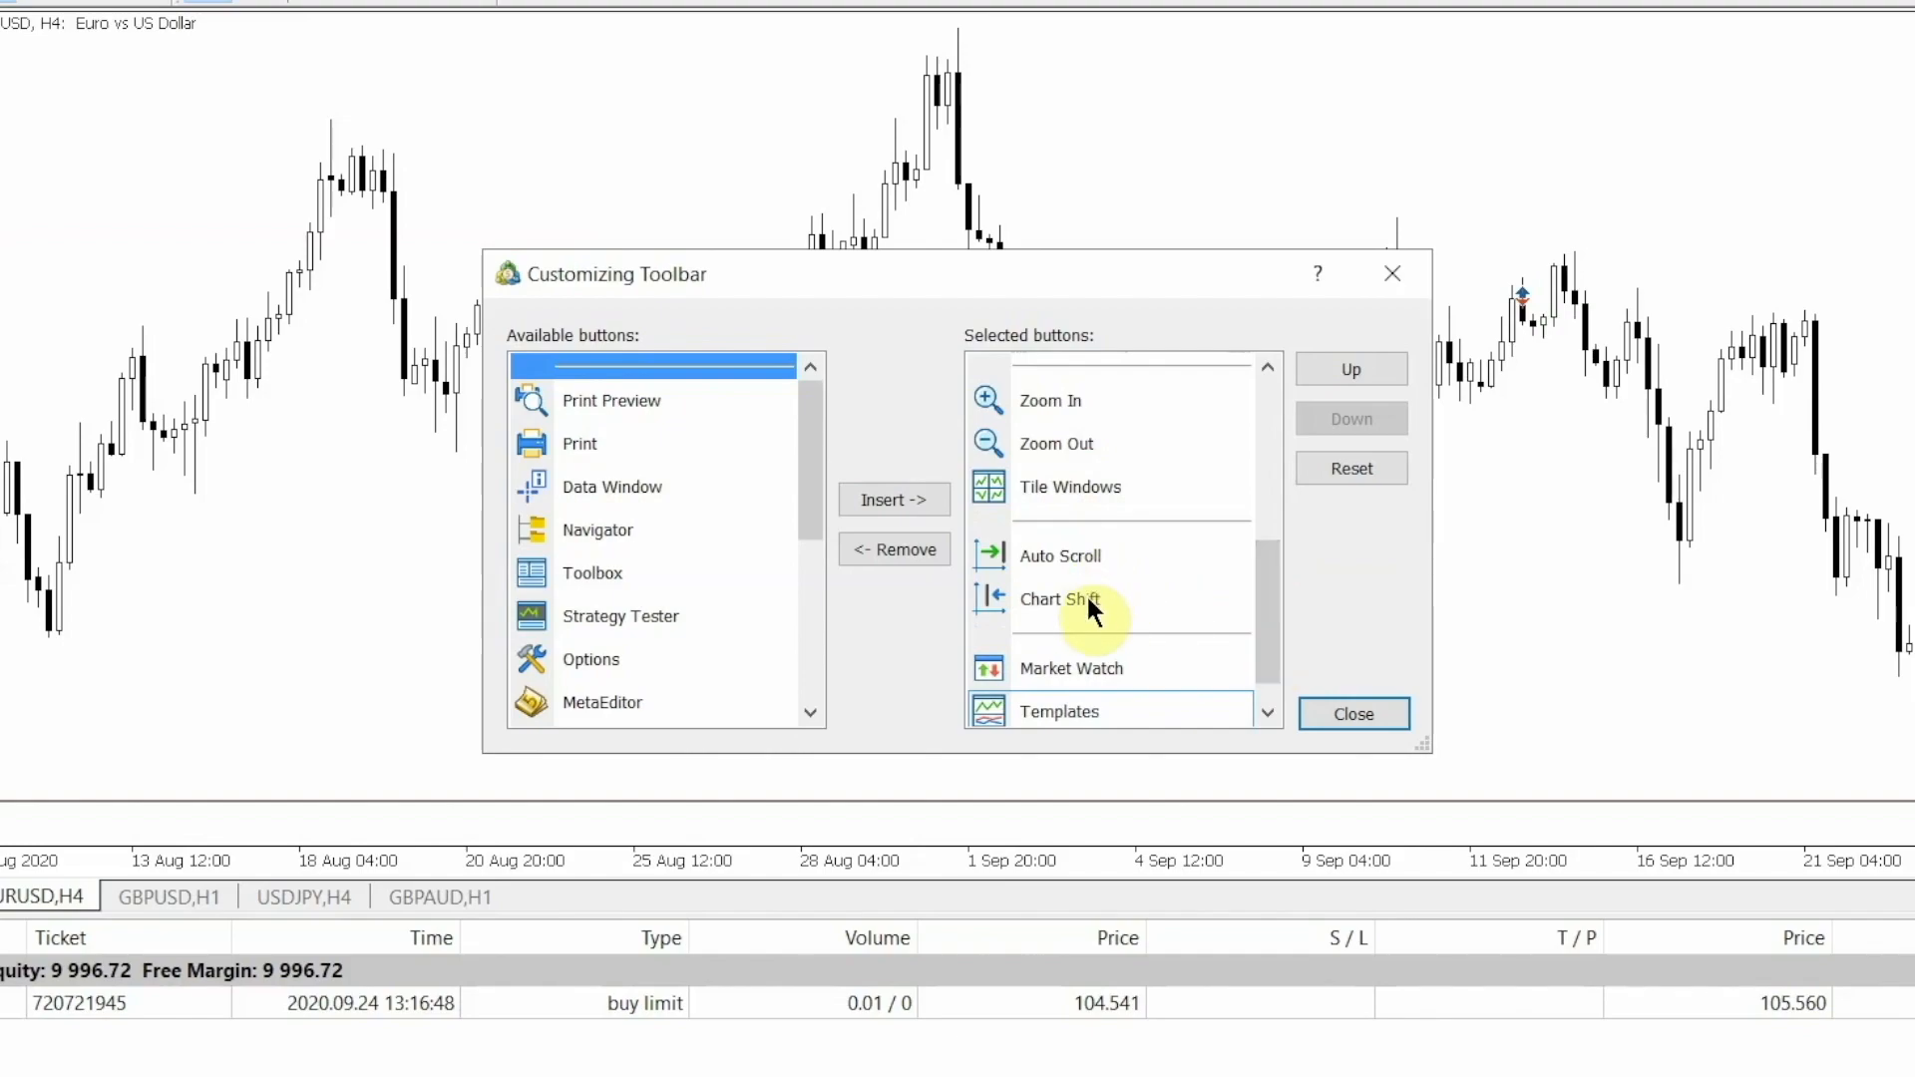
mouse_move(1261, 651)
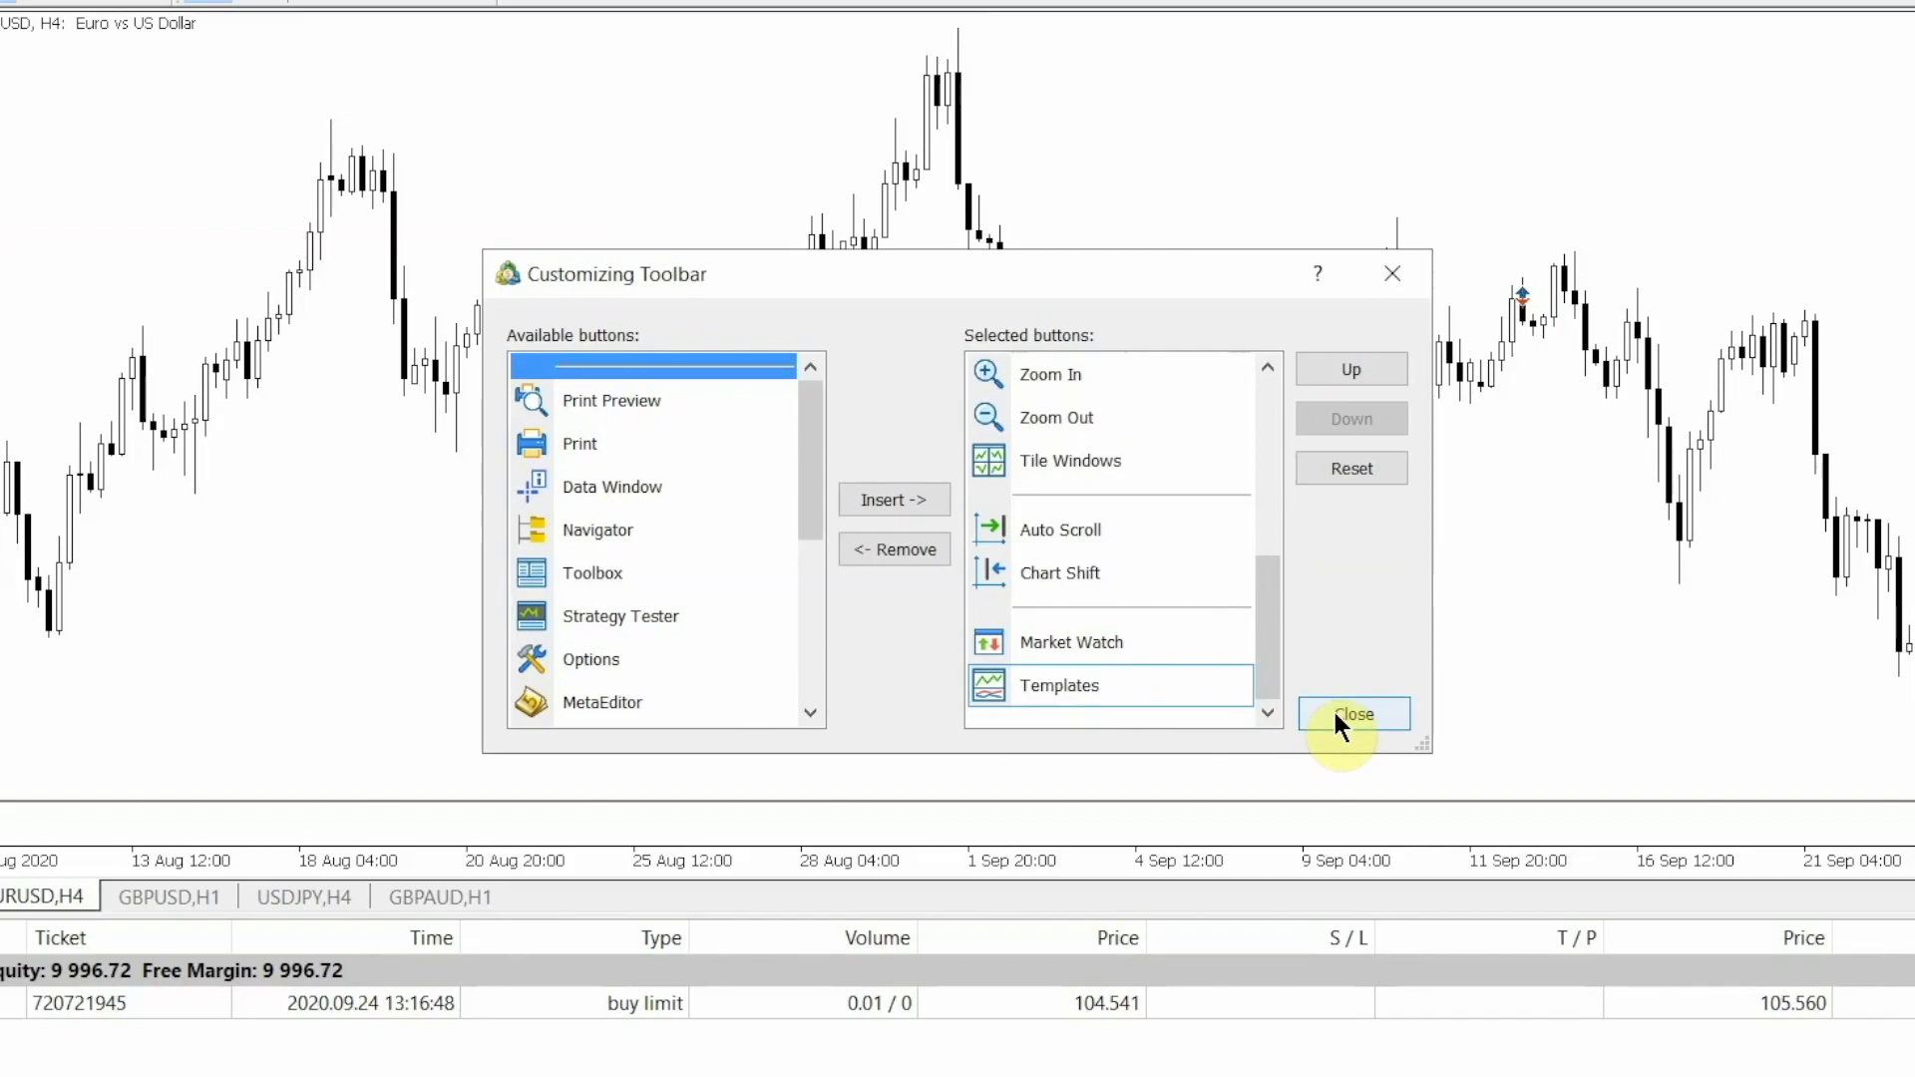
click(1353, 714)
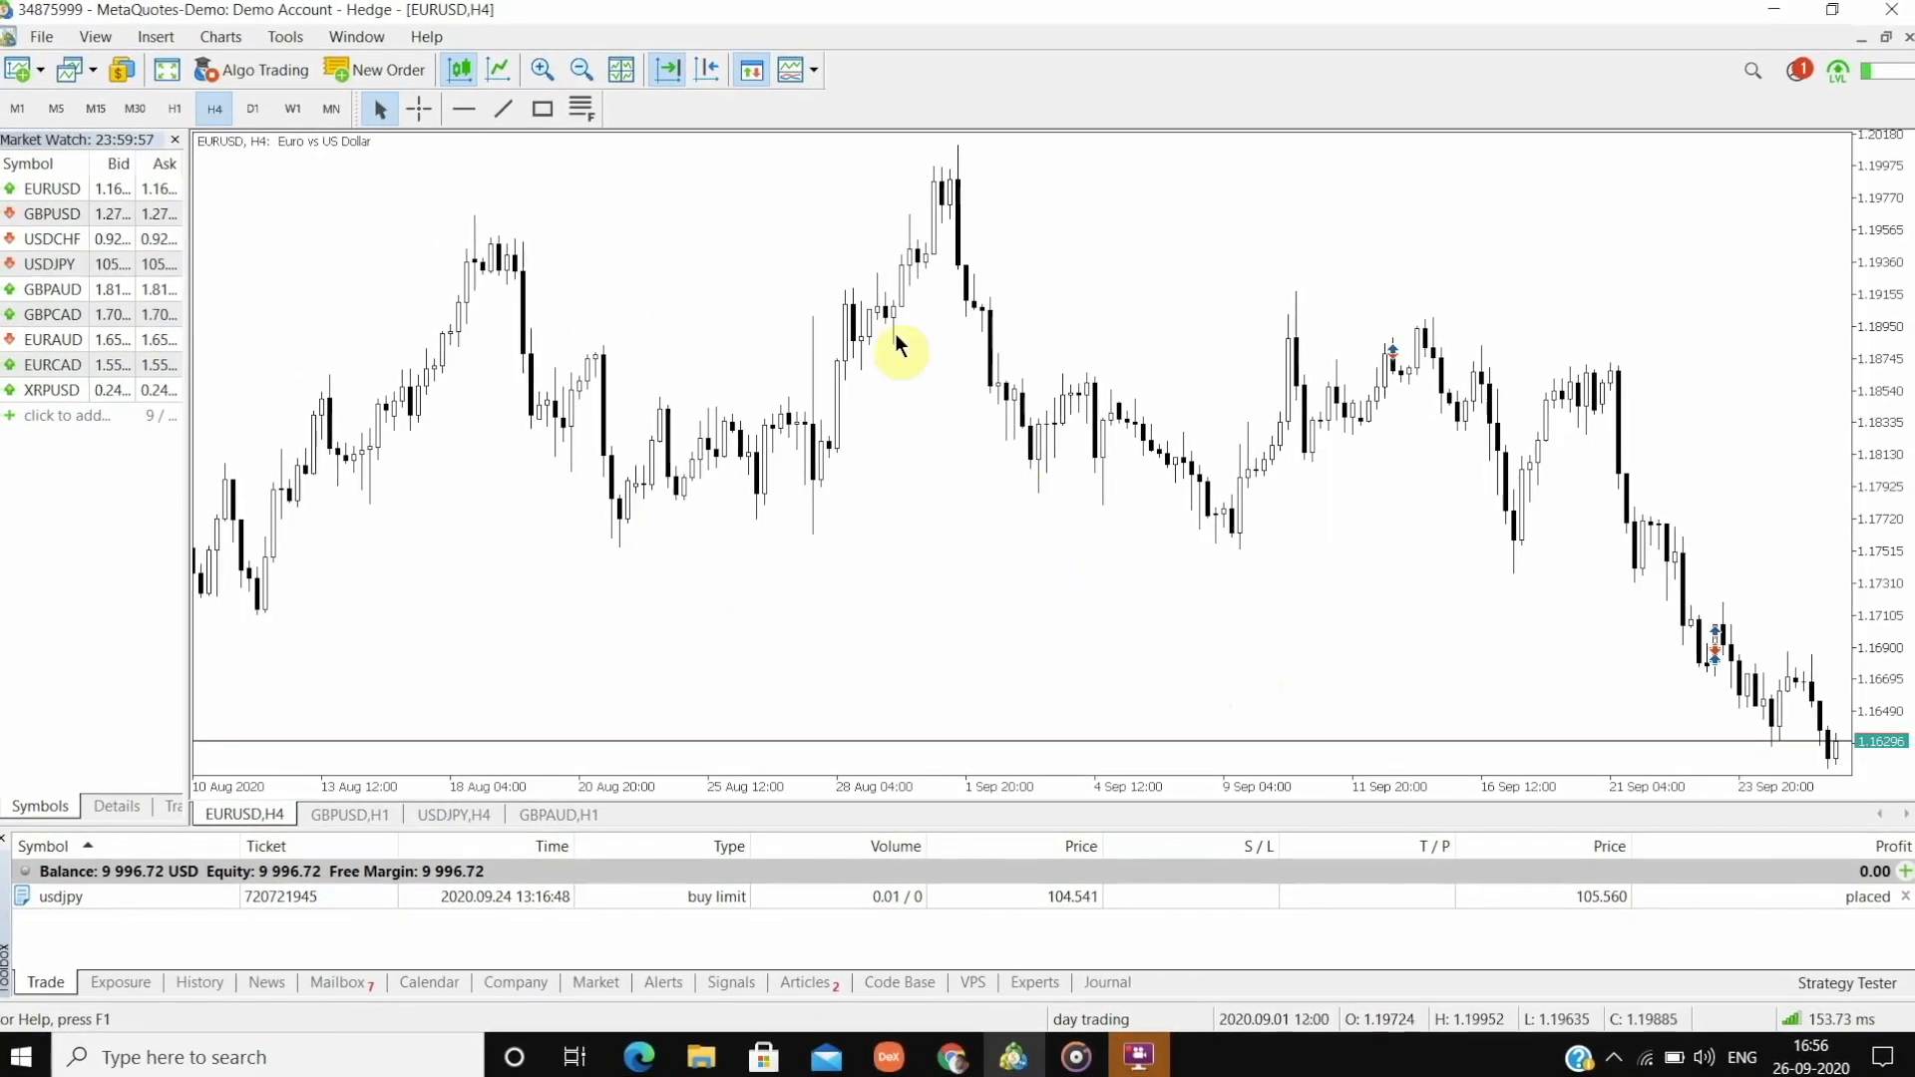
Step: Inspect the Line Studies toolbar's buttons in Customize, close it, and reopen the toolbar list
click(585, 110)
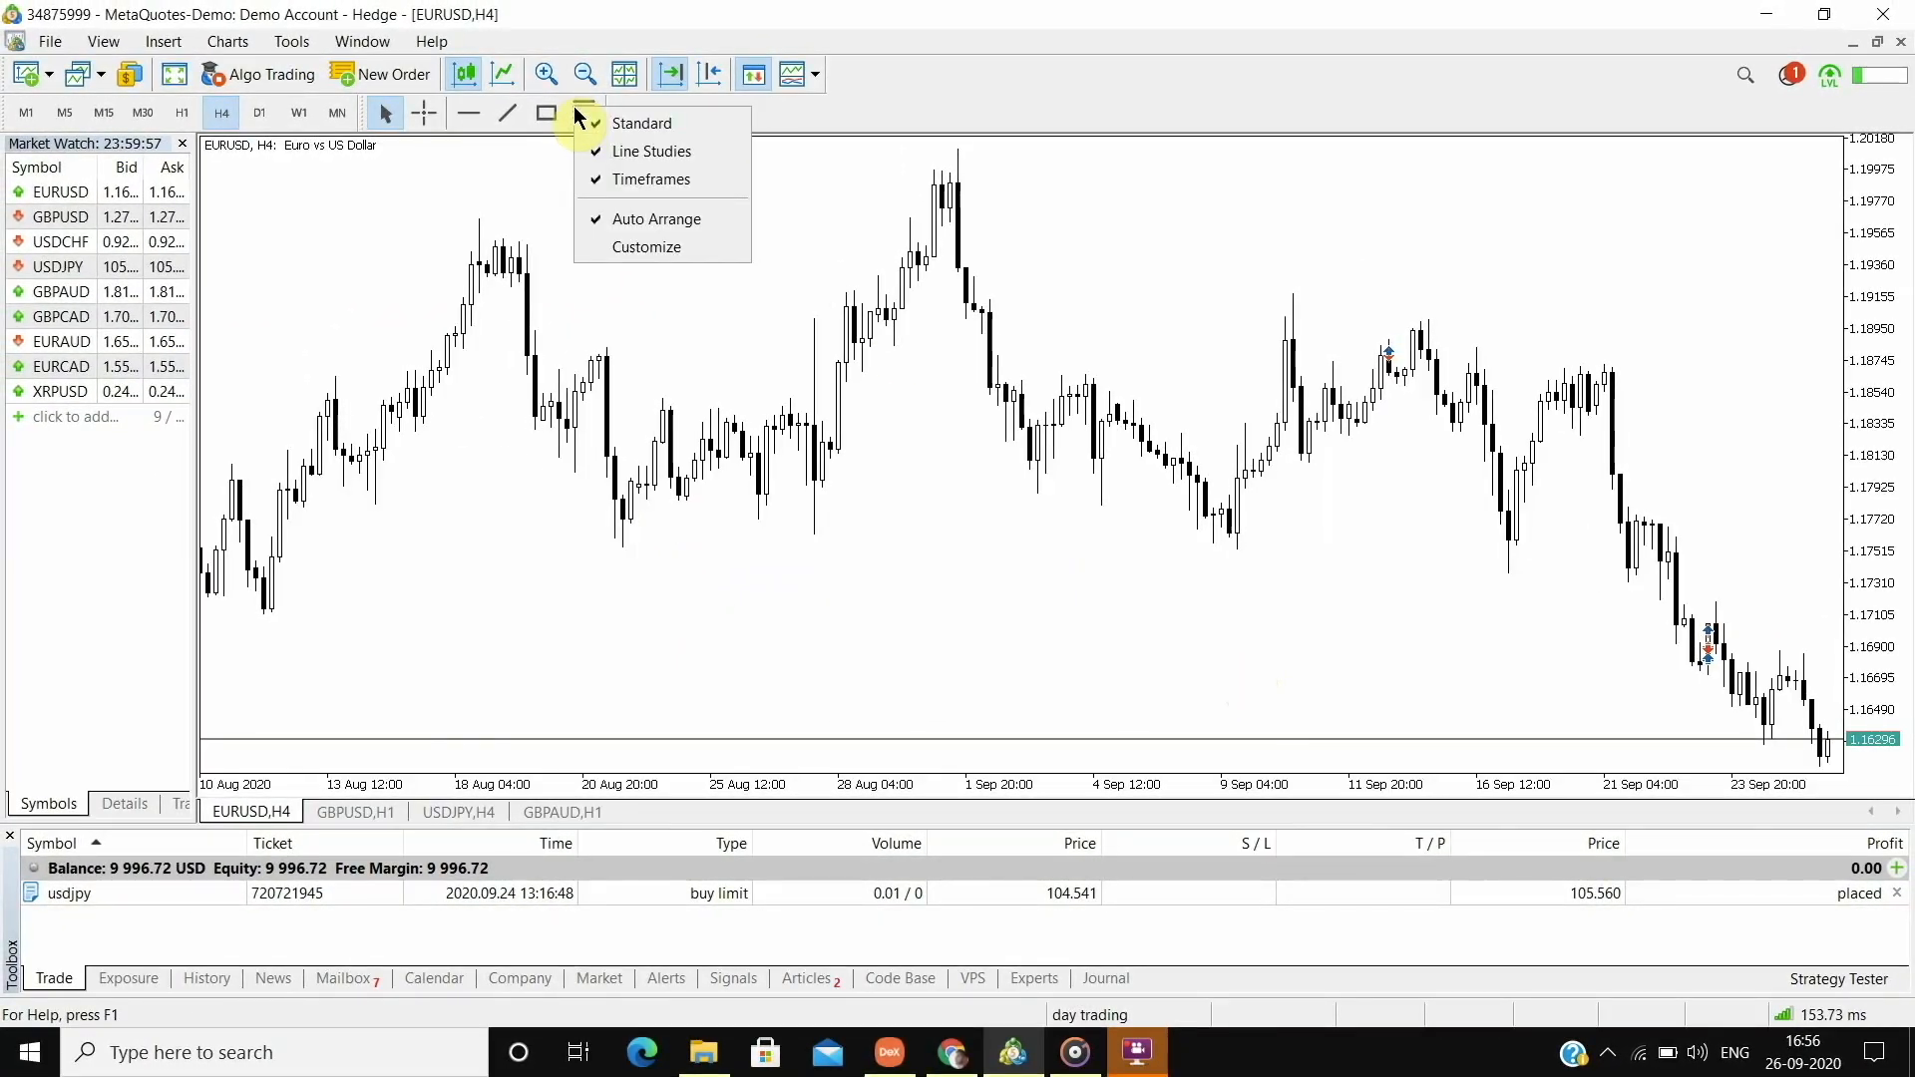
click(646, 247)
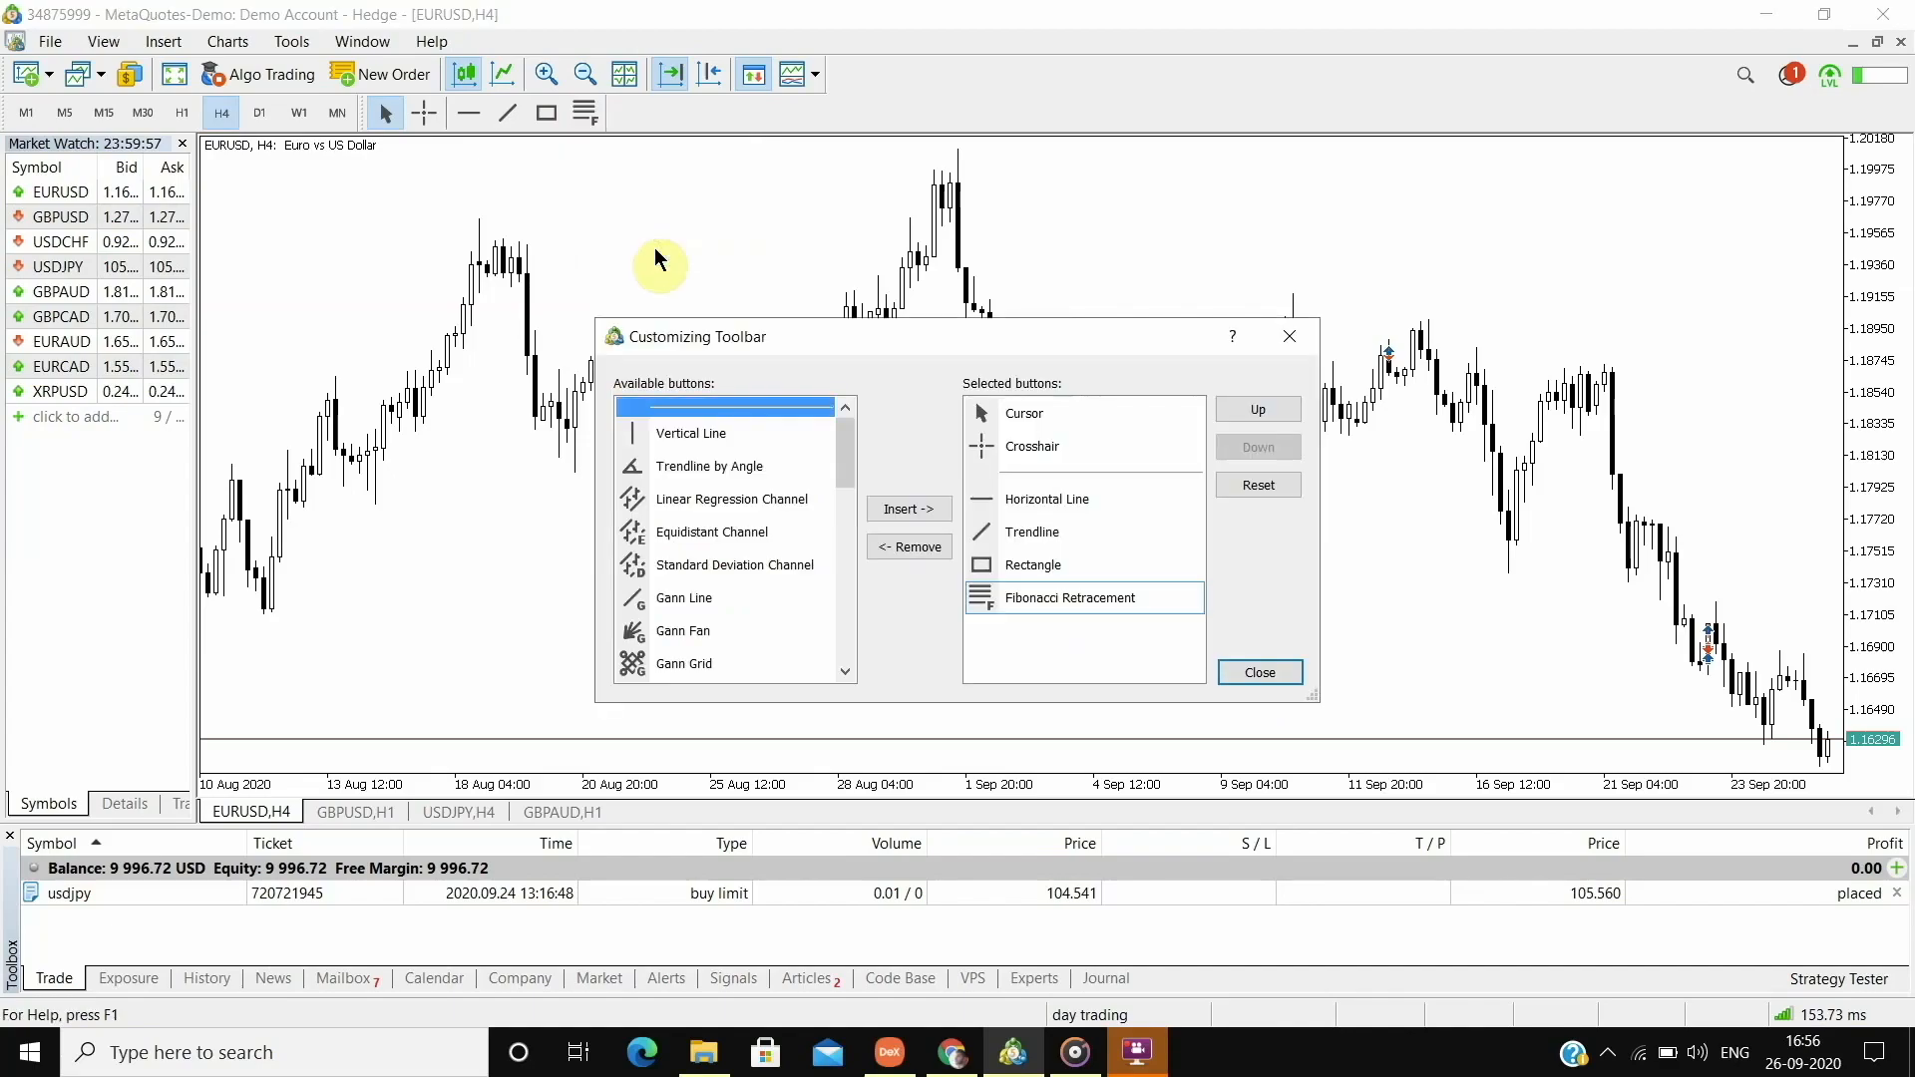
mouse_move(1161, 439)
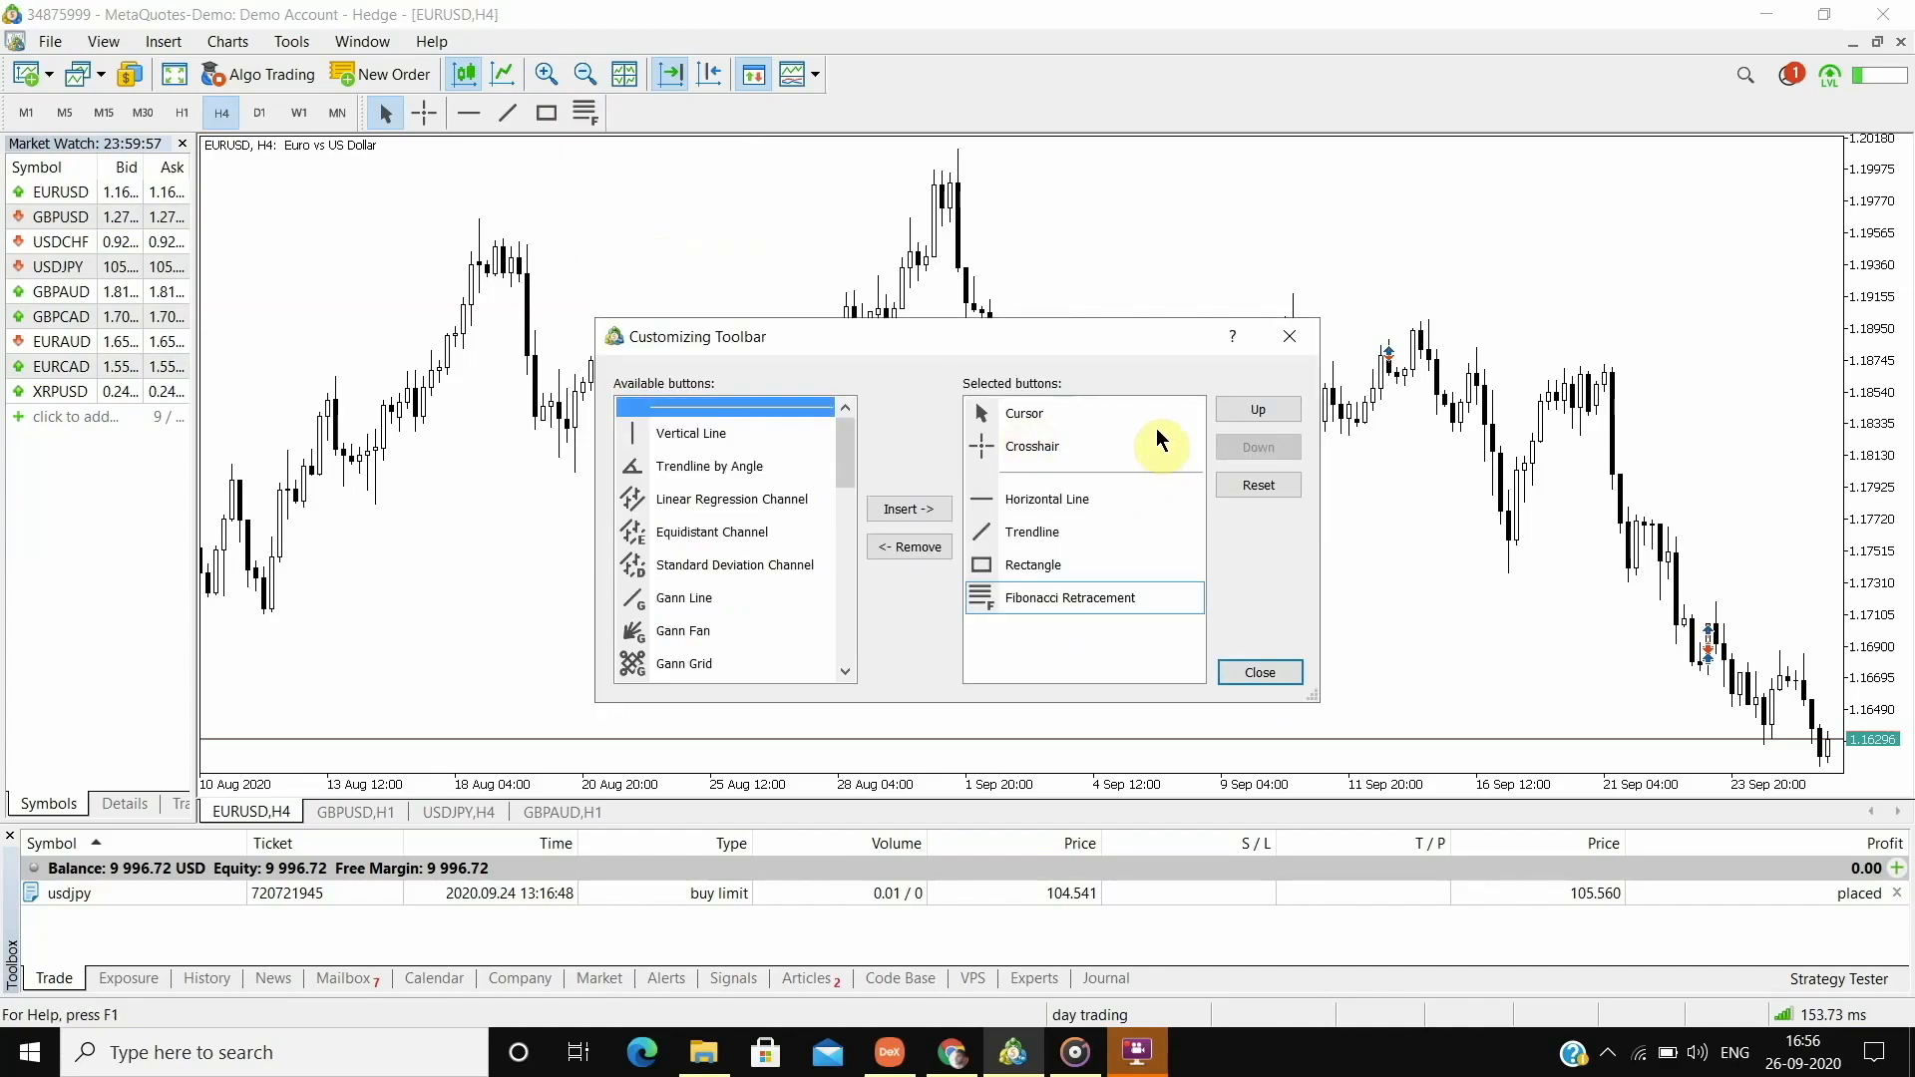
mouse_move(1076, 557)
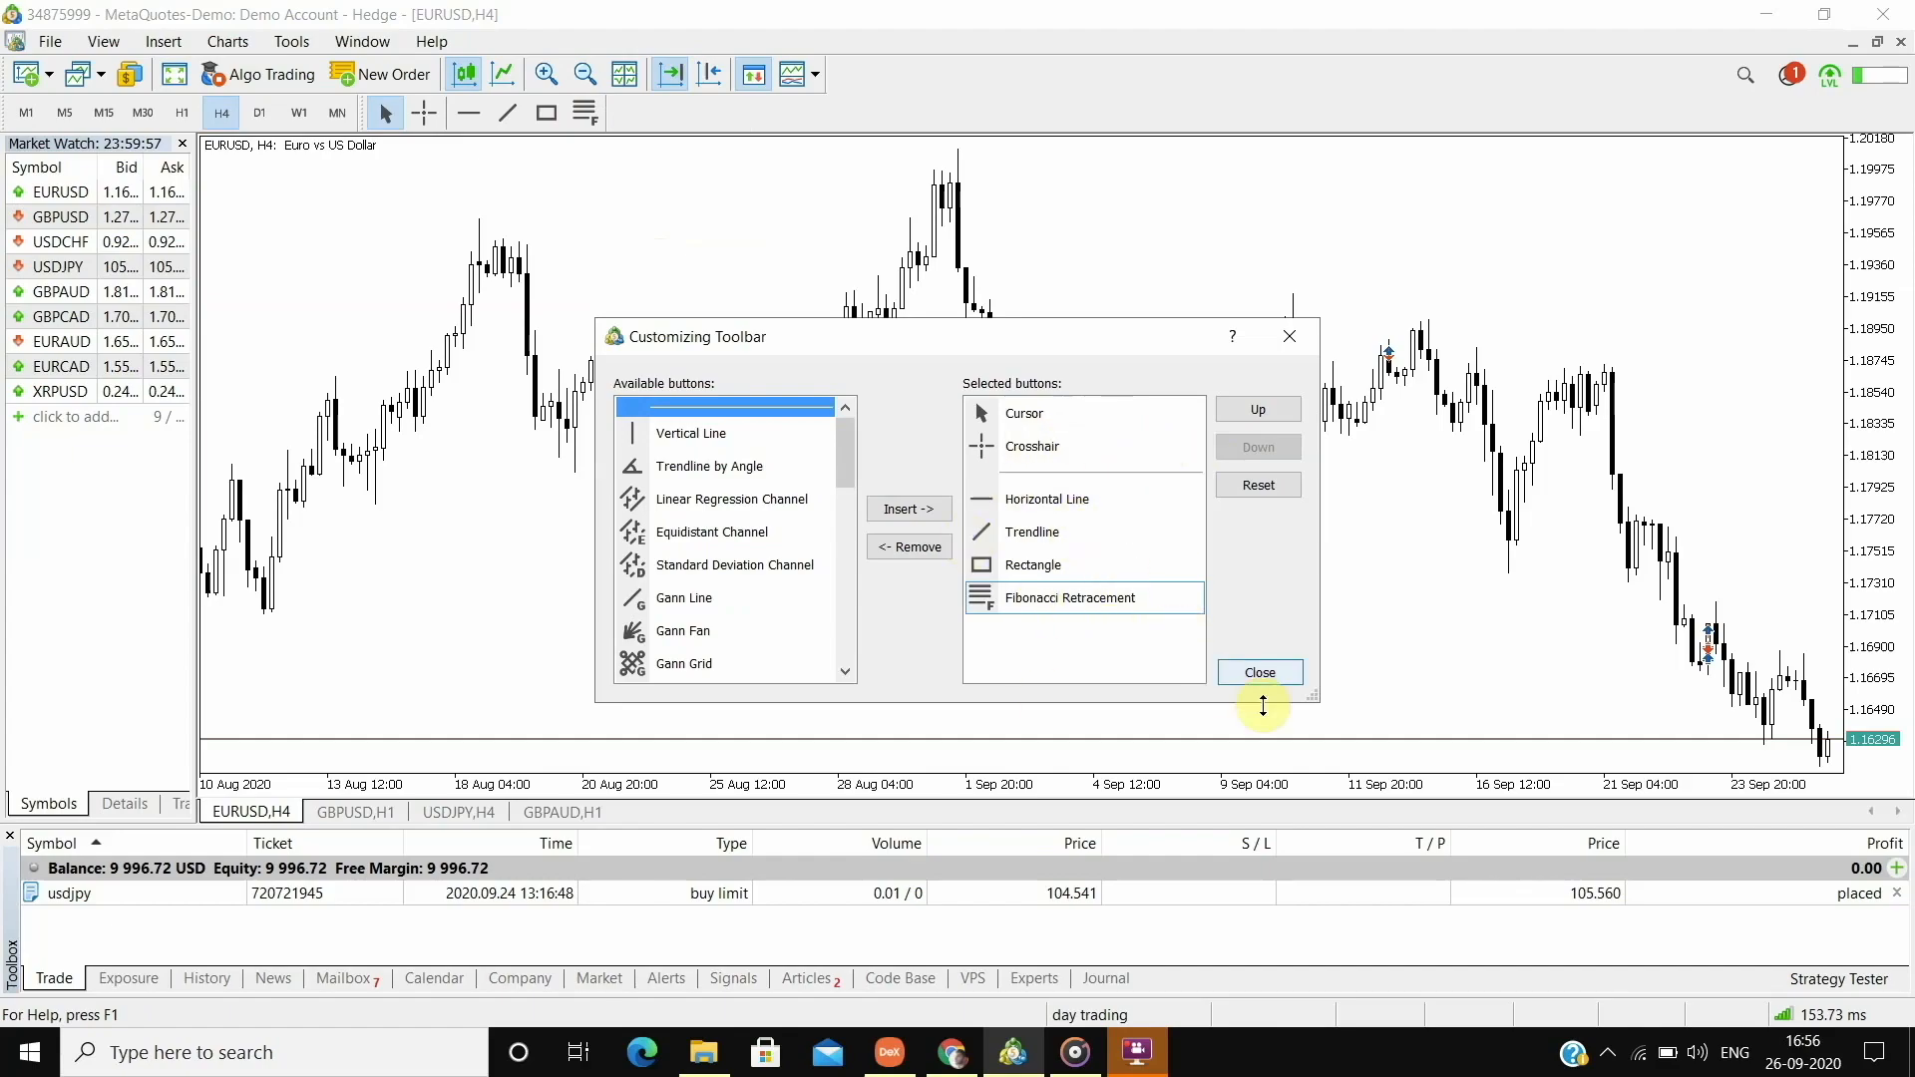
click(1259, 672)
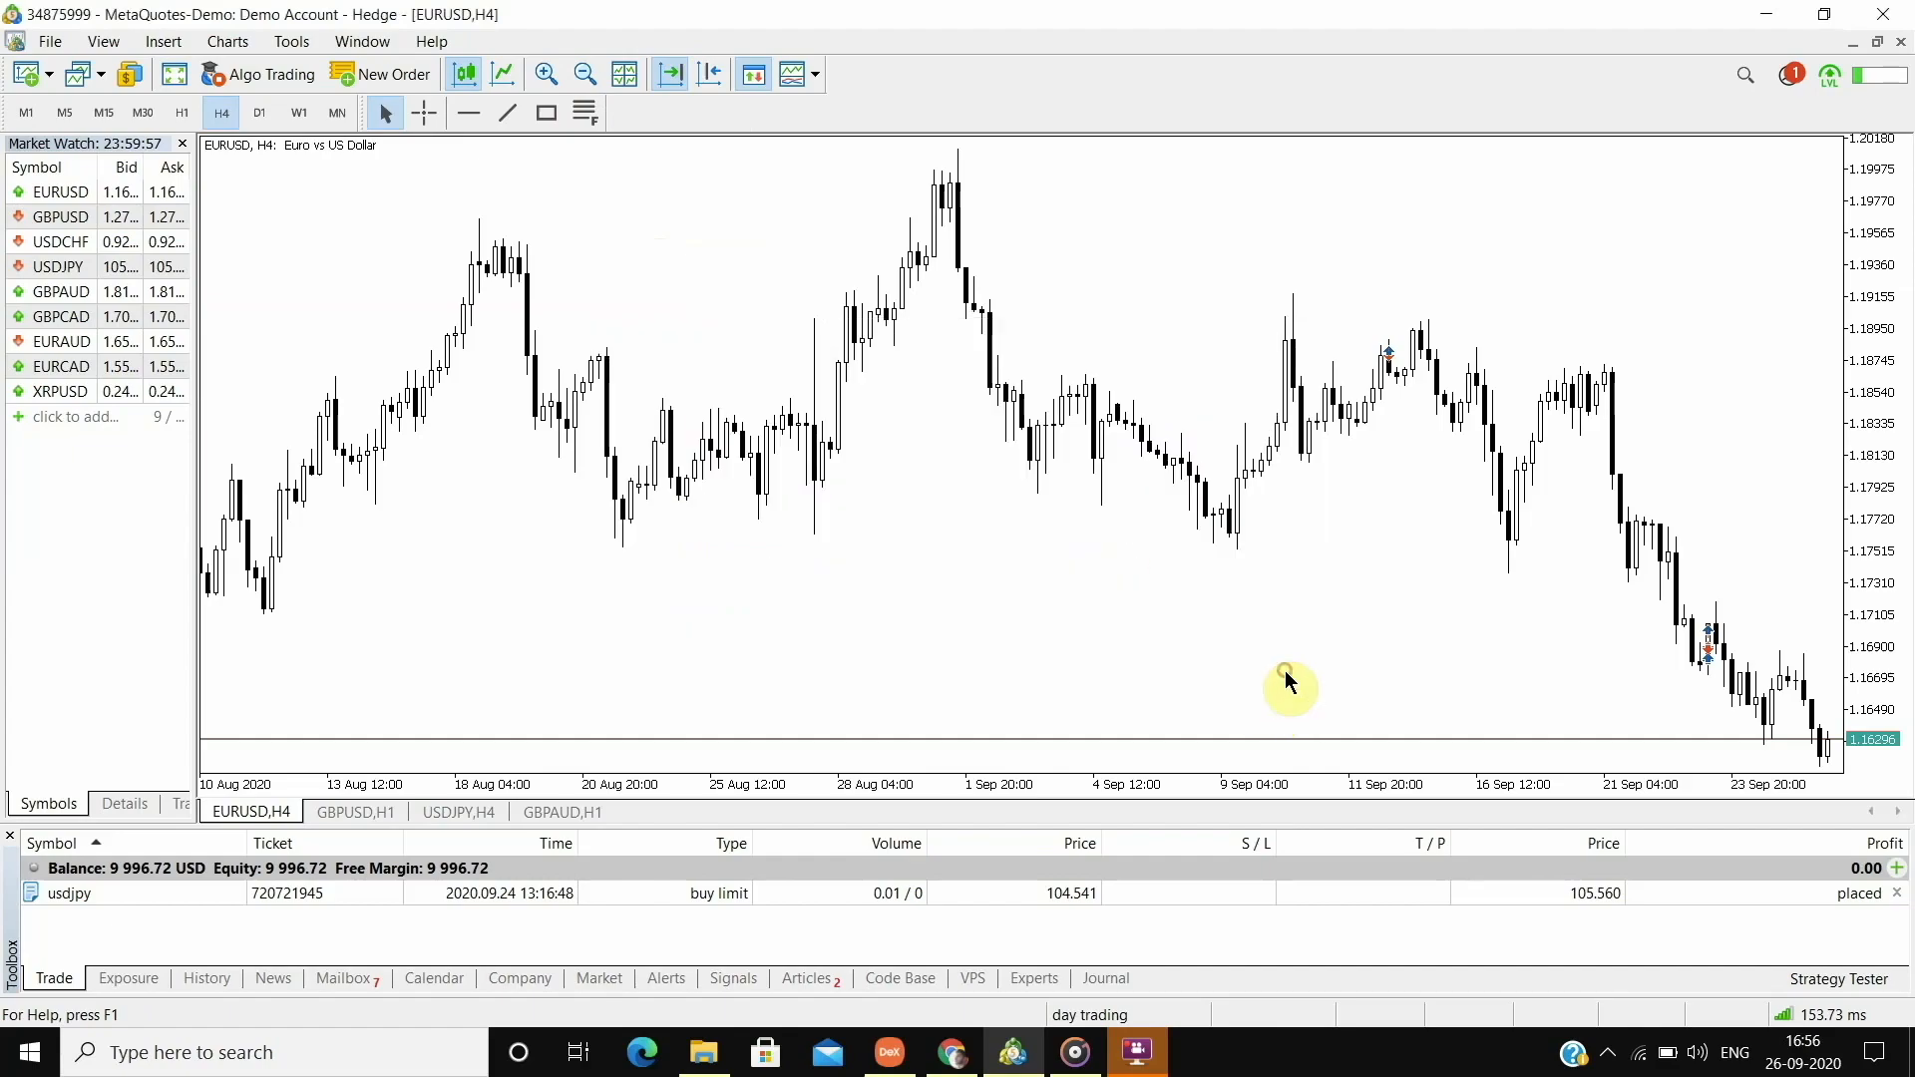
mouse_move(133, 26)
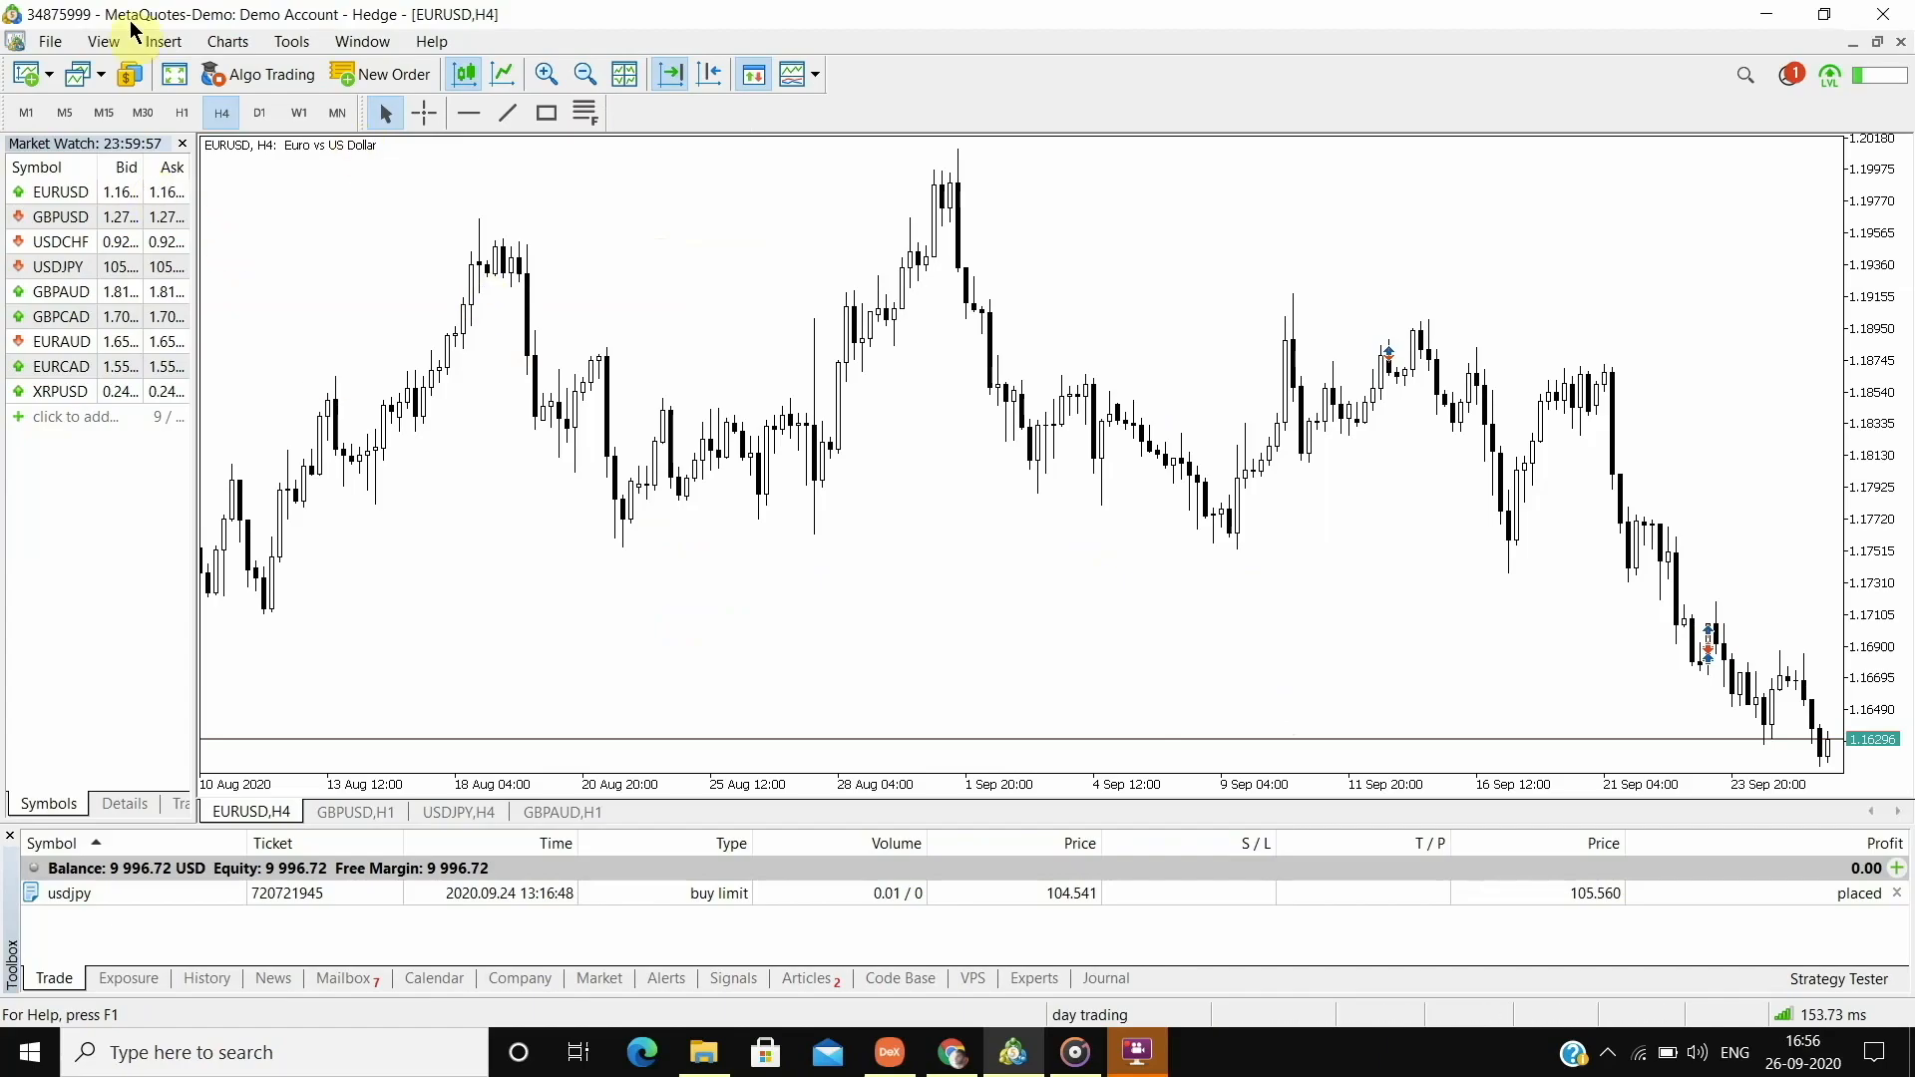
click(159, 40)
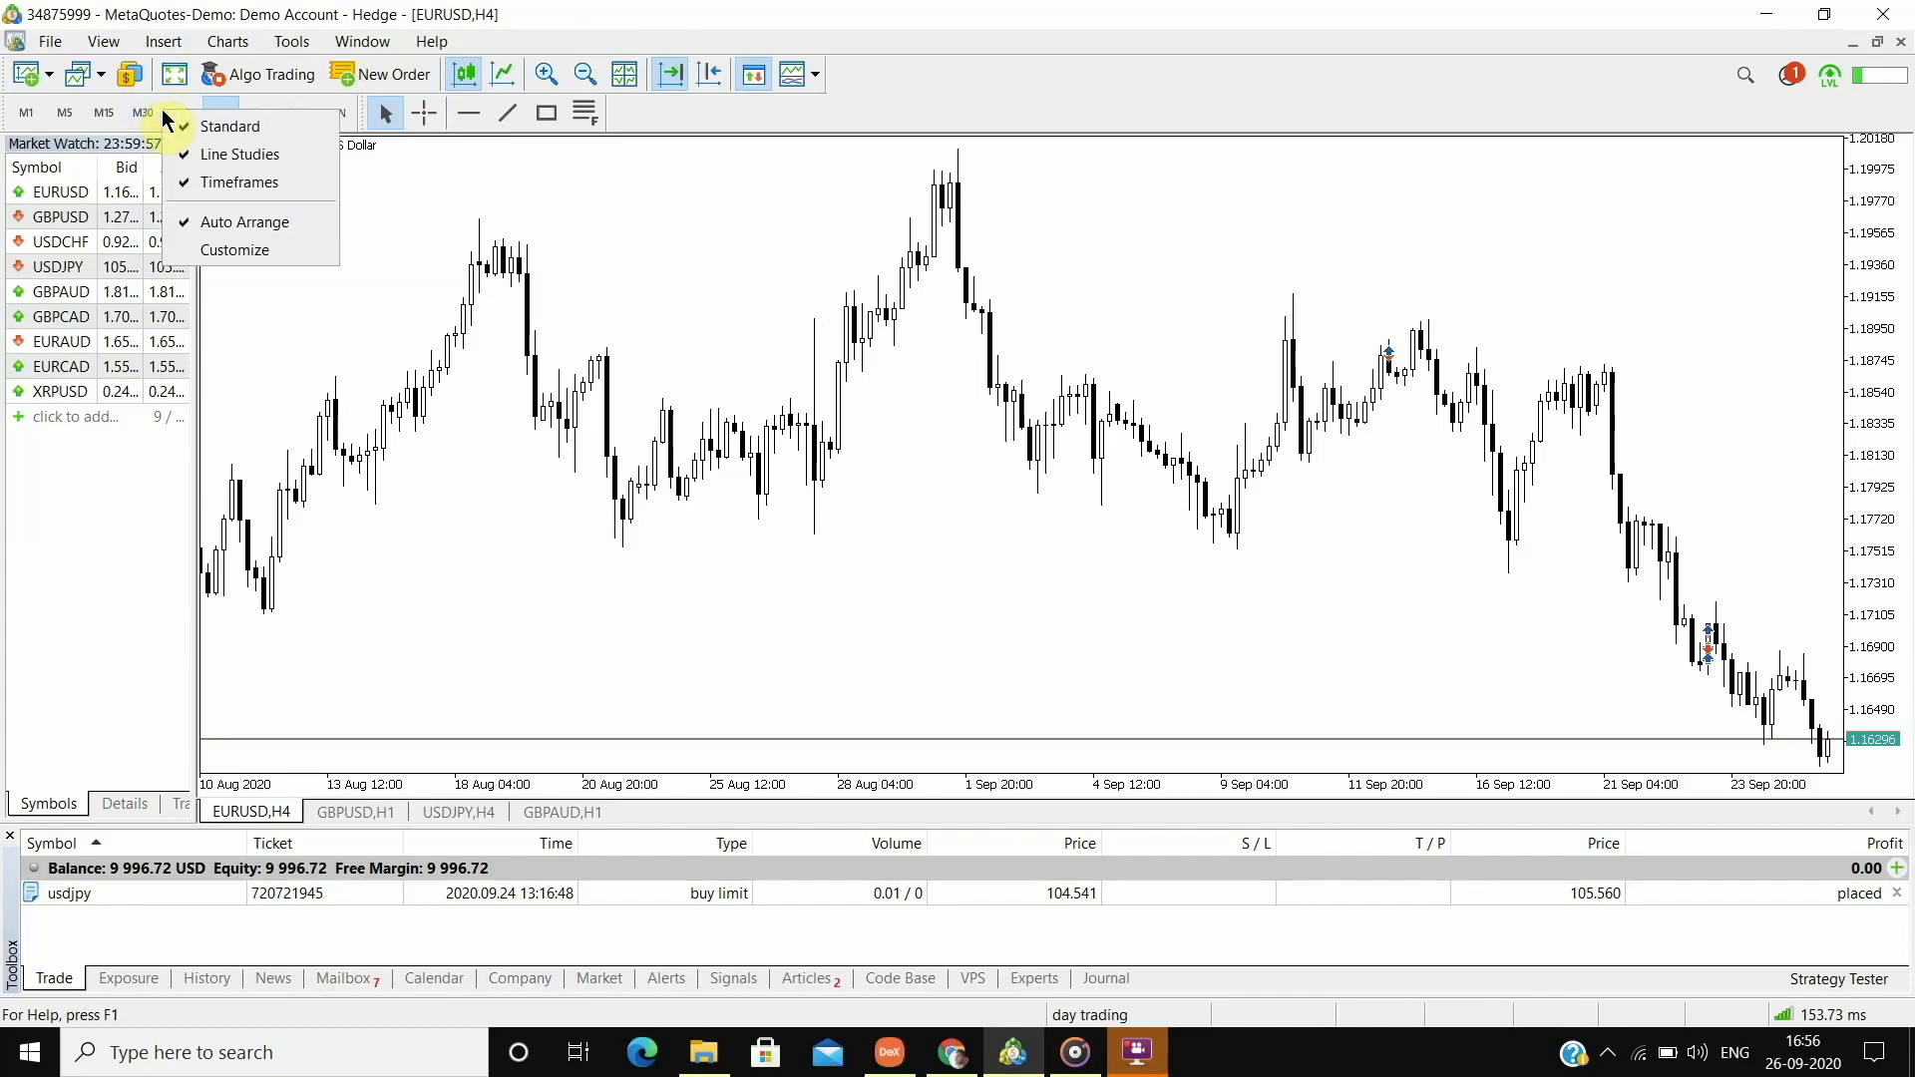
mouse_move(519, 232)
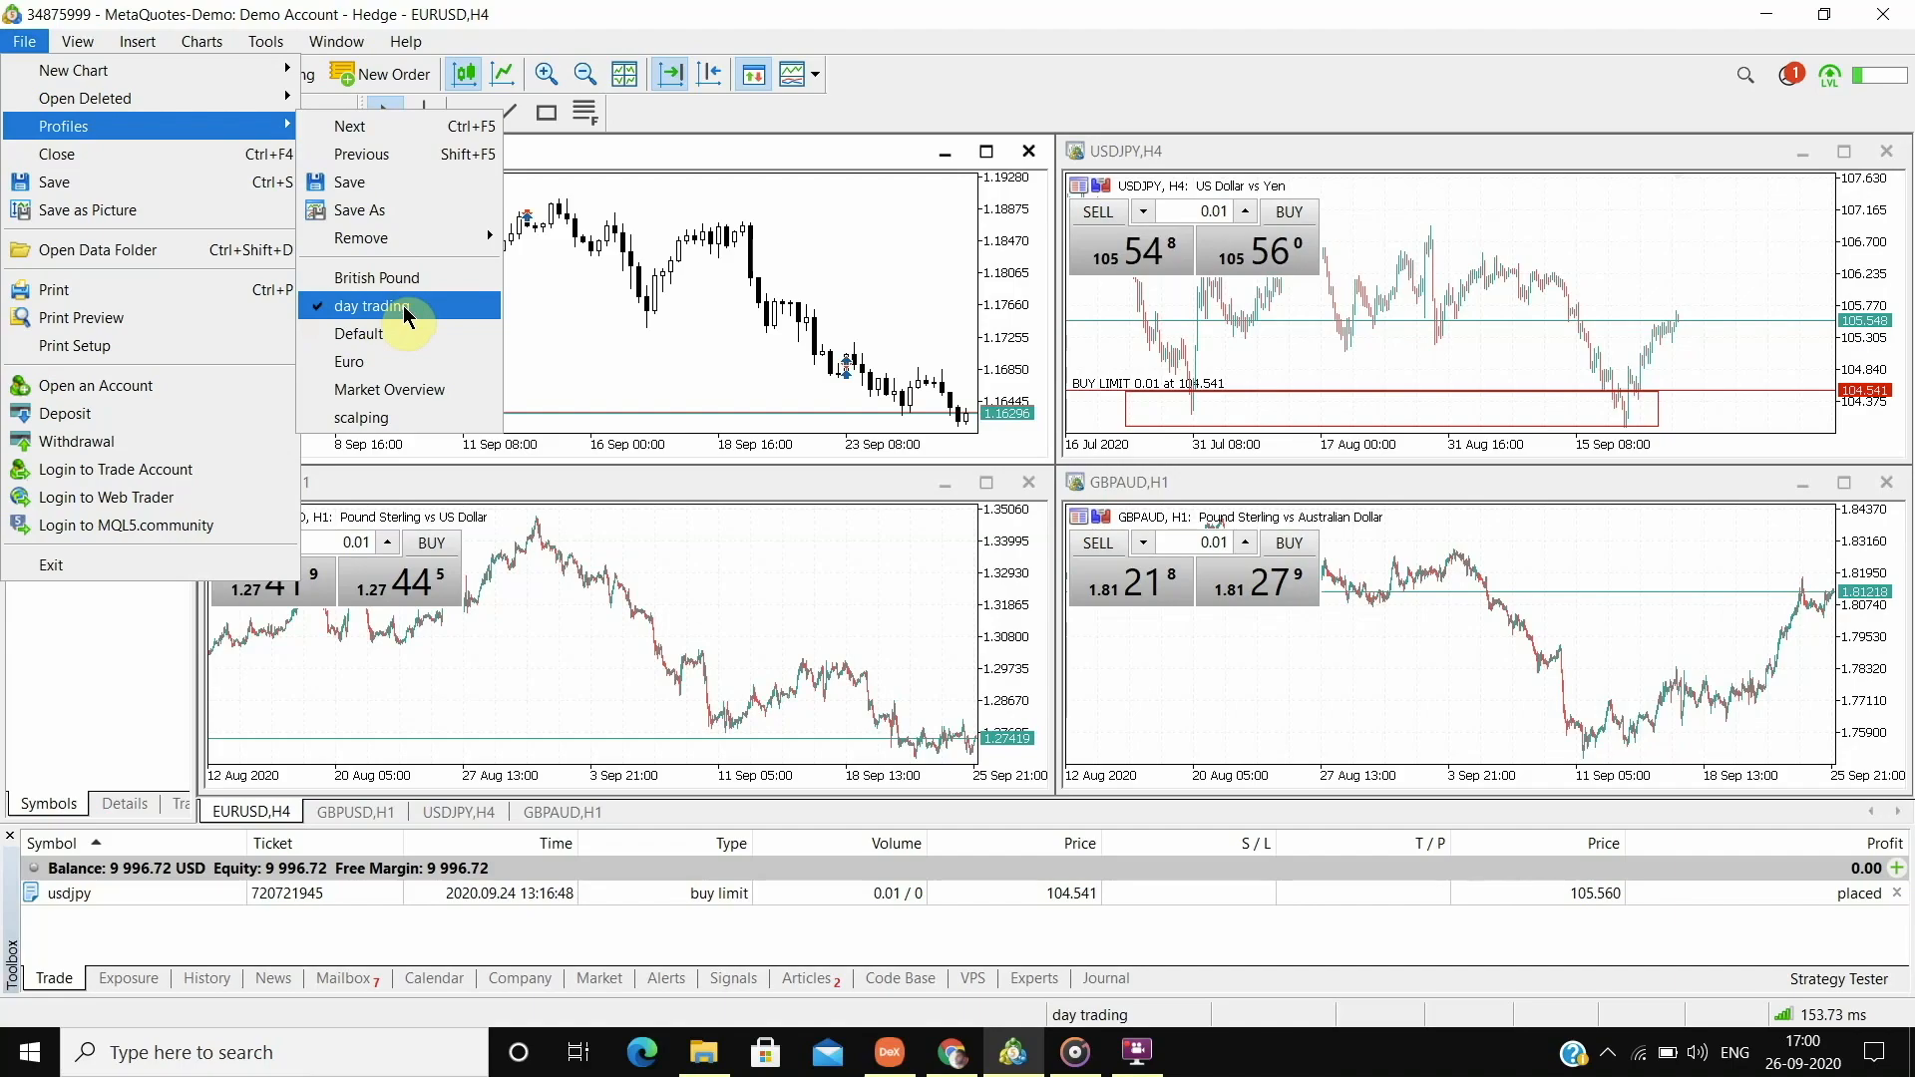
mouse_move(389, 389)
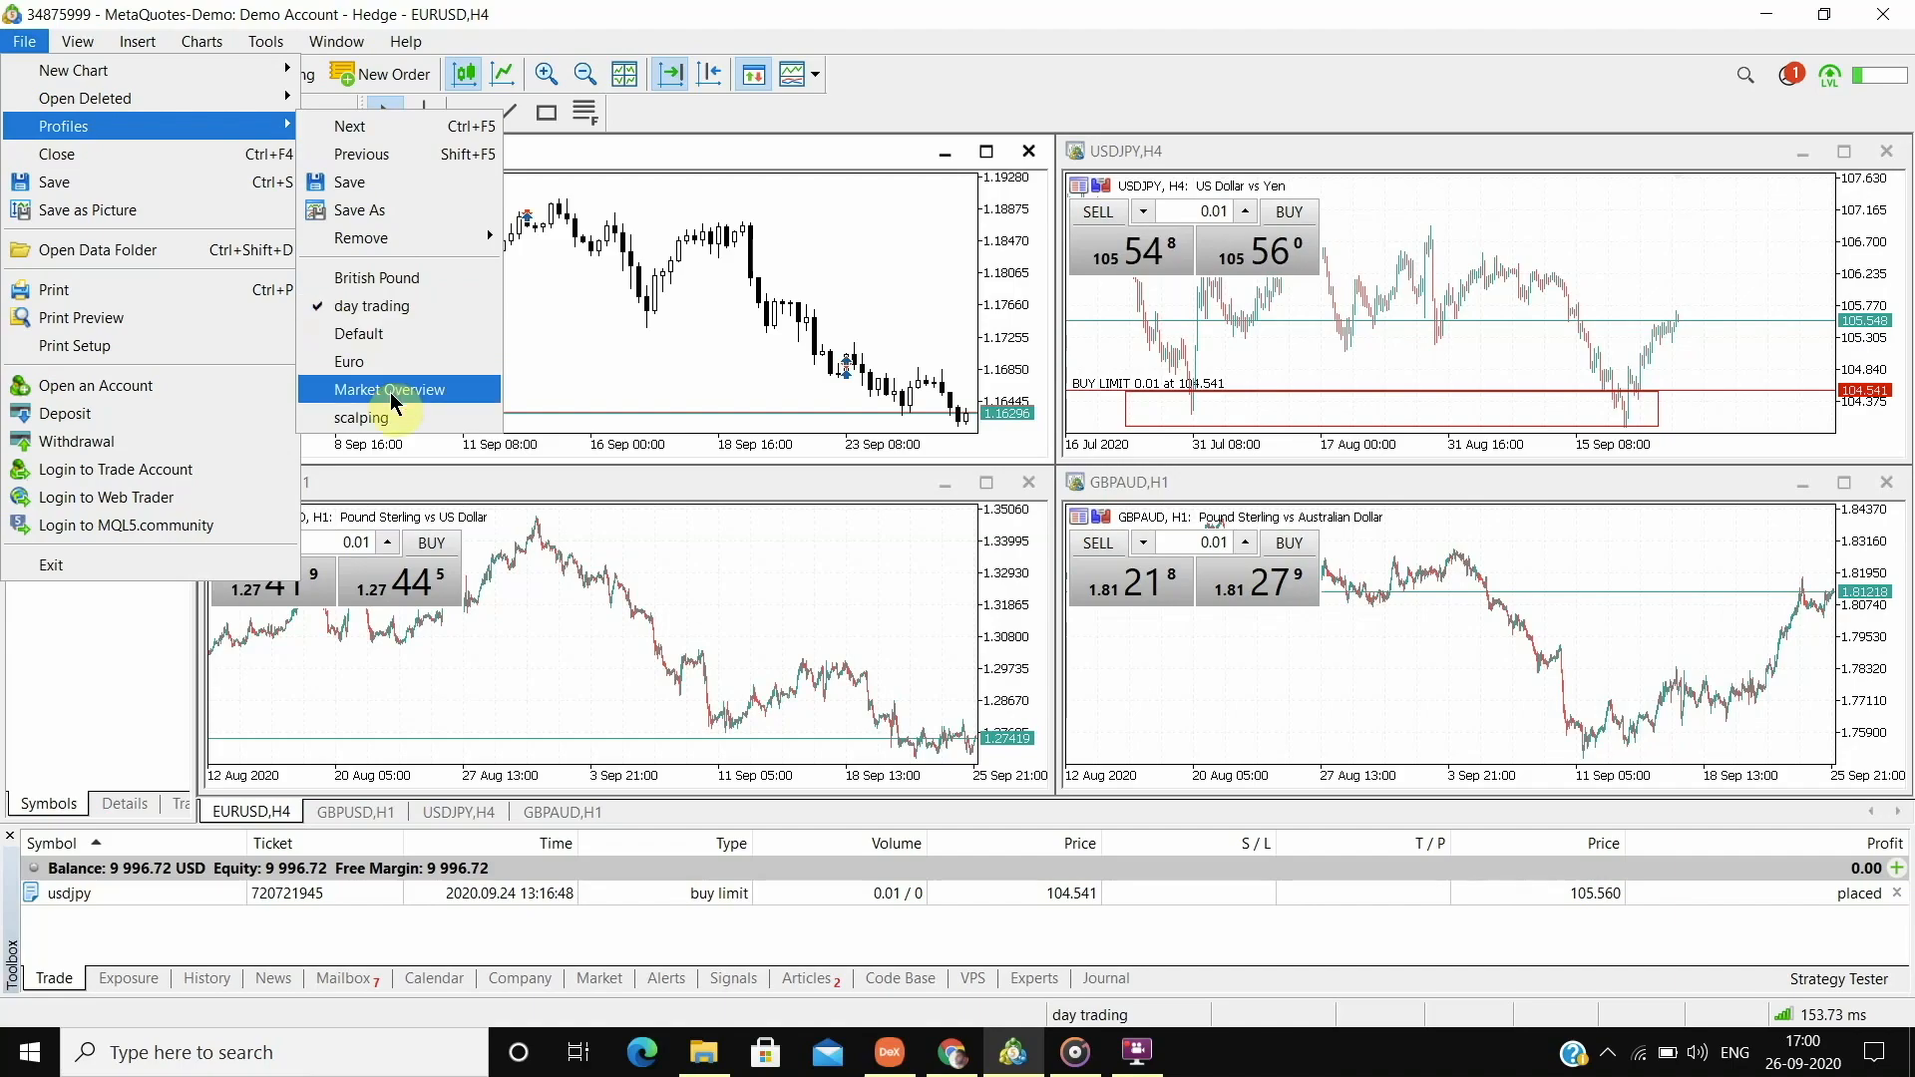
mouse_move(405, 314)
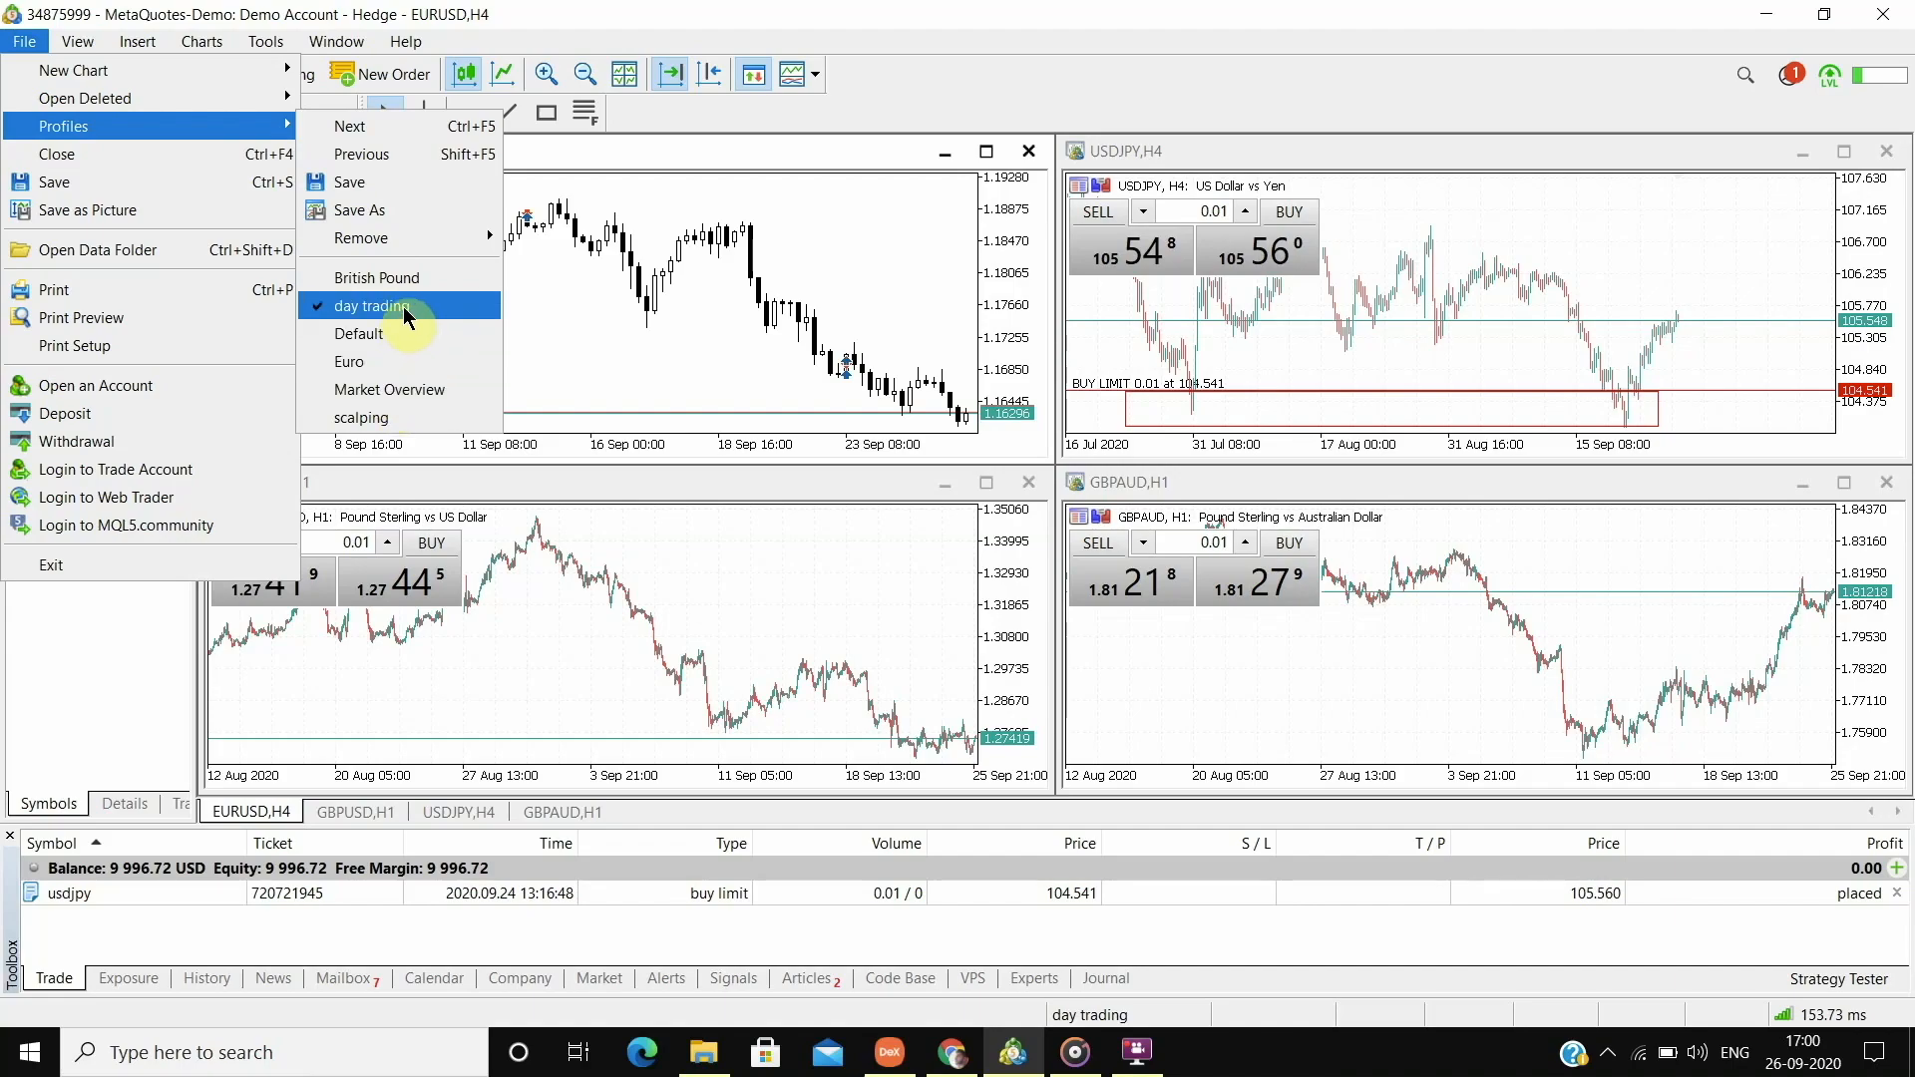
mouse_move(391, 417)
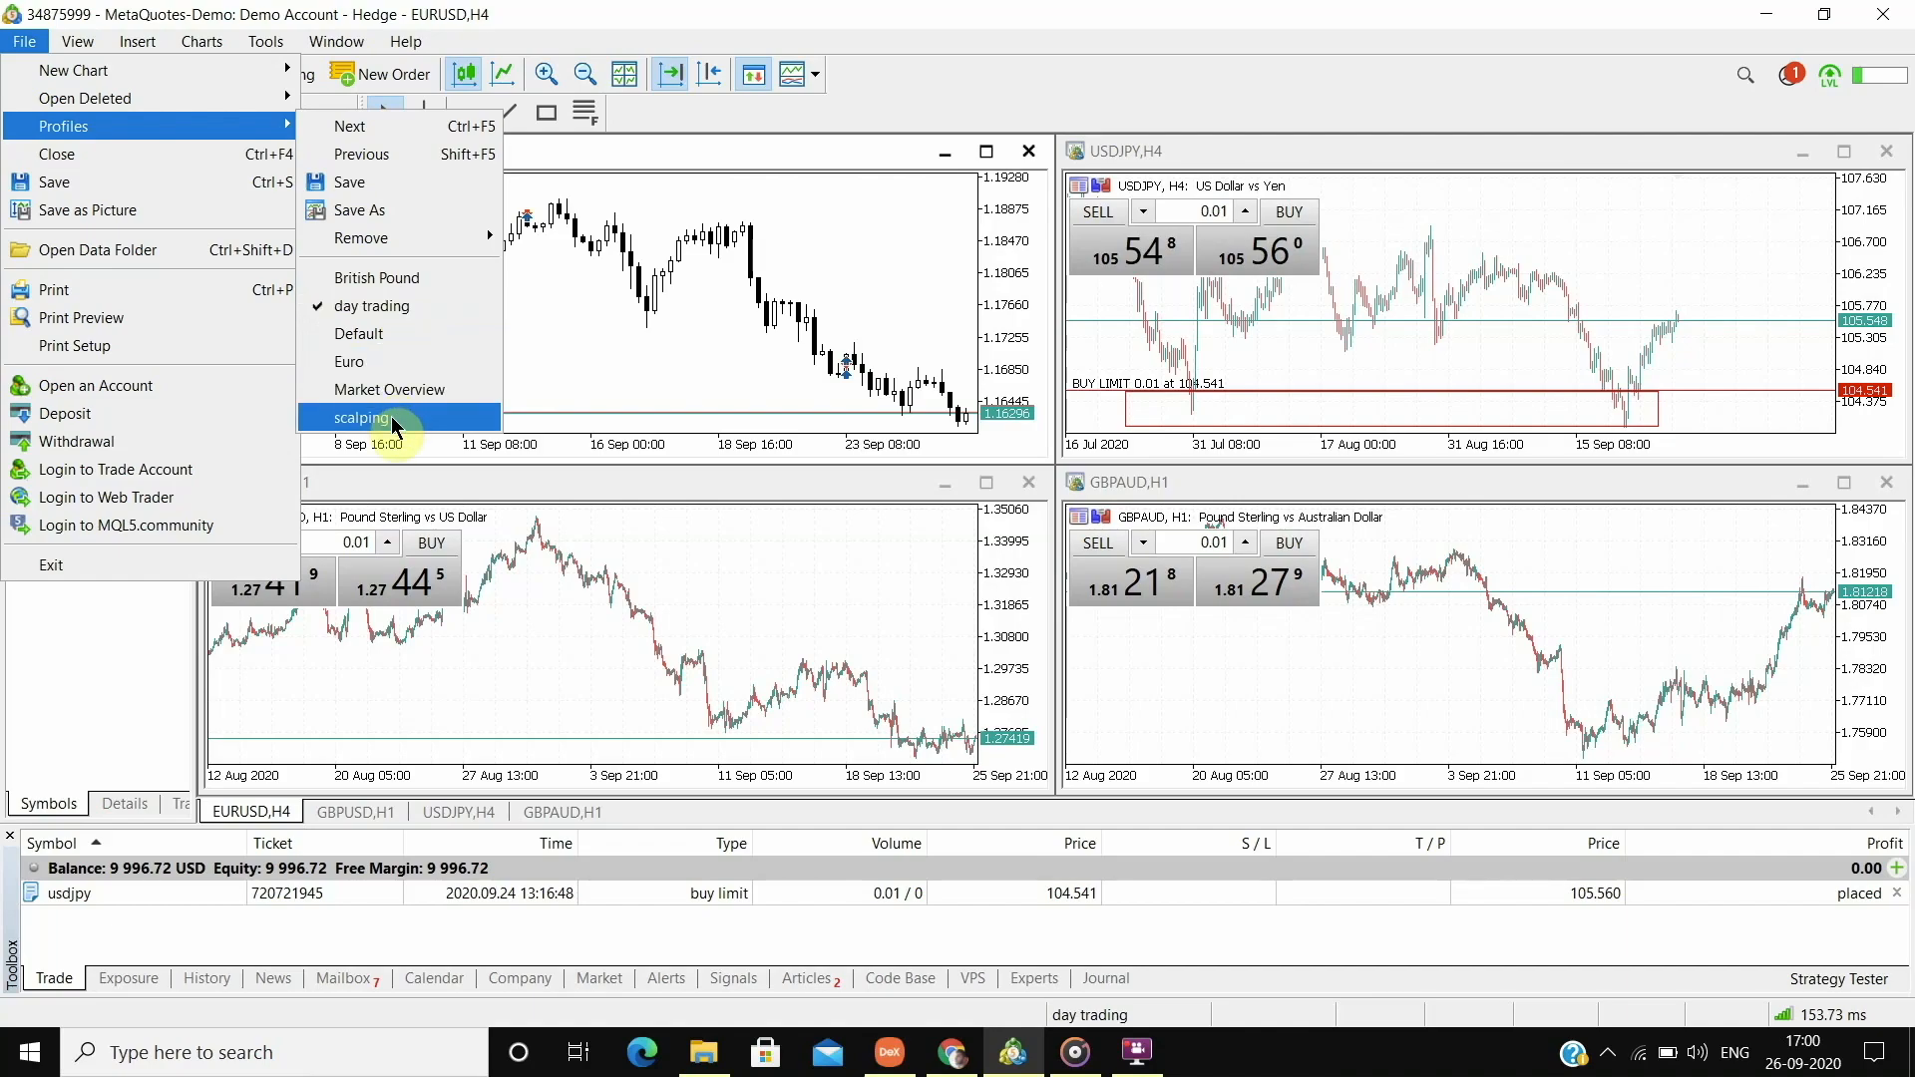
Step: Load the scalping profile with EURUSD M1, M3 and M5 charts
click(359, 417)
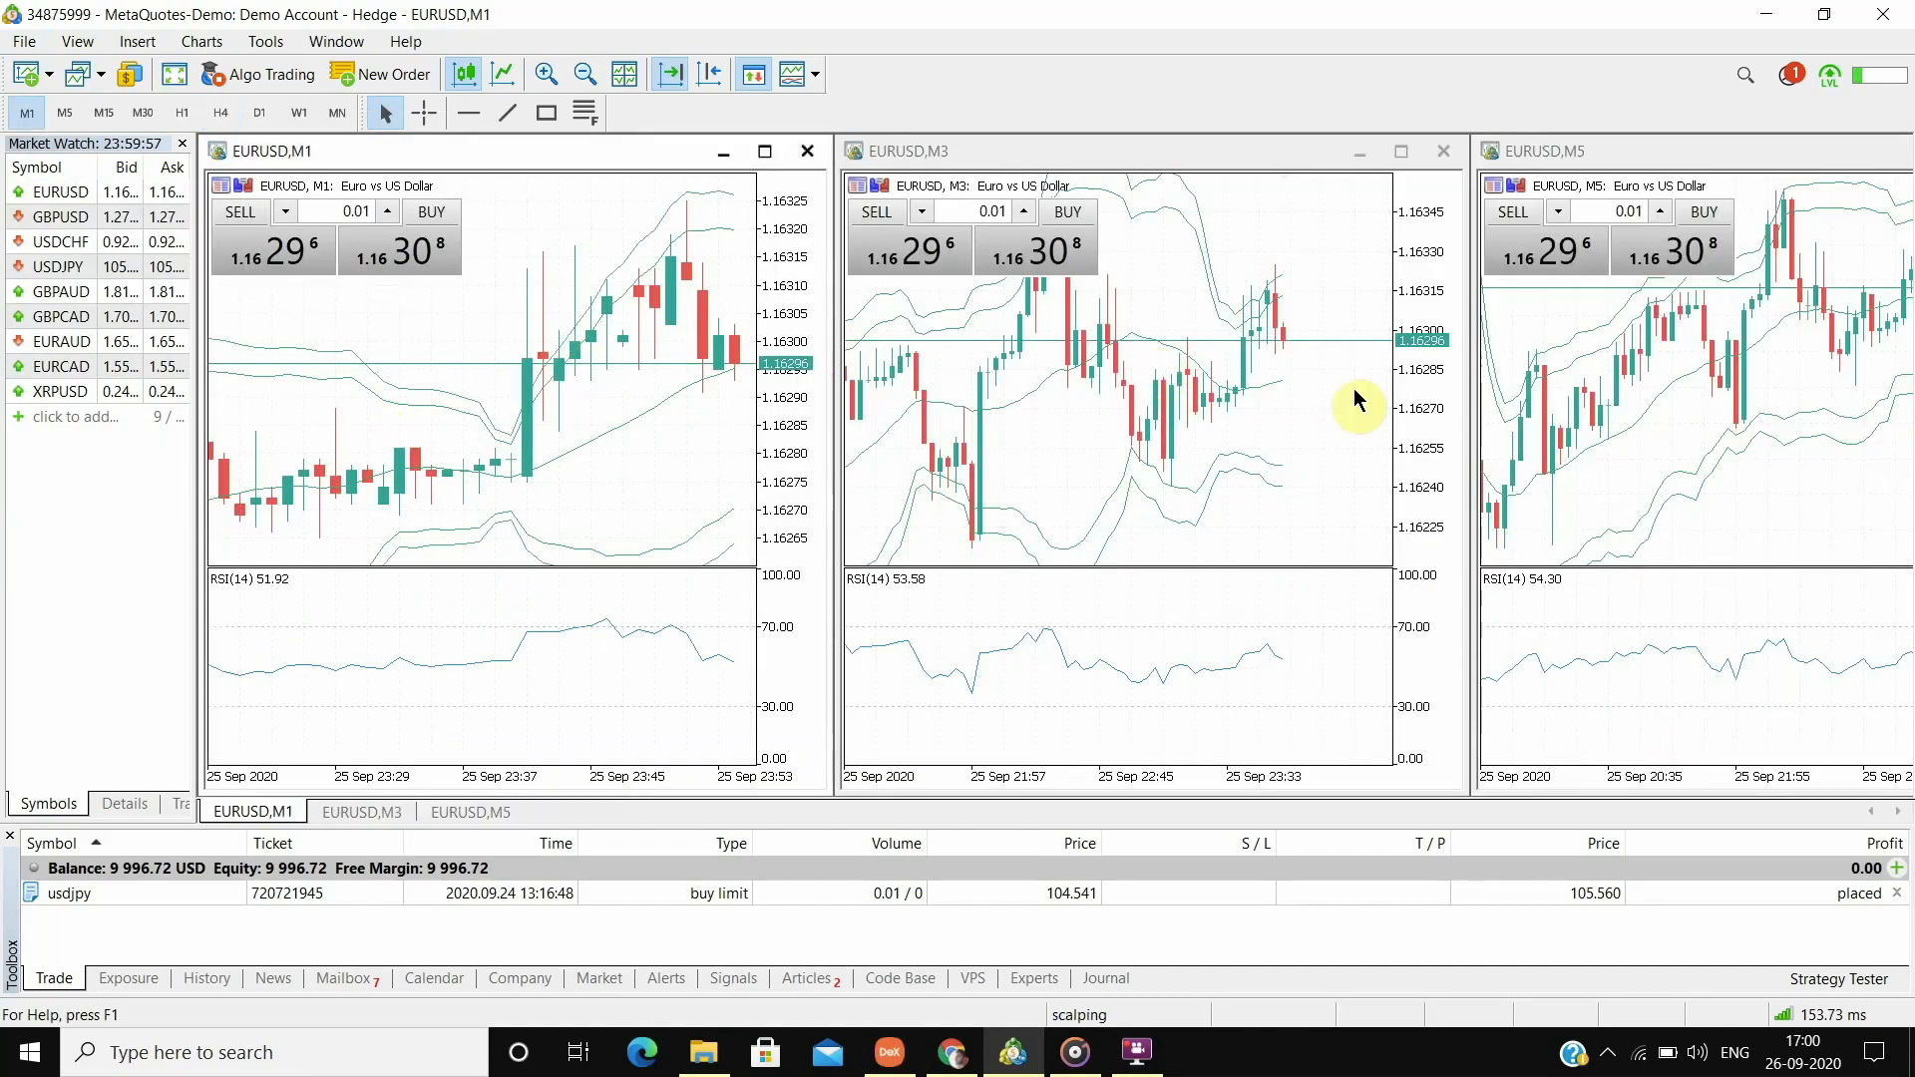
mouse_move(1640, 401)
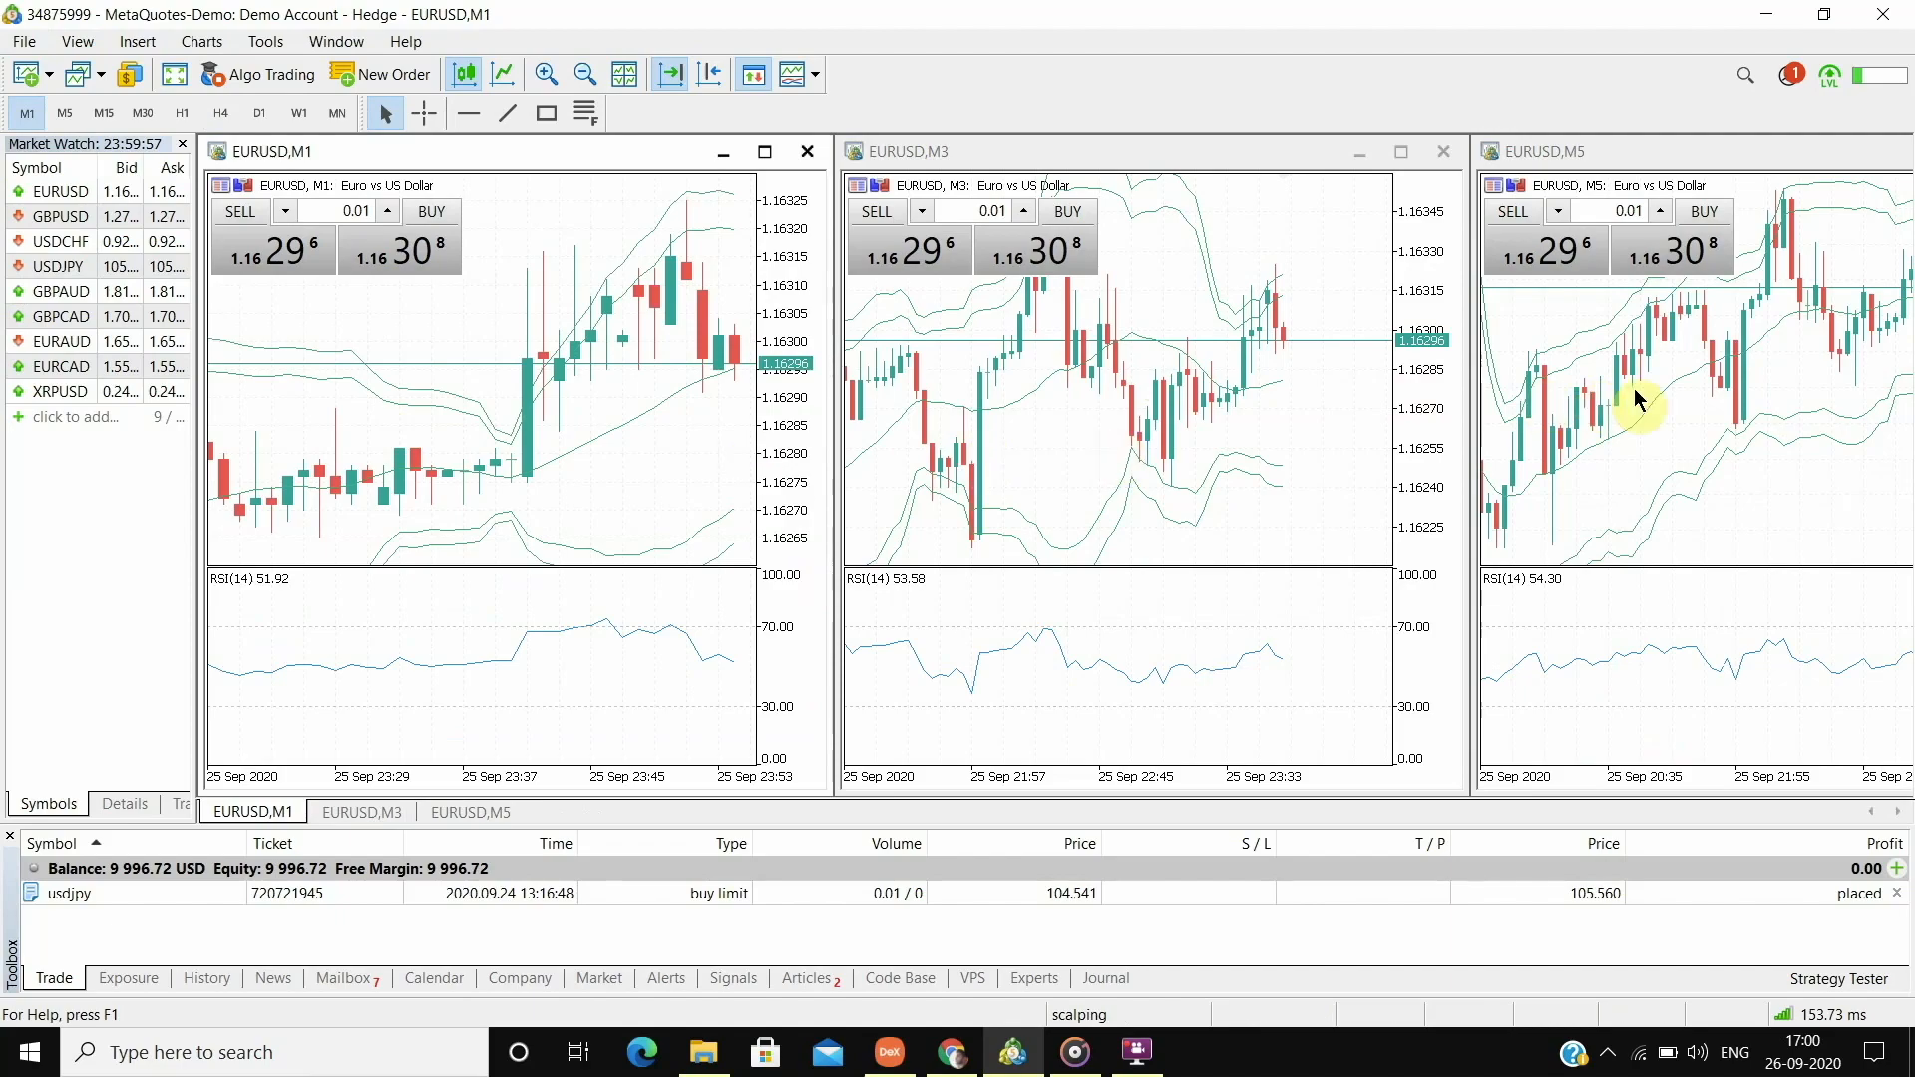